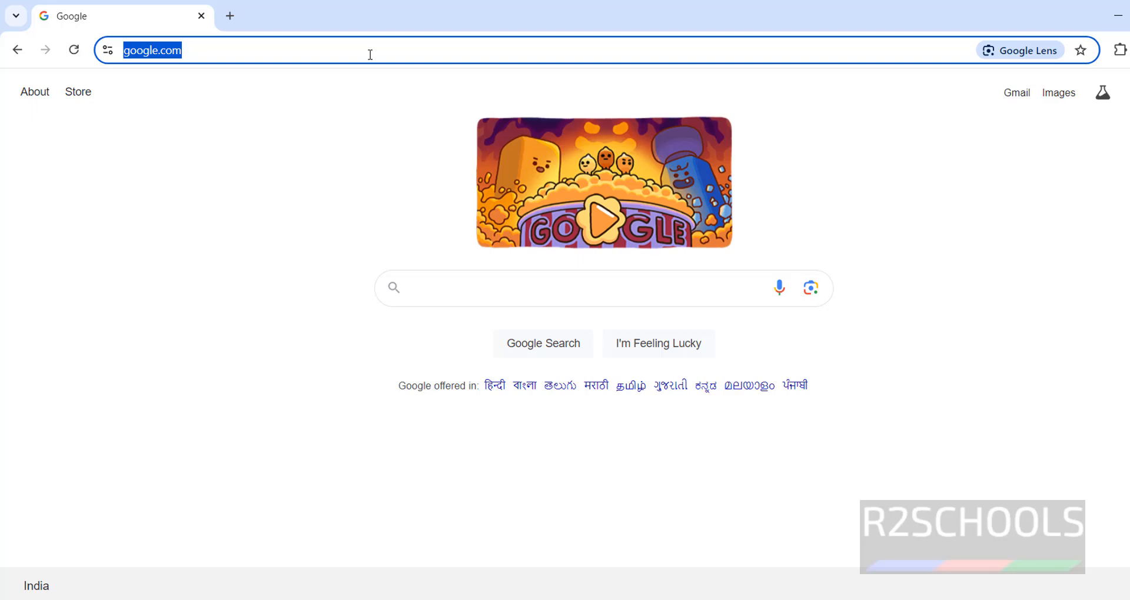
# Search Google for 'suse' and scroll to the Business-Critical Linux products on SUSE's site.
pyautogui.write('suse')
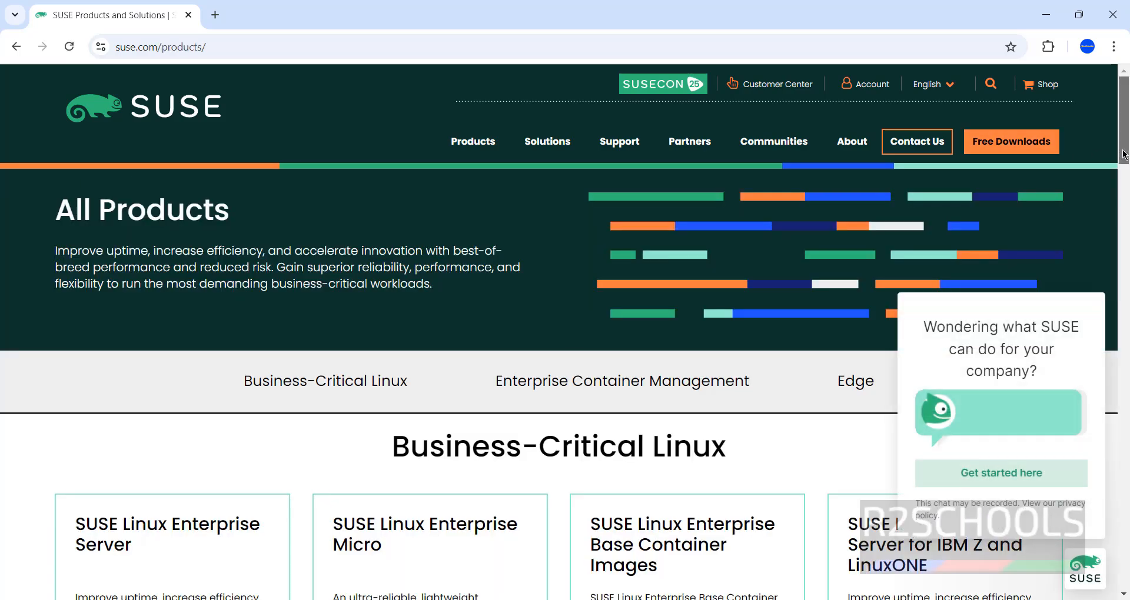
pyautogui.scroll(-3)
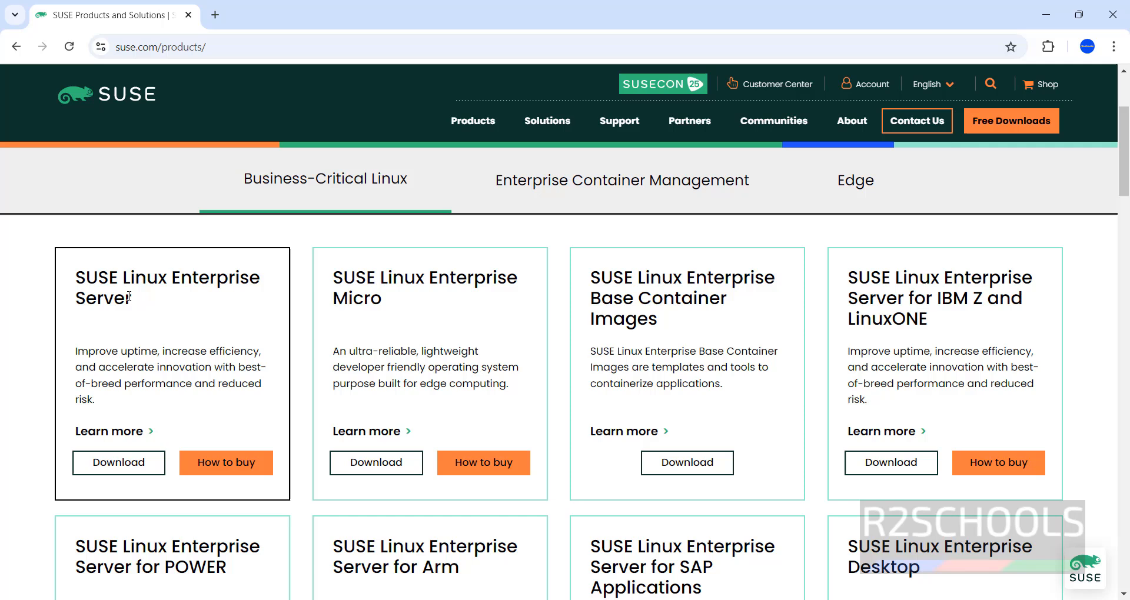
pyautogui.moveTo(377, 284)
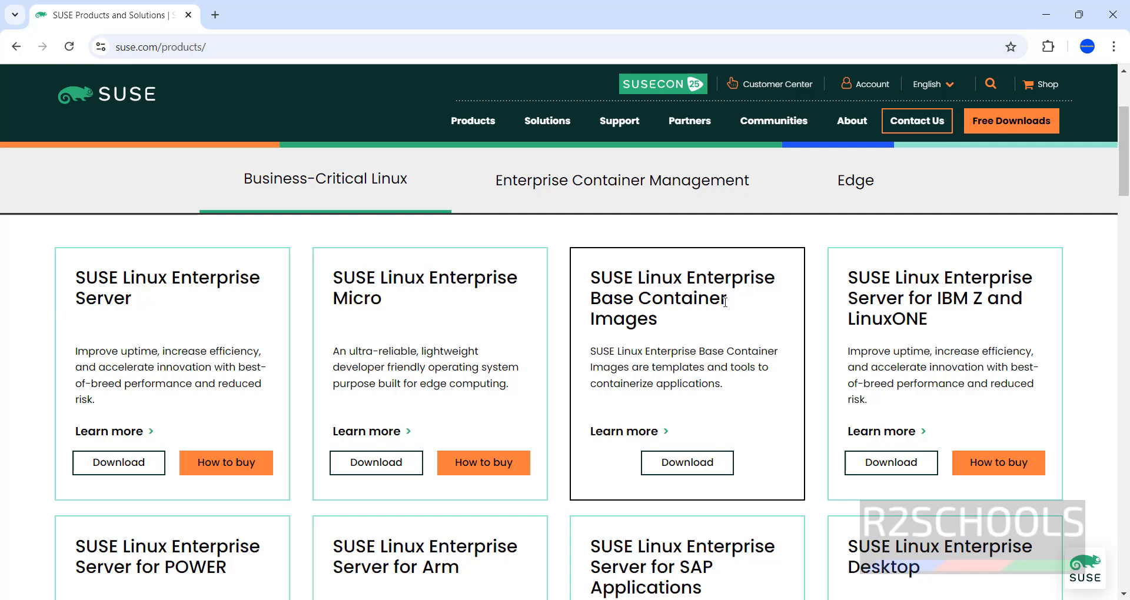
pyautogui.moveTo(749, 307)
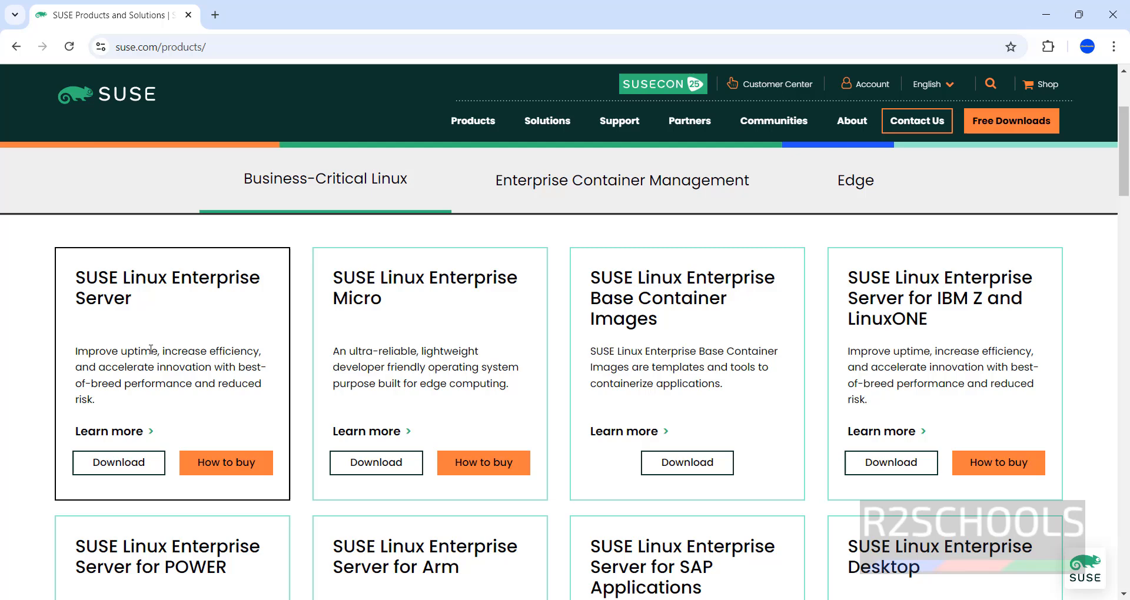
pyautogui.moveTo(113, 459)
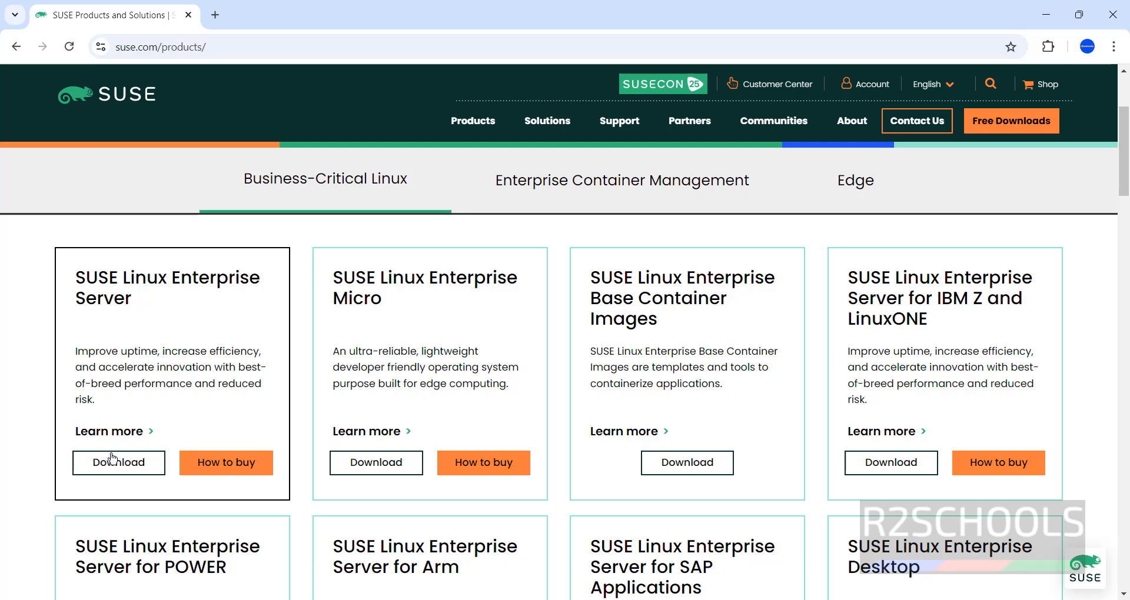
# Go to the SUSE Linux Enterprise Server 15 SP6 AMD64/Intel 64 Downloads list.
pyautogui.click(117, 462)
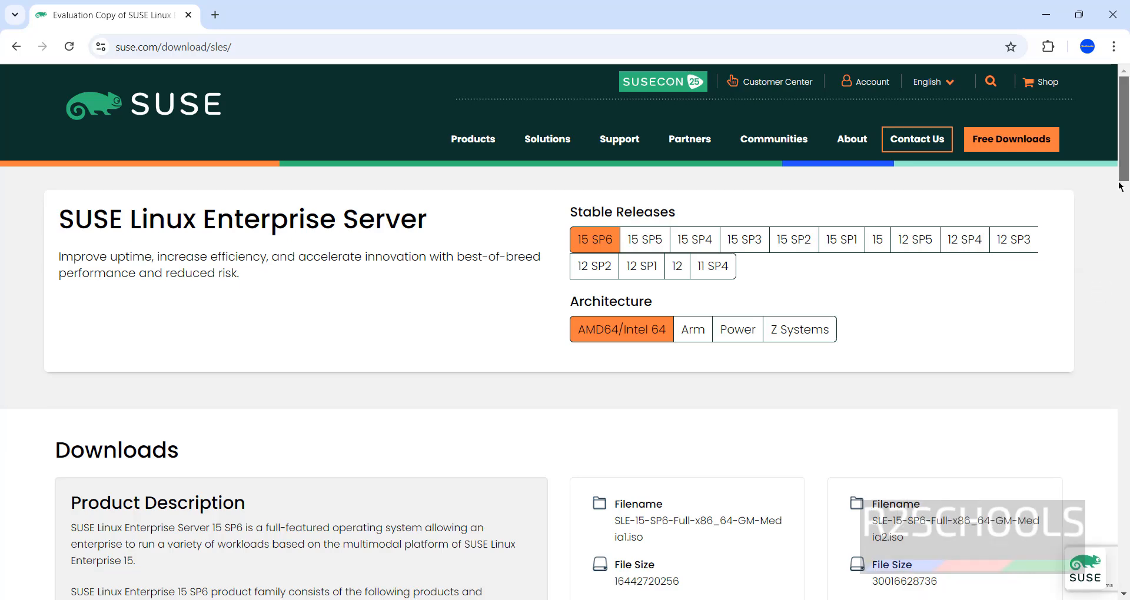
pyautogui.scroll(-3)
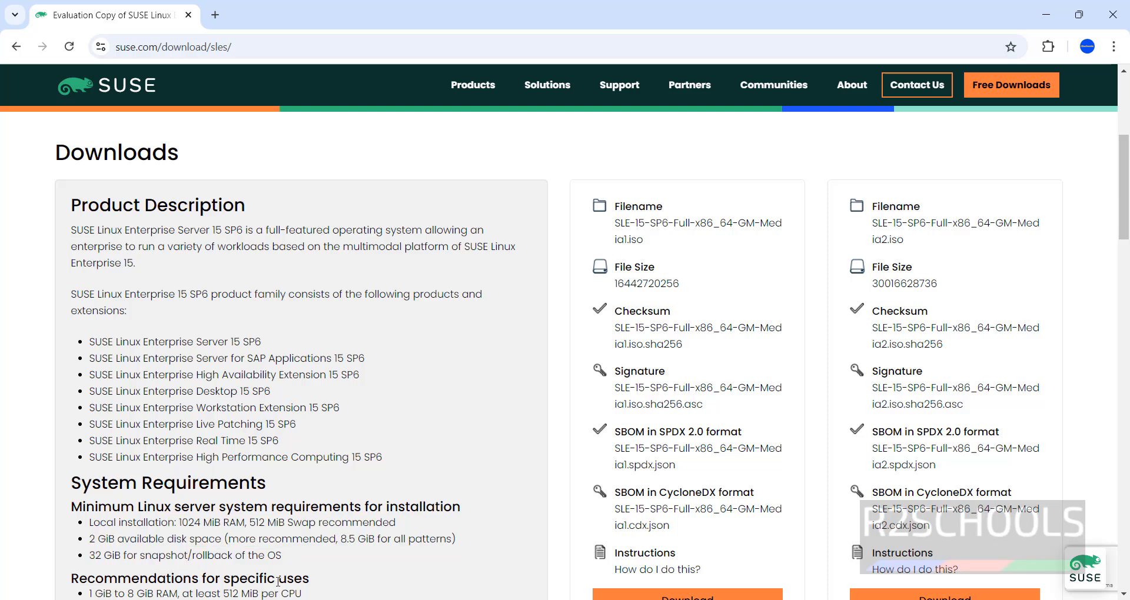
pyautogui.moveTo(601, 455)
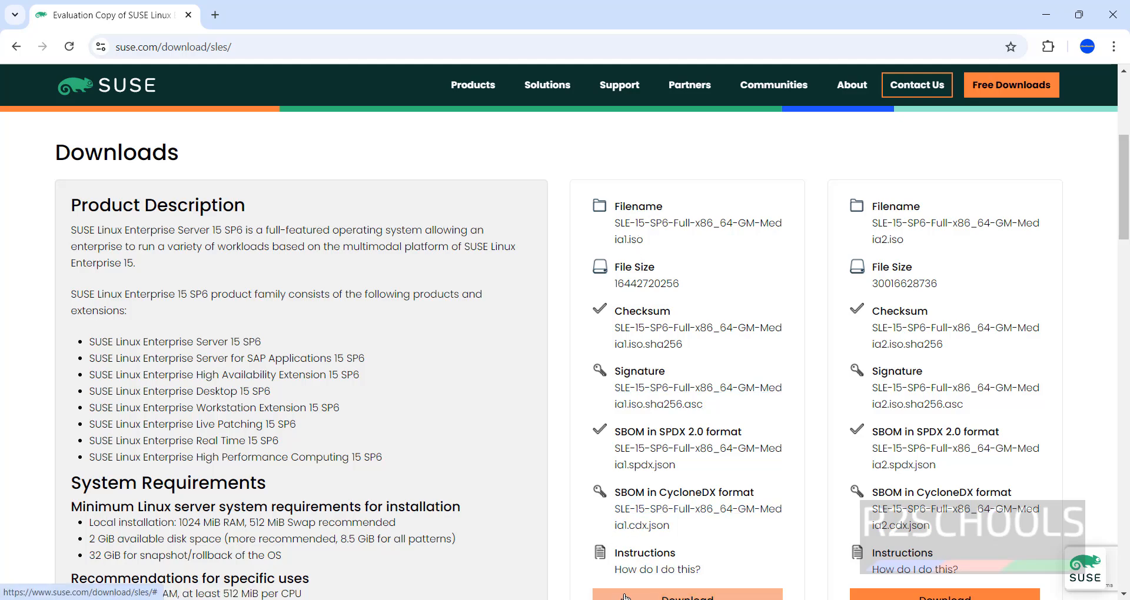
pyautogui.click(685, 596)
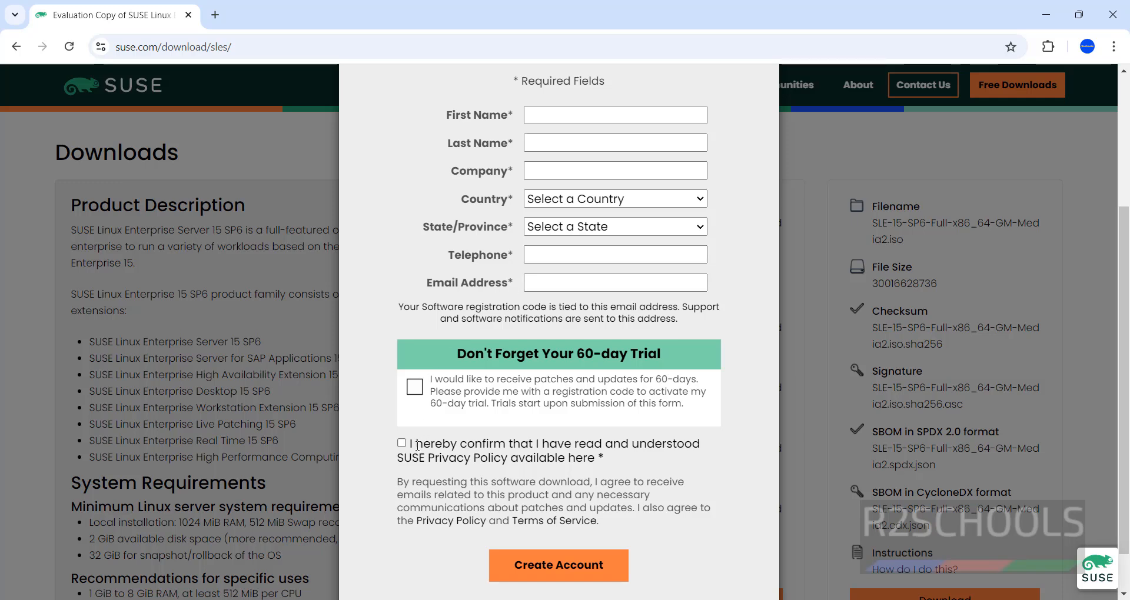
pyautogui.click(401, 443)
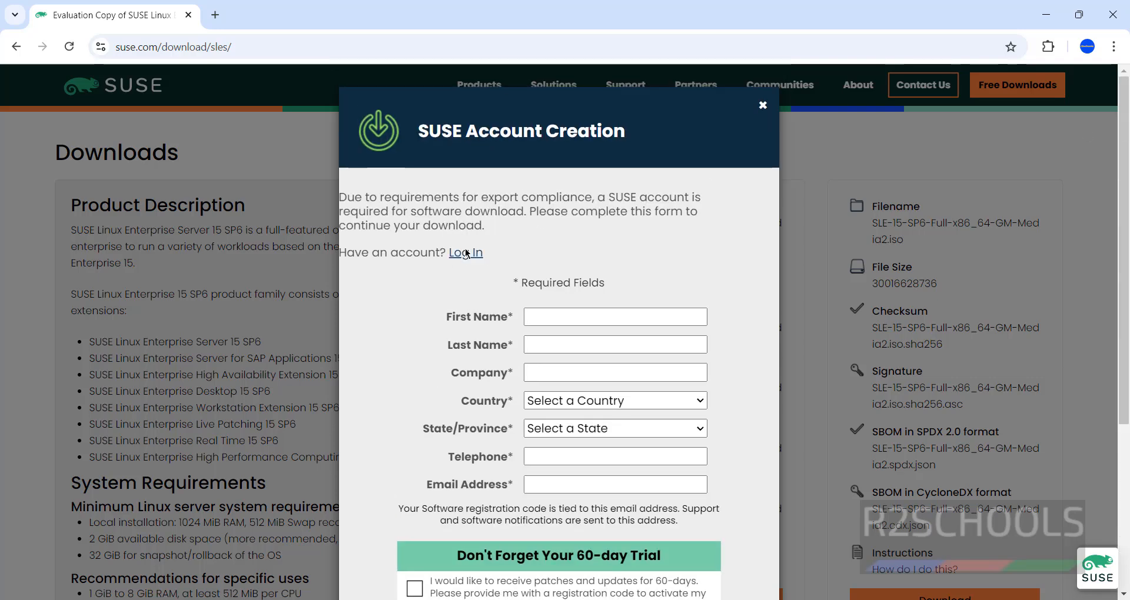
pyautogui.click(465, 252)
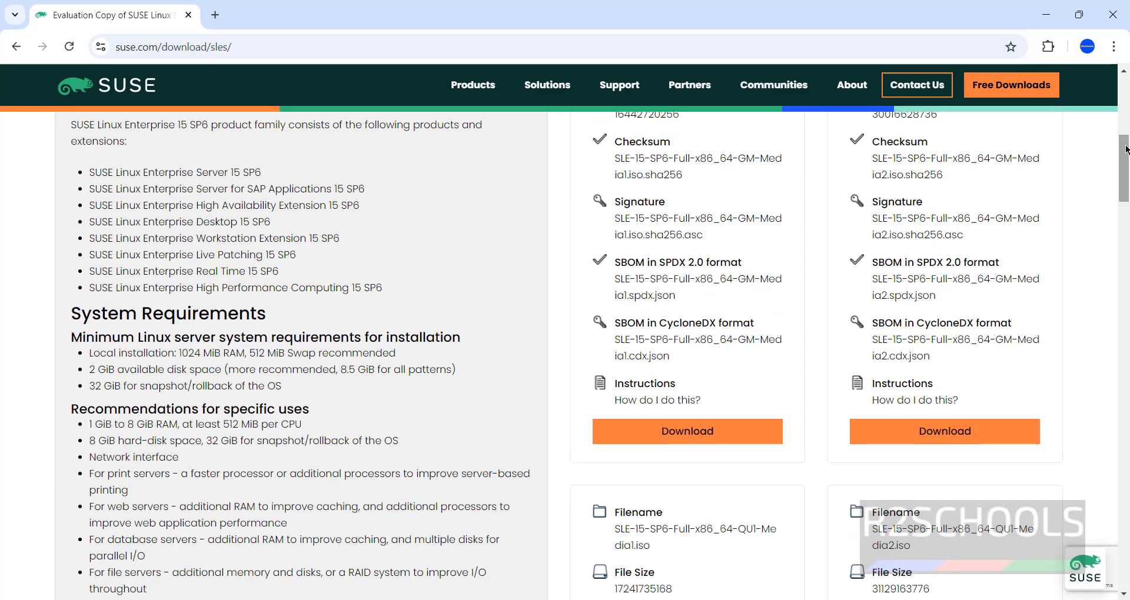
# Start the Media1 ISO download, then cancel and remove the duplicate, keeping yesterday's copy.
pyautogui.click(685, 431)
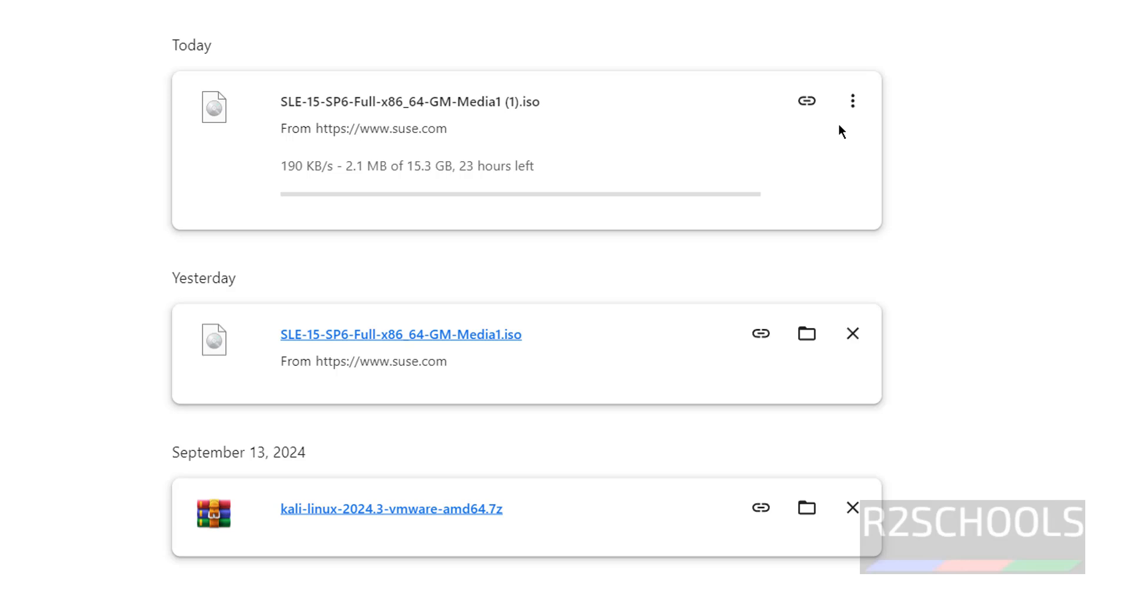
pyautogui.click(852, 102)
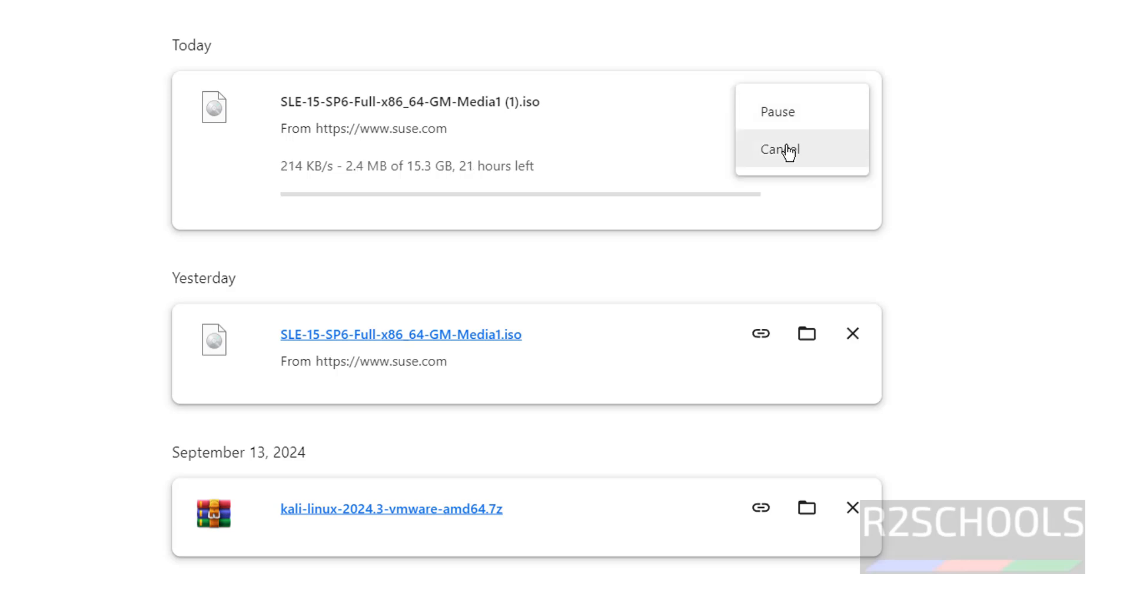
pyautogui.click(779, 150)
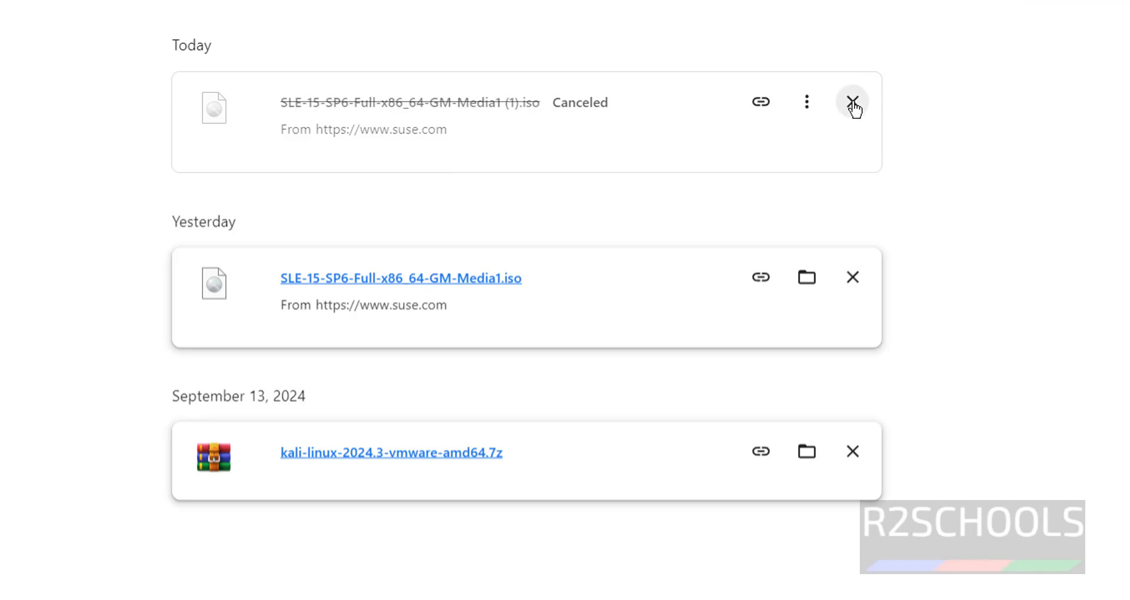
pyautogui.click(852, 101)
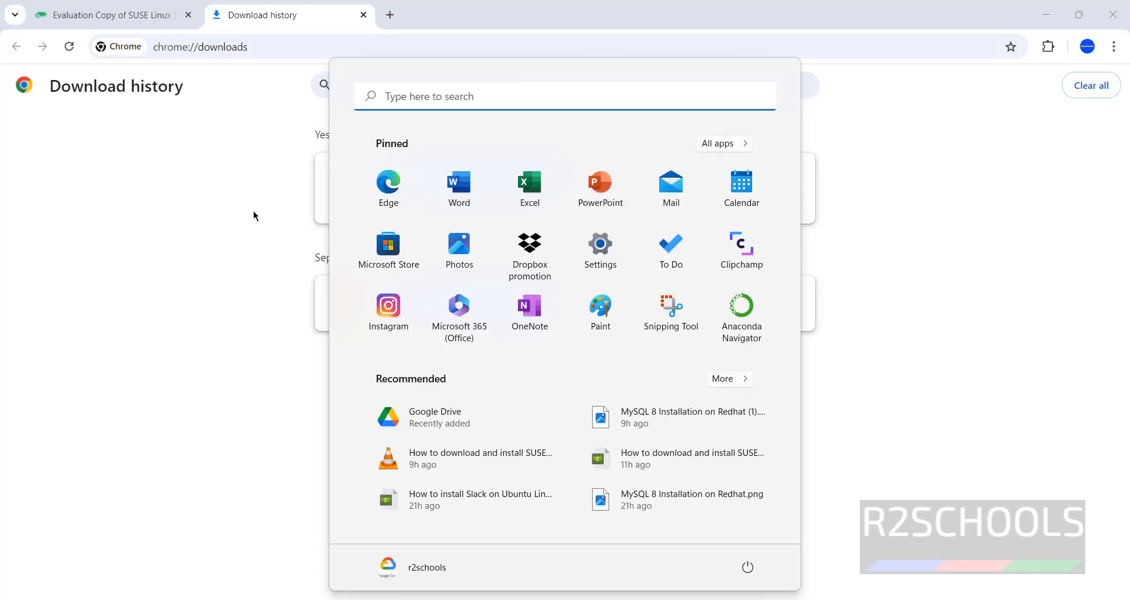
# Launch Oracle VM VirtualBox from the Start menu and glance at the Machine menu.
pyautogui.write('oracle')
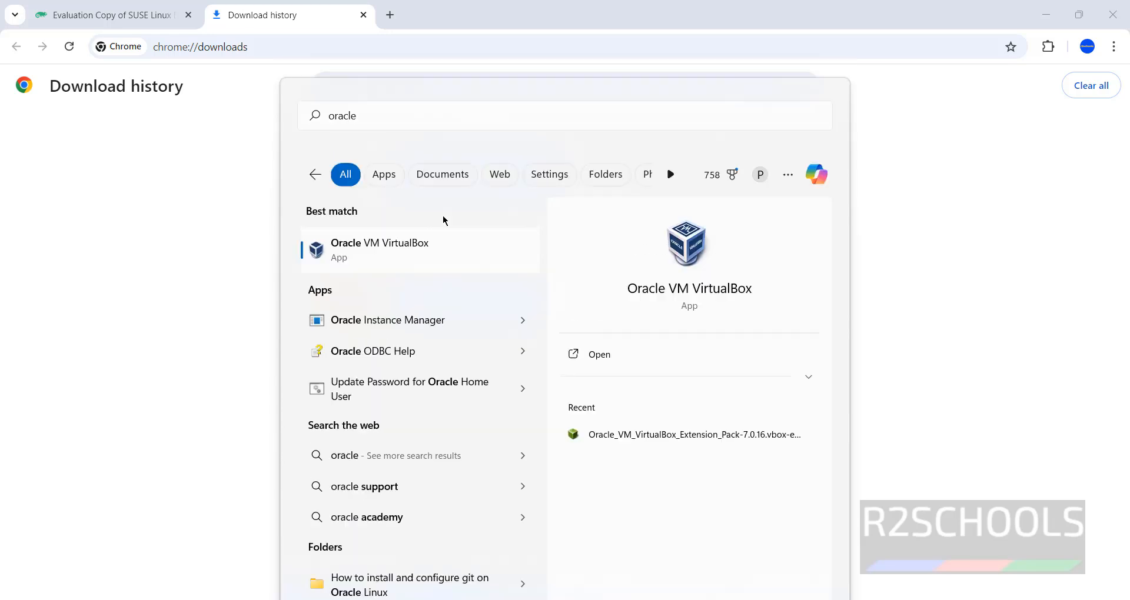
pyautogui.click(379, 250)
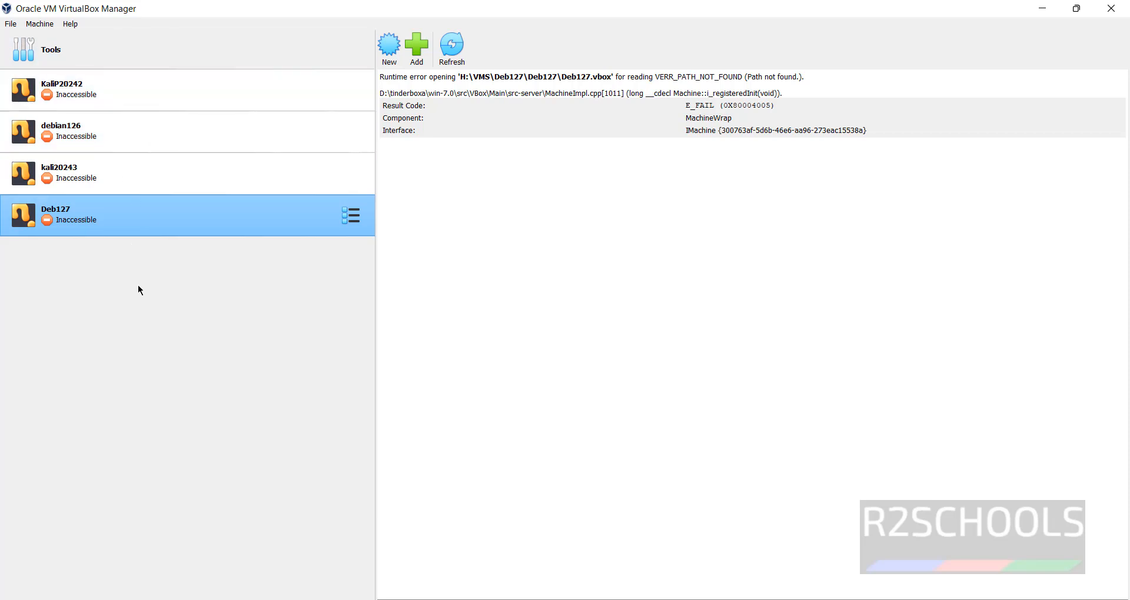
pyautogui.moveTo(258, 53)
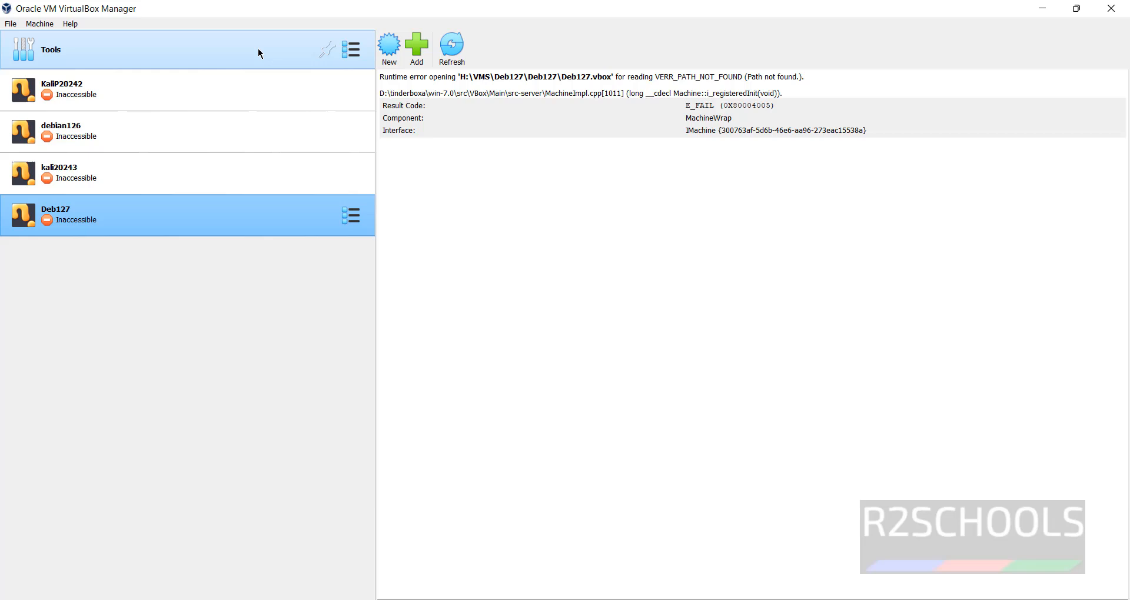
pyautogui.moveTo(389, 49)
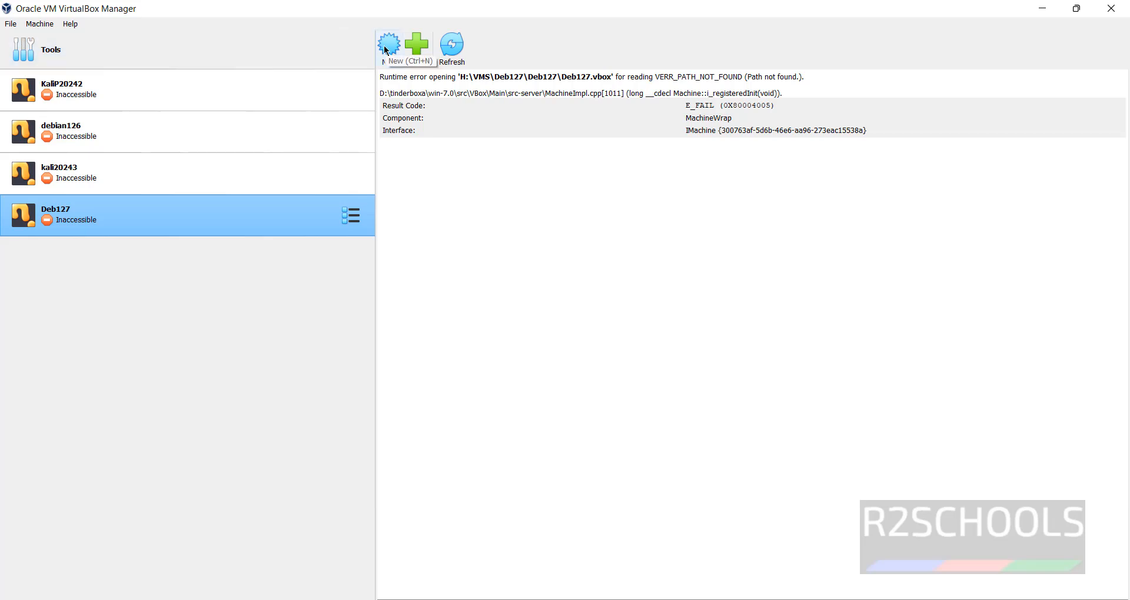
pyautogui.click(40, 24)
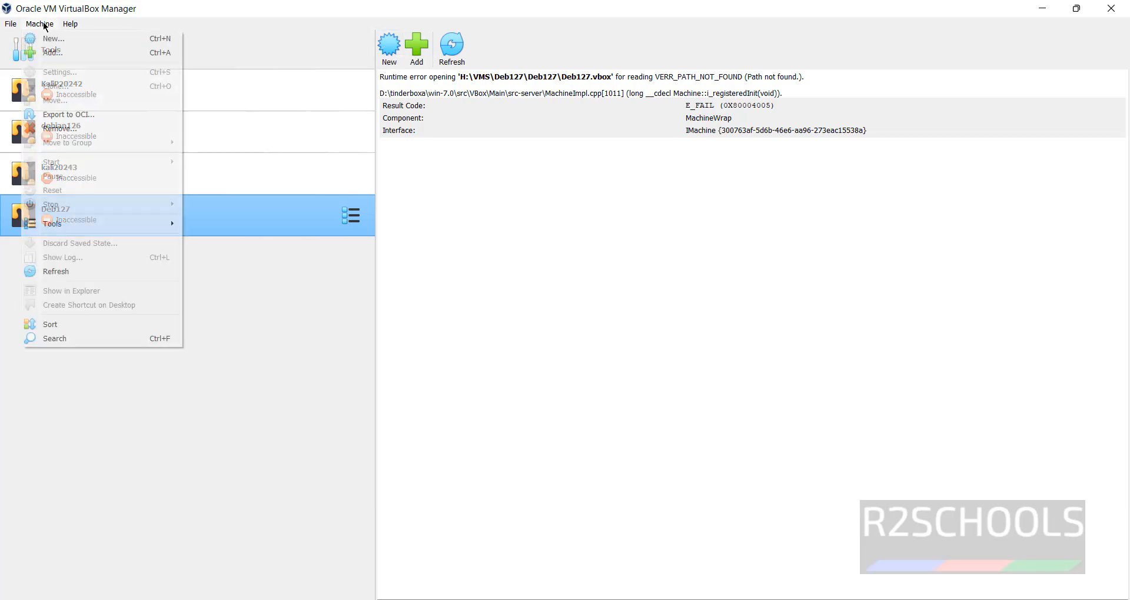
pyautogui.click(69, 23)
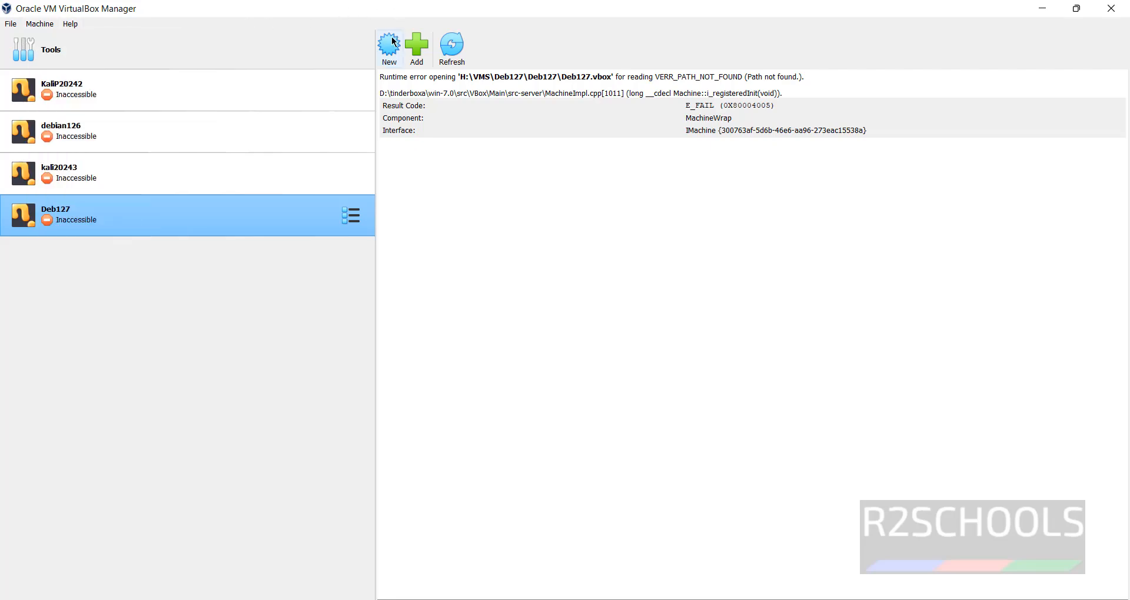
# Create a new virtual machine named suse15sp6, detected as Linux / openSUSE (64-bit).
pyautogui.click(388, 44)
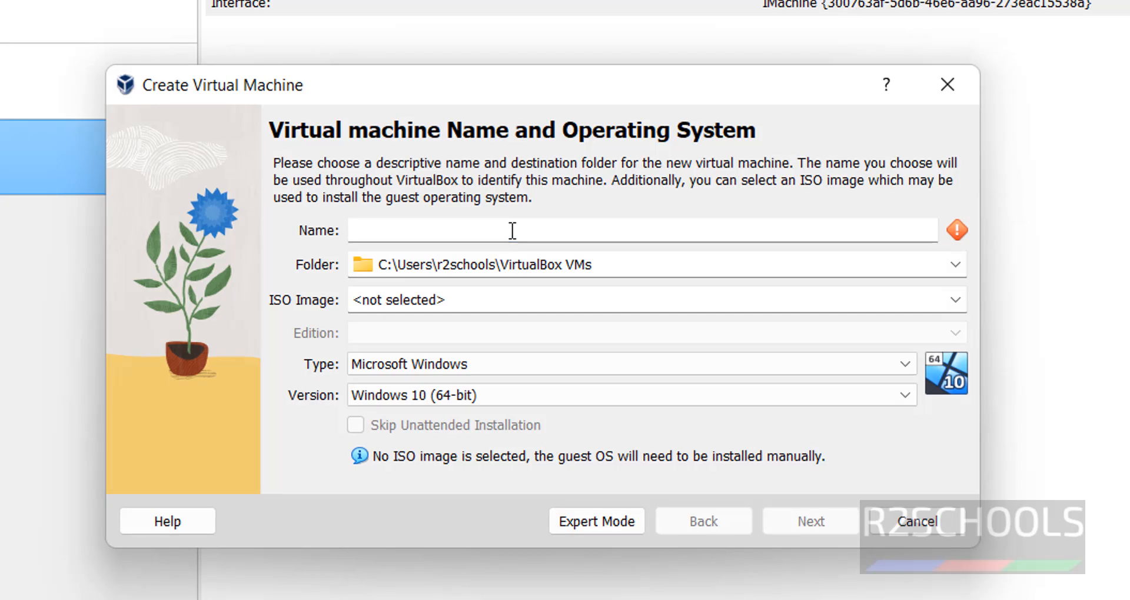
pyautogui.write('suss')
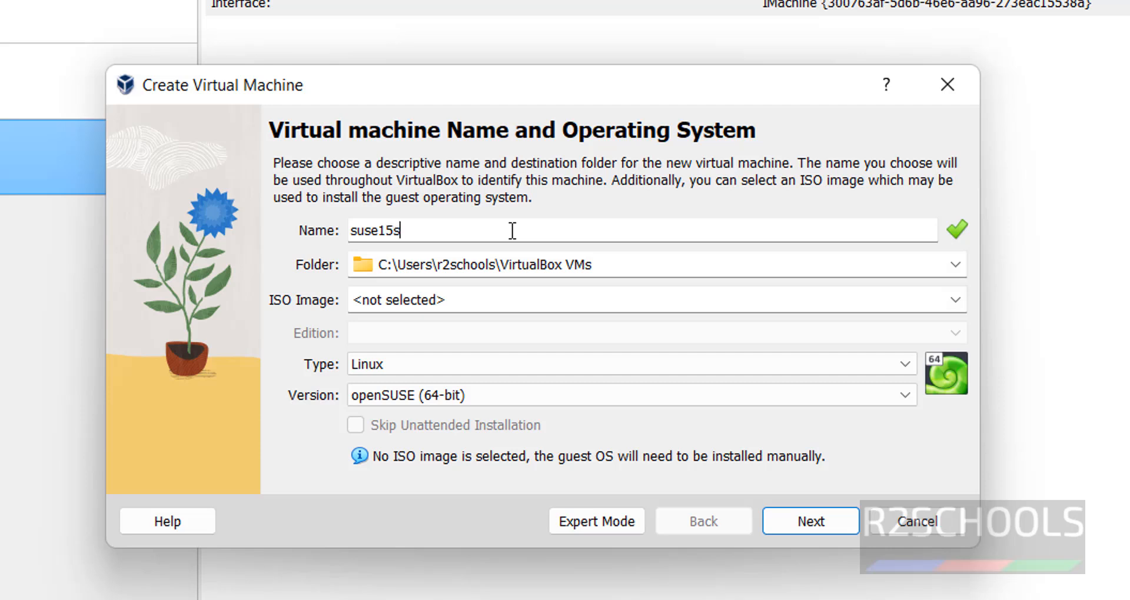
pyautogui.write('p6')
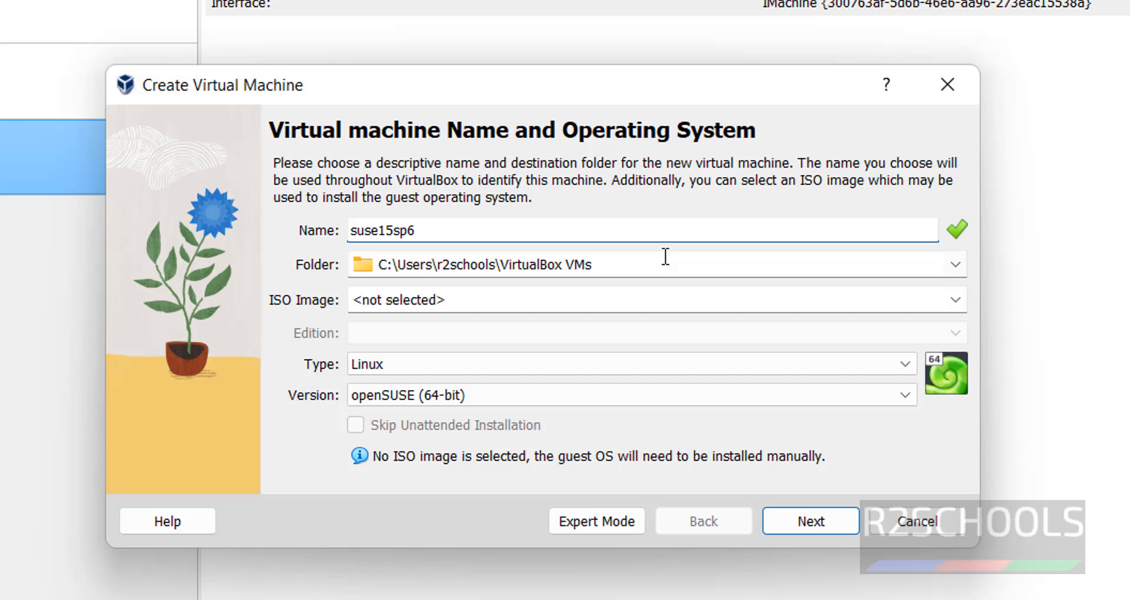
pyautogui.moveTo(955, 265)
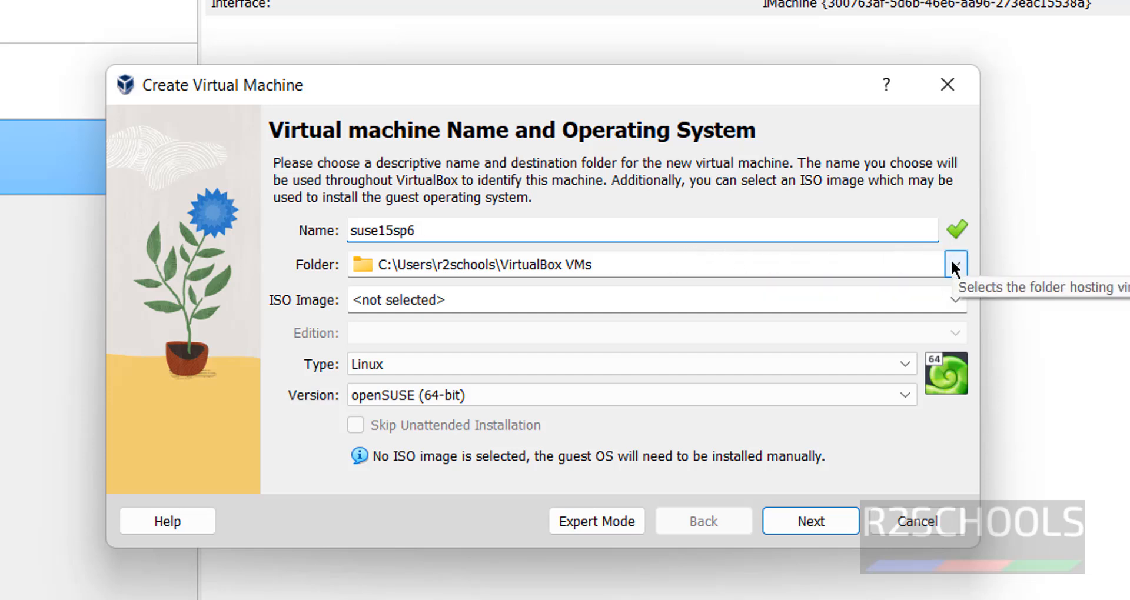
# Set the machine folder to H:\VMS\suse156el.
pyautogui.click(956, 265)
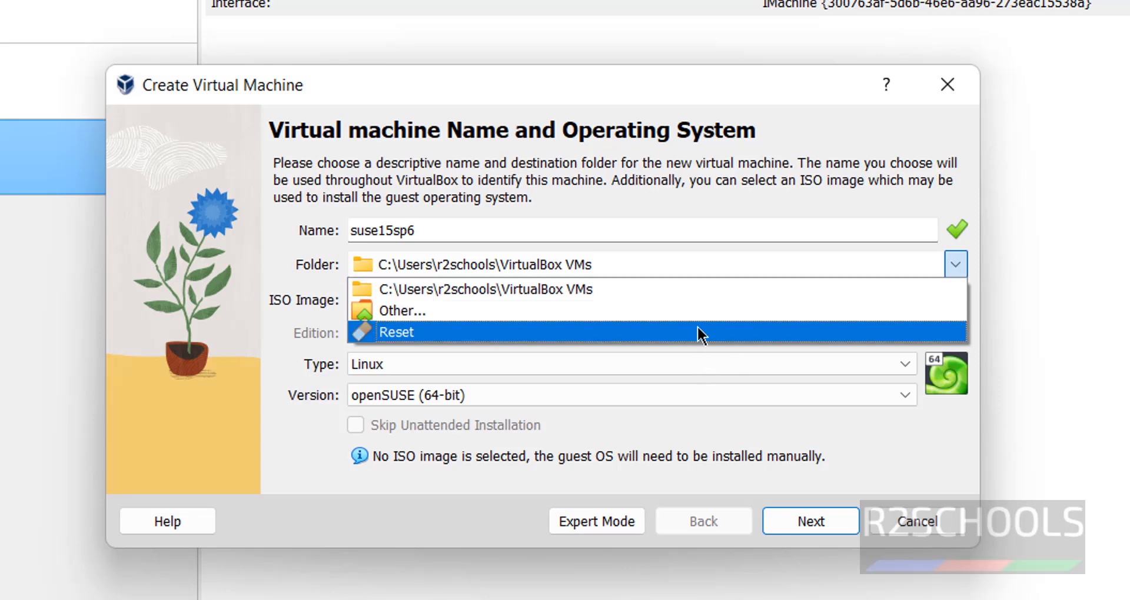
pyautogui.click(401, 311)
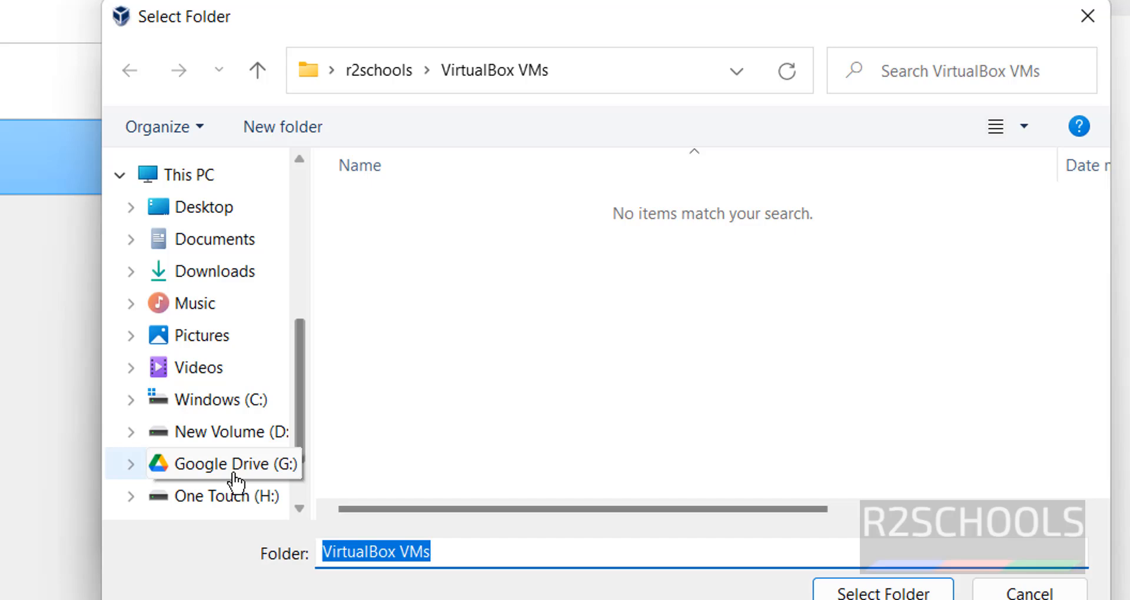
pyautogui.click(226, 496)
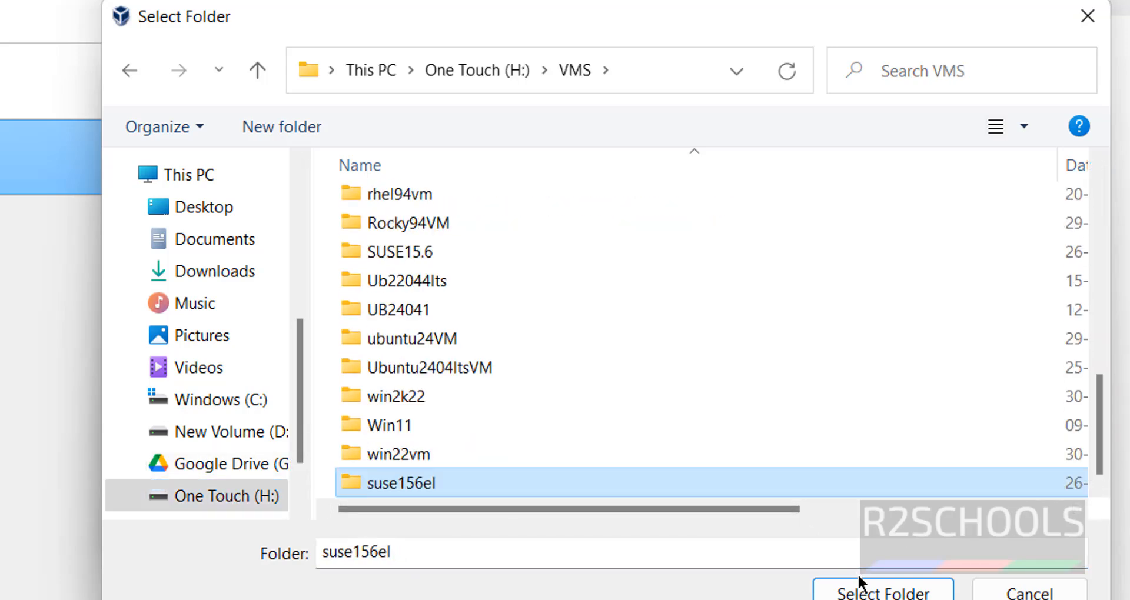
pyautogui.click(879, 590)
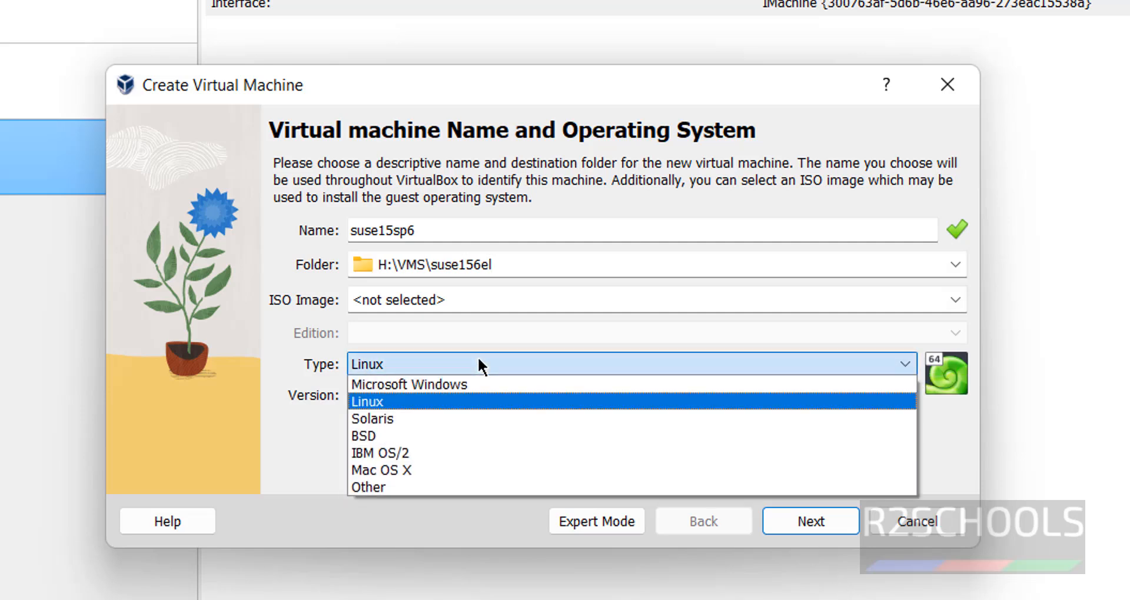
# Choose Linux type and attach SLE-15-SP6-Full-x86_64-GM-Media1.iso from Downloads, skipping unattended install.
pyautogui.click(367, 402)
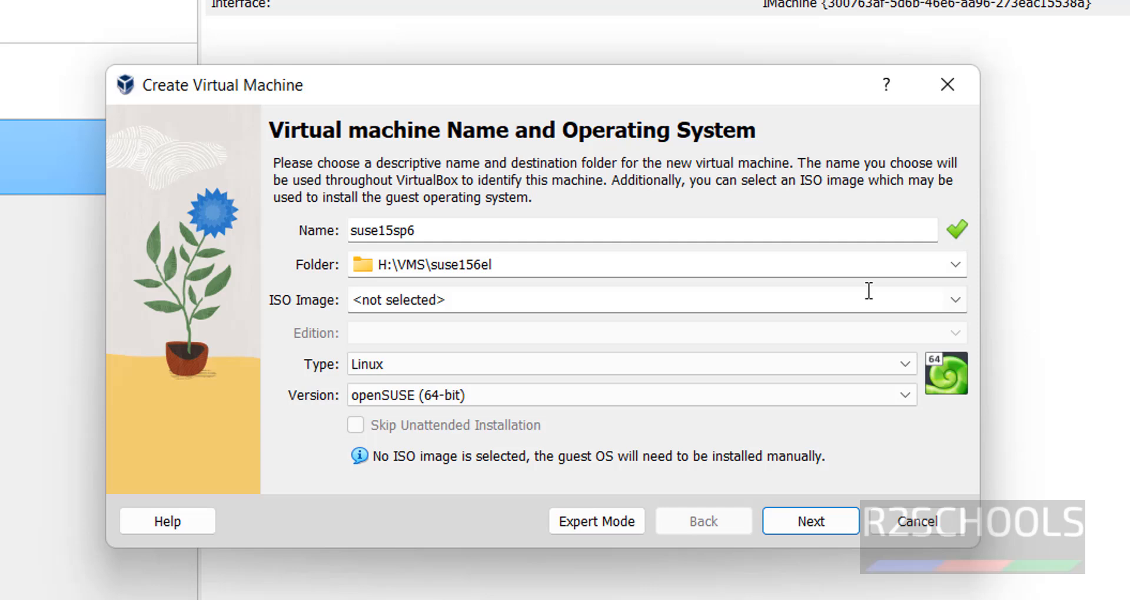
pyautogui.click(954, 300)
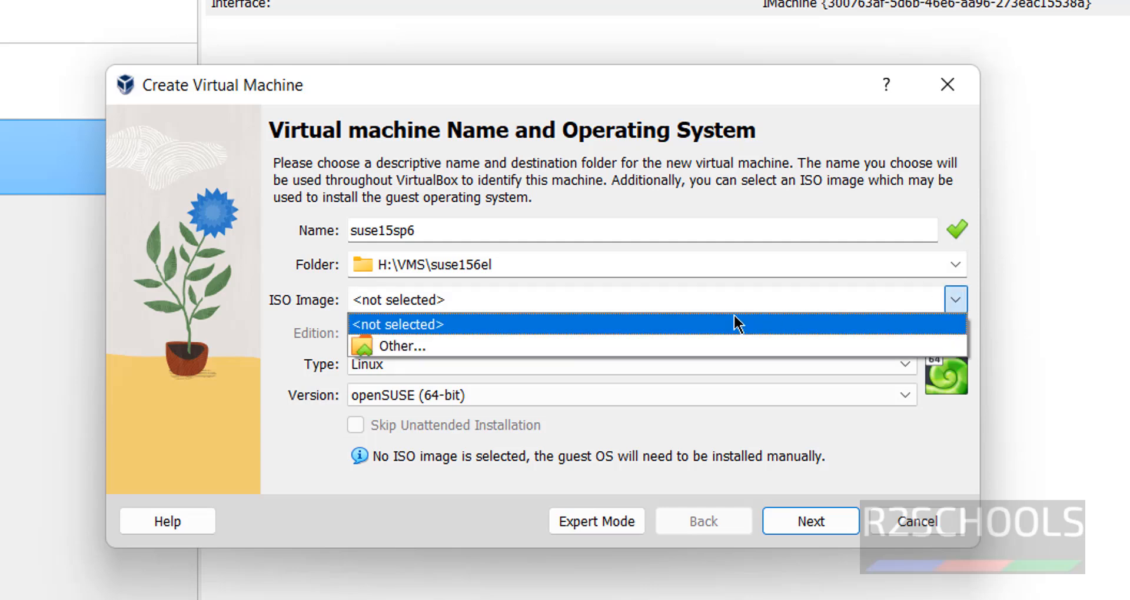
pyautogui.click(401, 346)
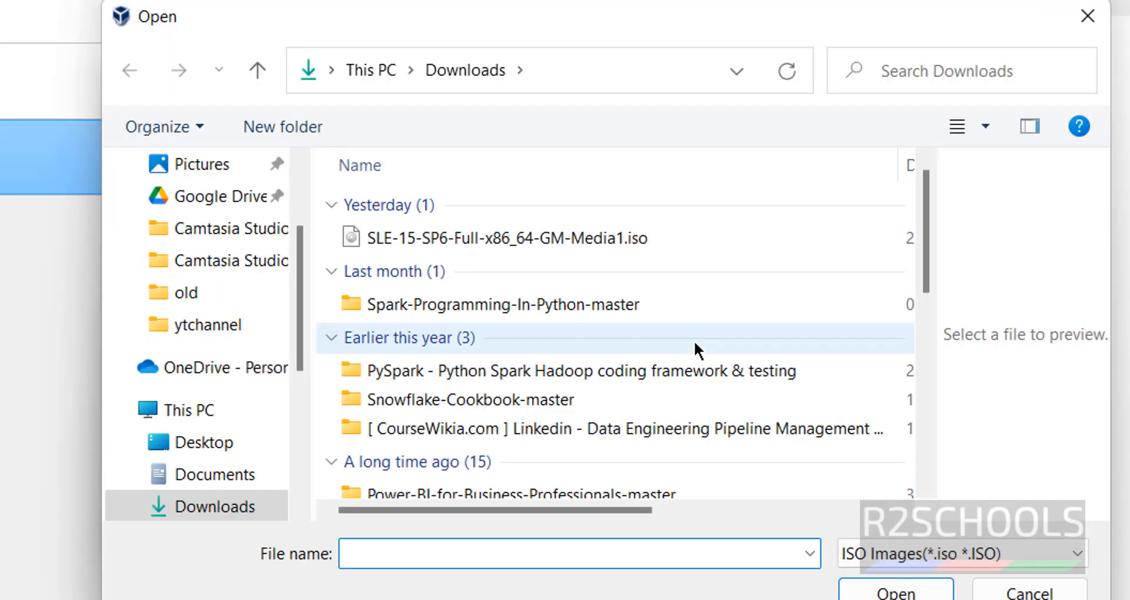
pyautogui.click(496, 238)
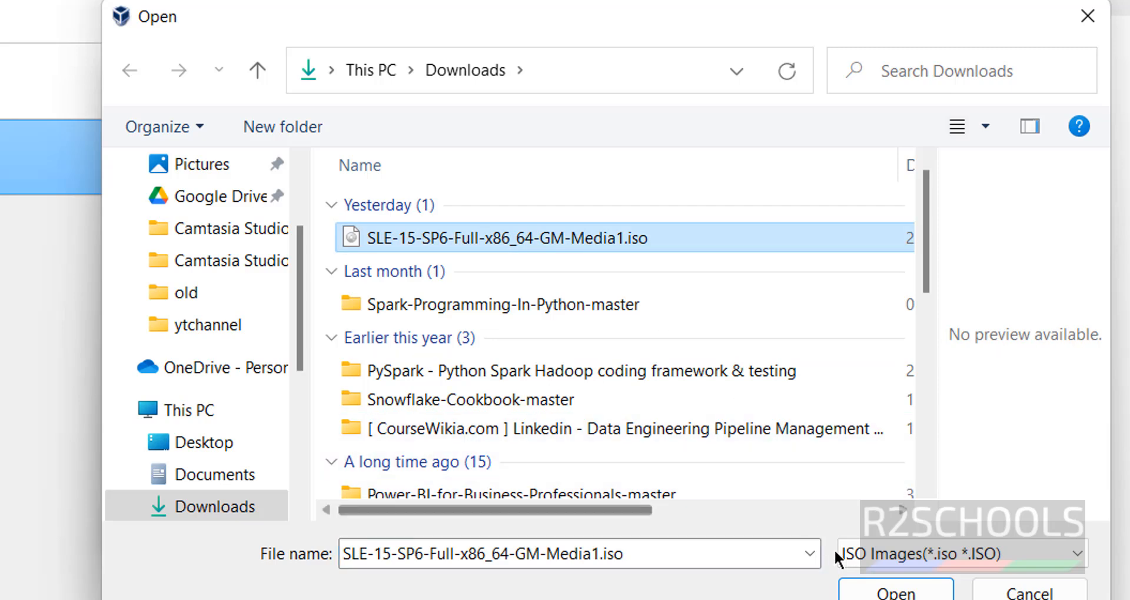
pyautogui.click(894, 591)
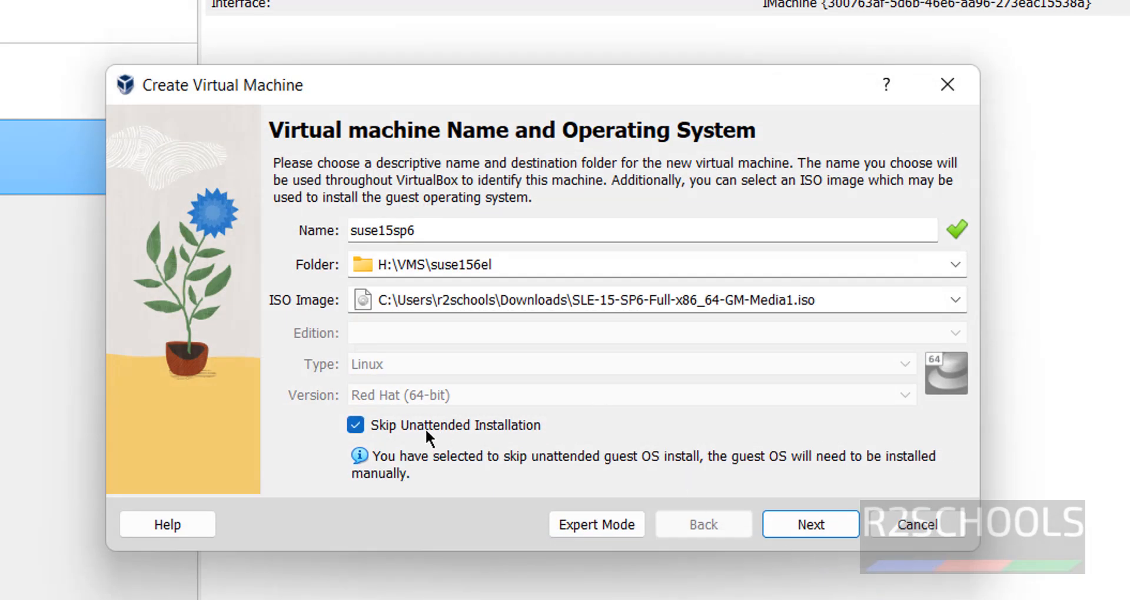
pyautogui.moveTo(388, 439)
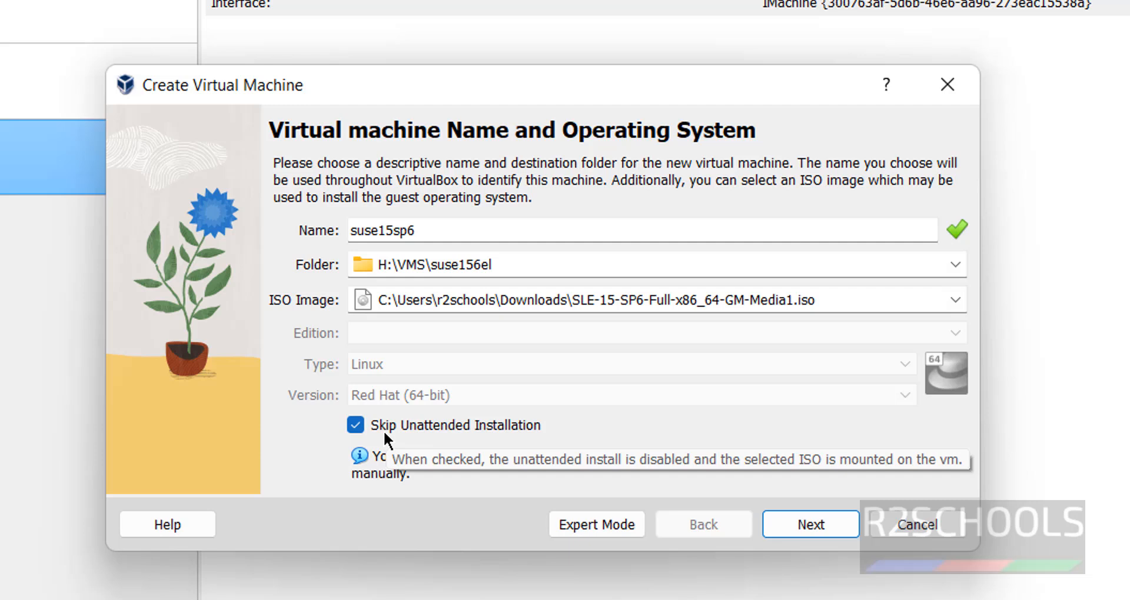
pyautogui.moveTo(621, 413)
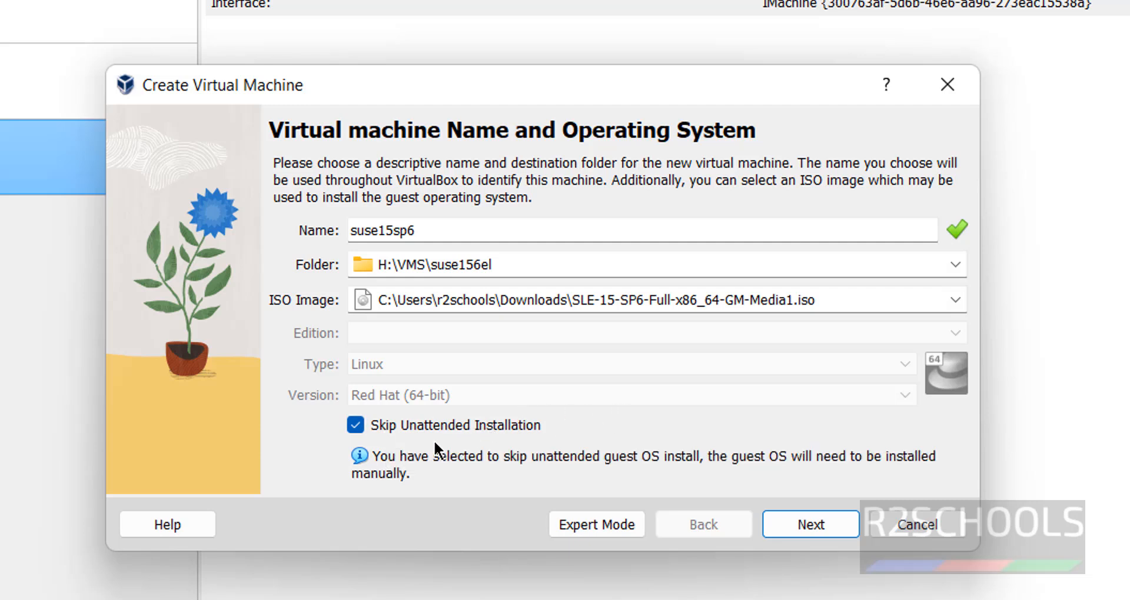
pyautogui.moveTo(770, 519)
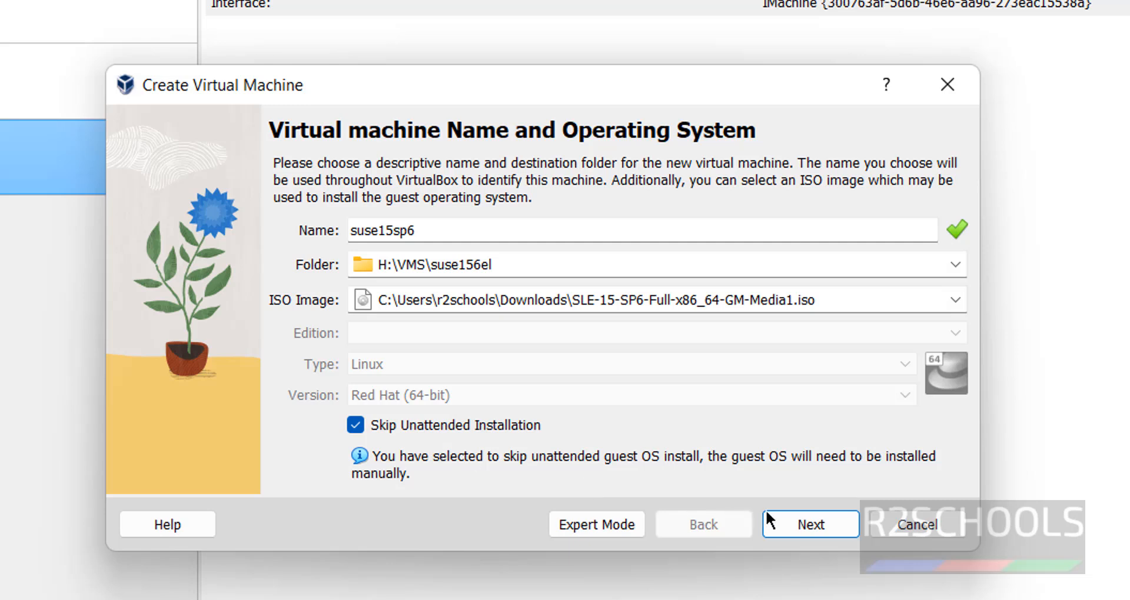
# Keep 4096 MB memory and 2 processors, set a 50 GB disk, and finish creating suse15sp6.
pyautogui.click(810, 523)
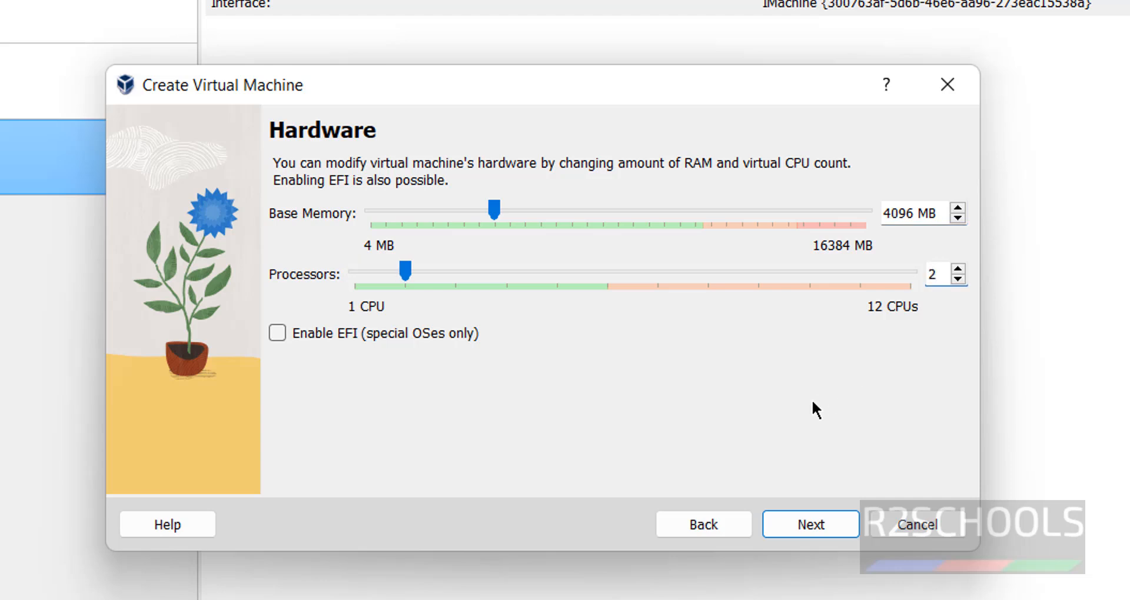
pyautogui.click(810, 524)
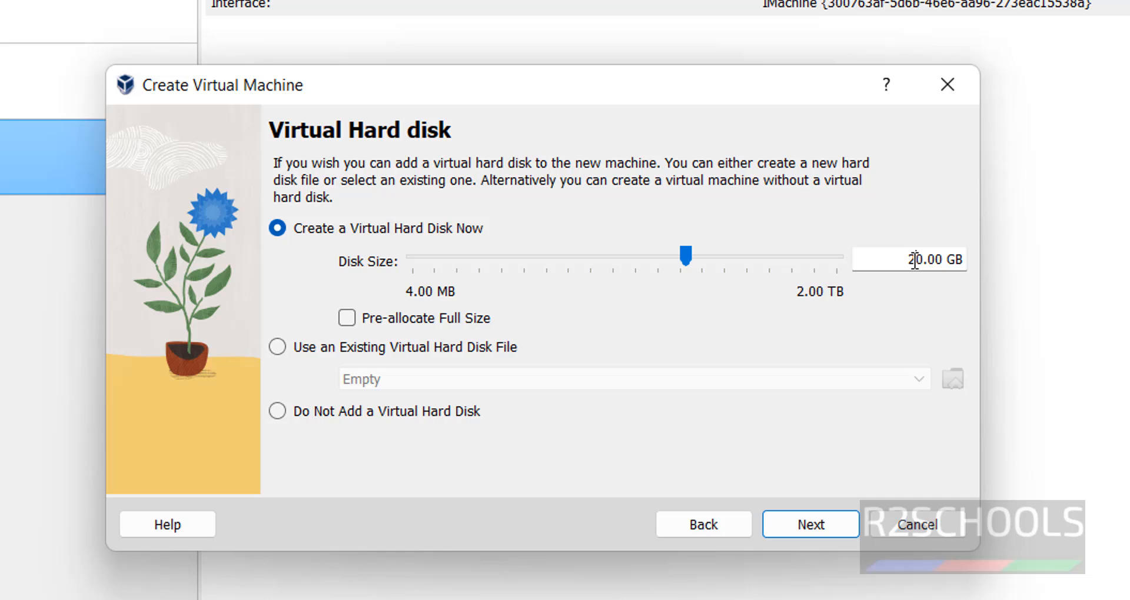
pyautogui.moveTo(685, 255); pyautogui.dragTo(713, 255)
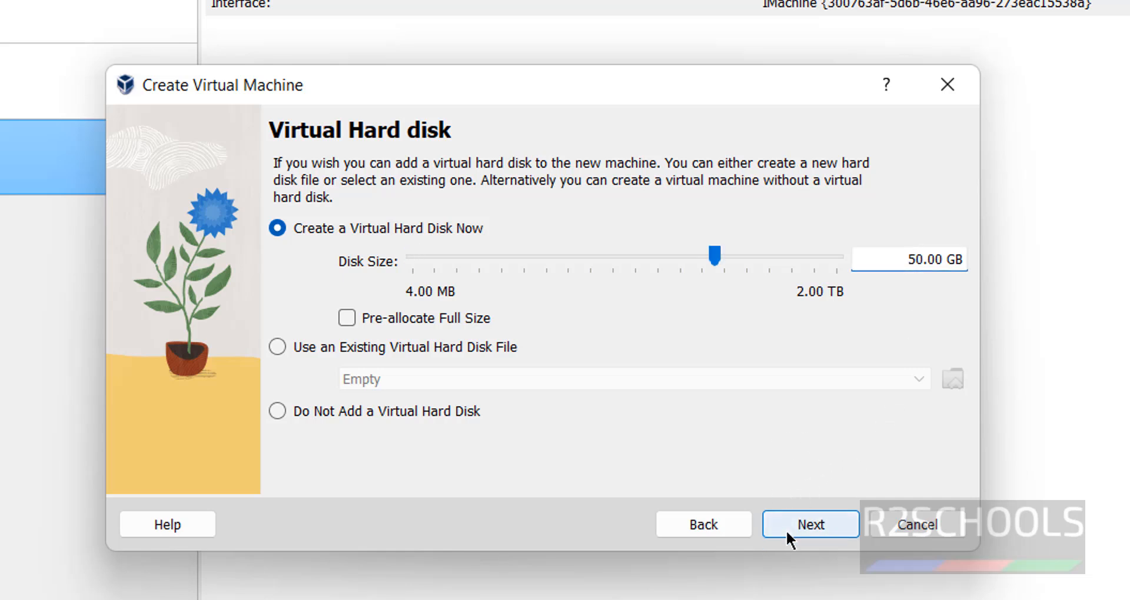
pyautogui.click(810, 523)
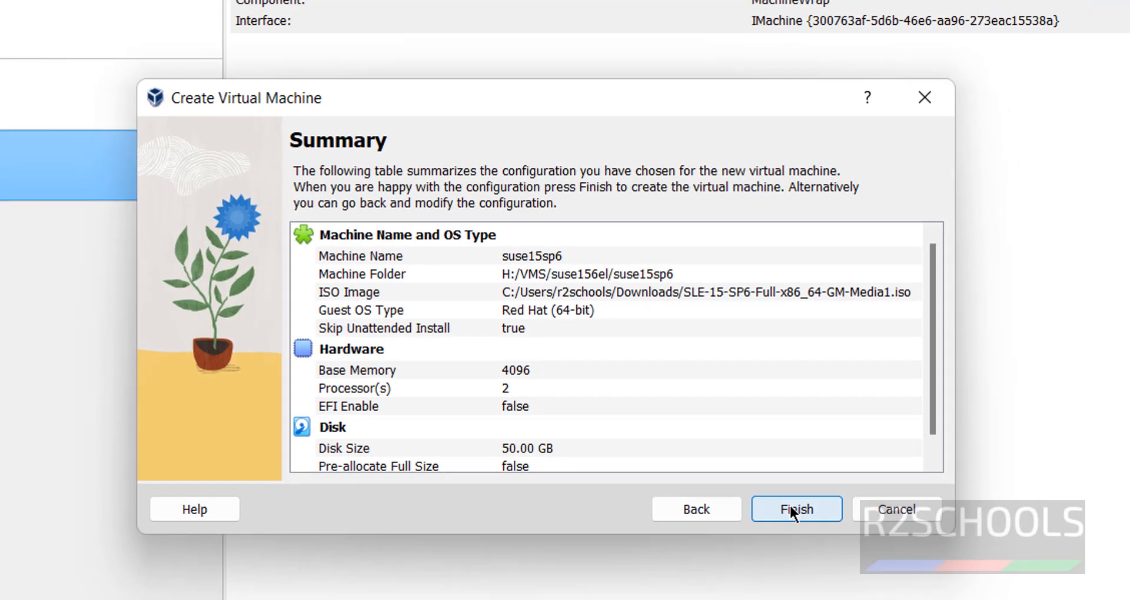
pyautogui.click(795, 509)
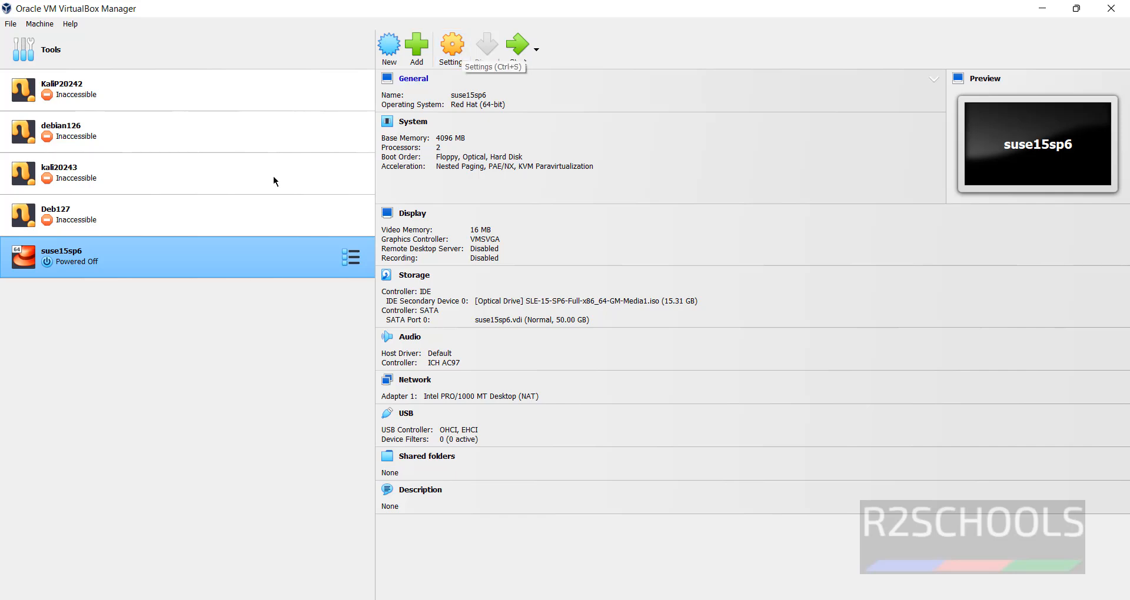
# Start the suse15sp6 virtual machine from the toolbar.
pyautogui.rightClick(226, 257)
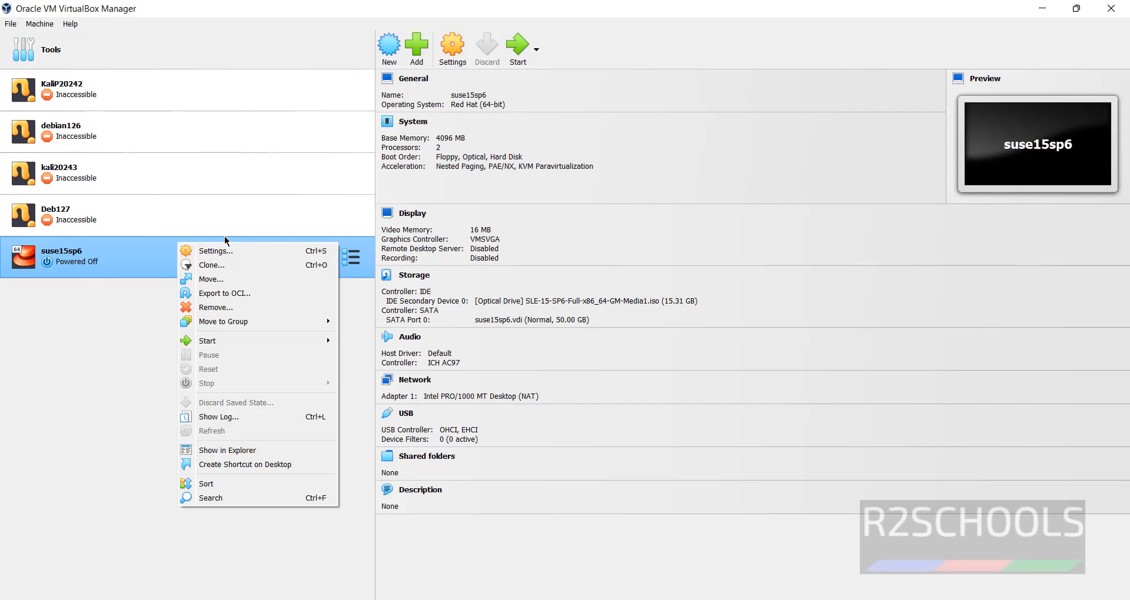
pyautogui.click(40, 23)
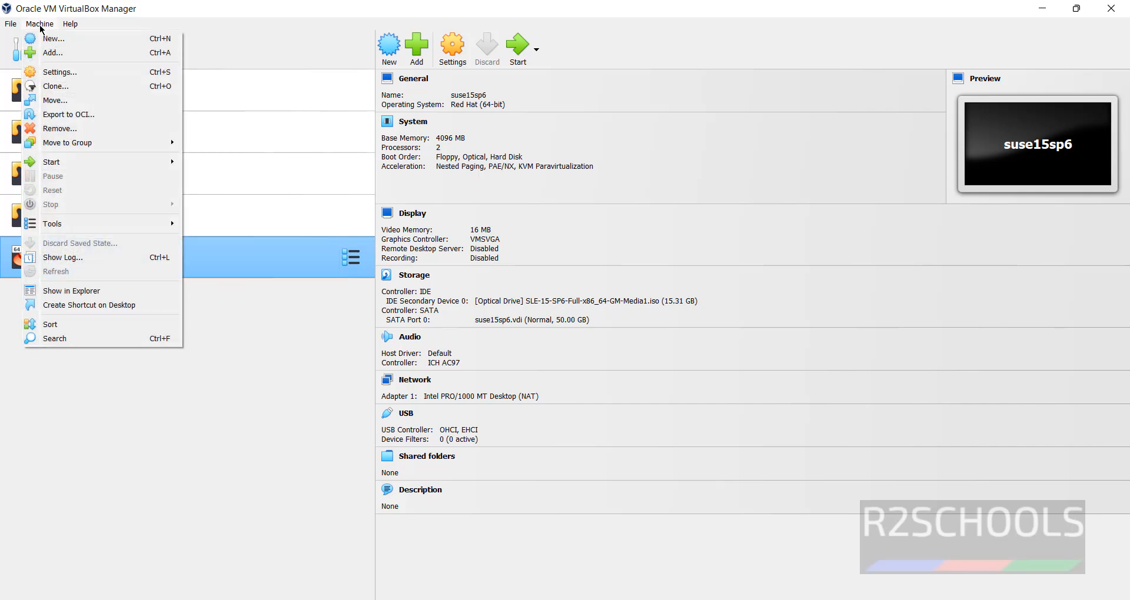
pyautogui.moveTo(89, 72)
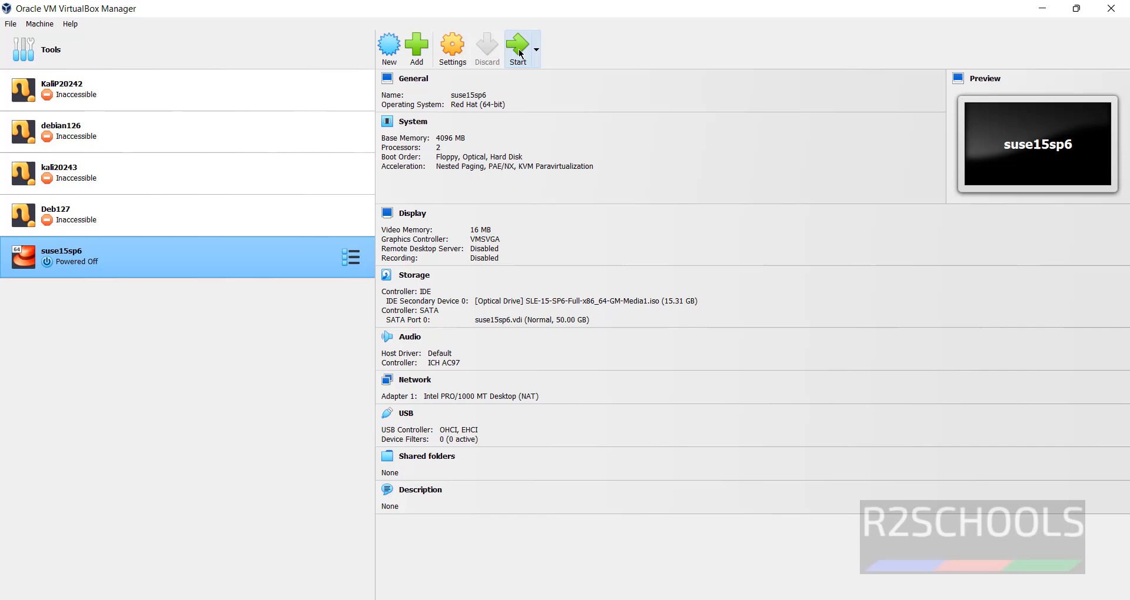
pyautogui.moveTo(518, 47)
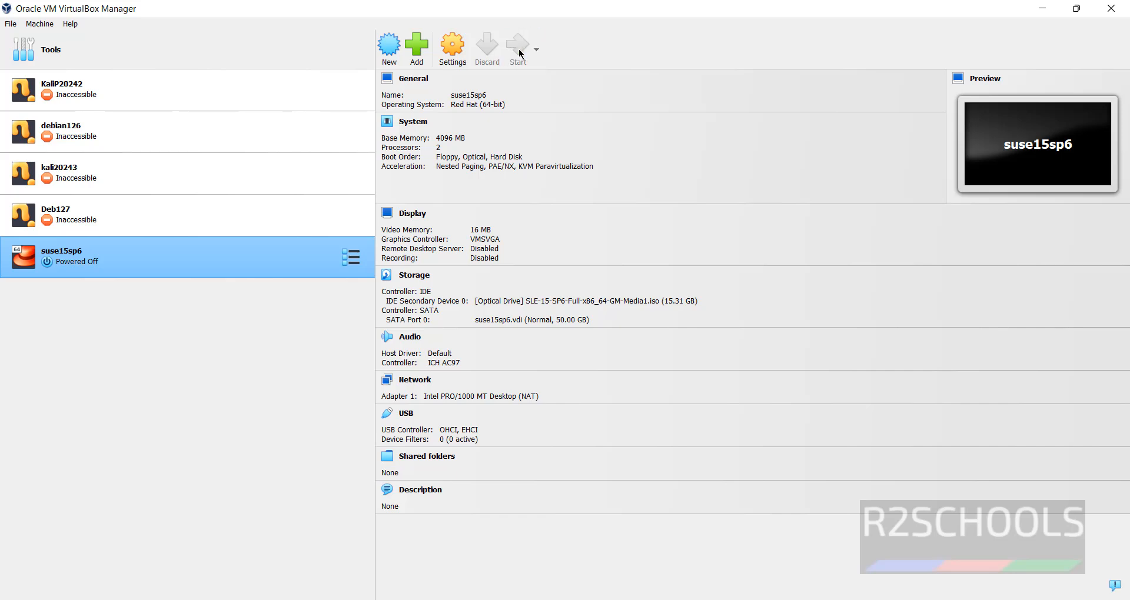
pyautogui.click(517, 48)
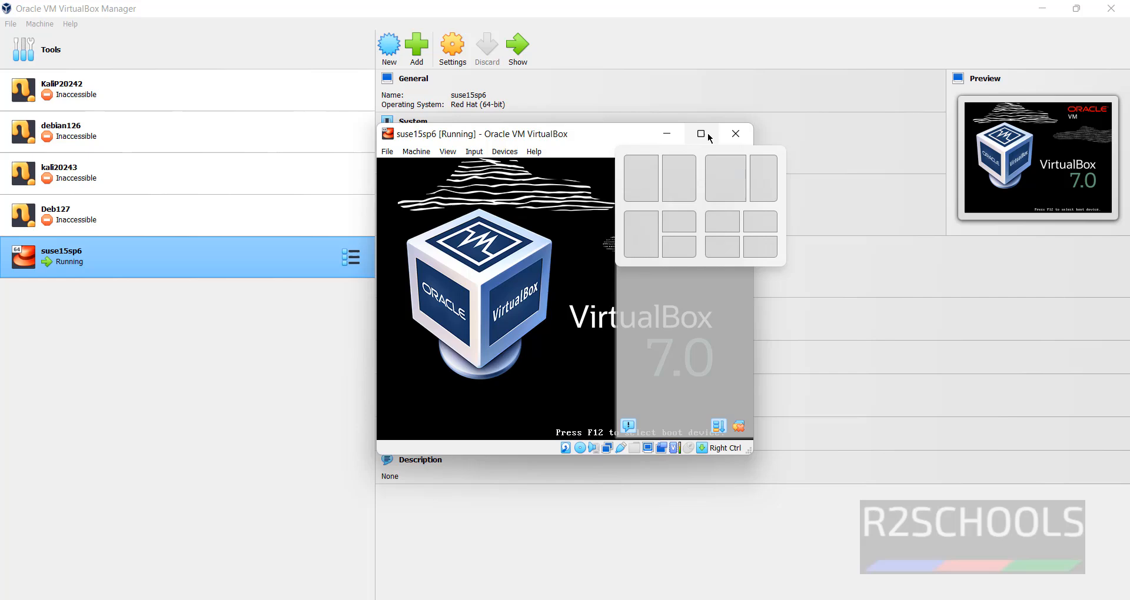
# Maximize the VM window and boot the Installation entry from the SUSE boot menu.
pyautogui.click(699, 134)
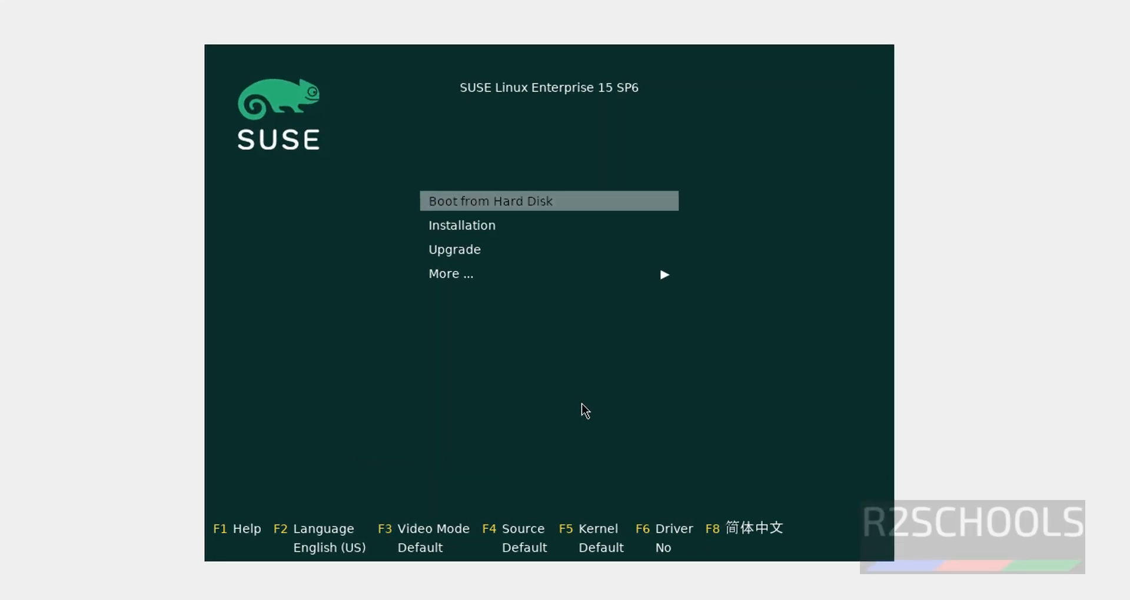
pyautogui.press('Down')
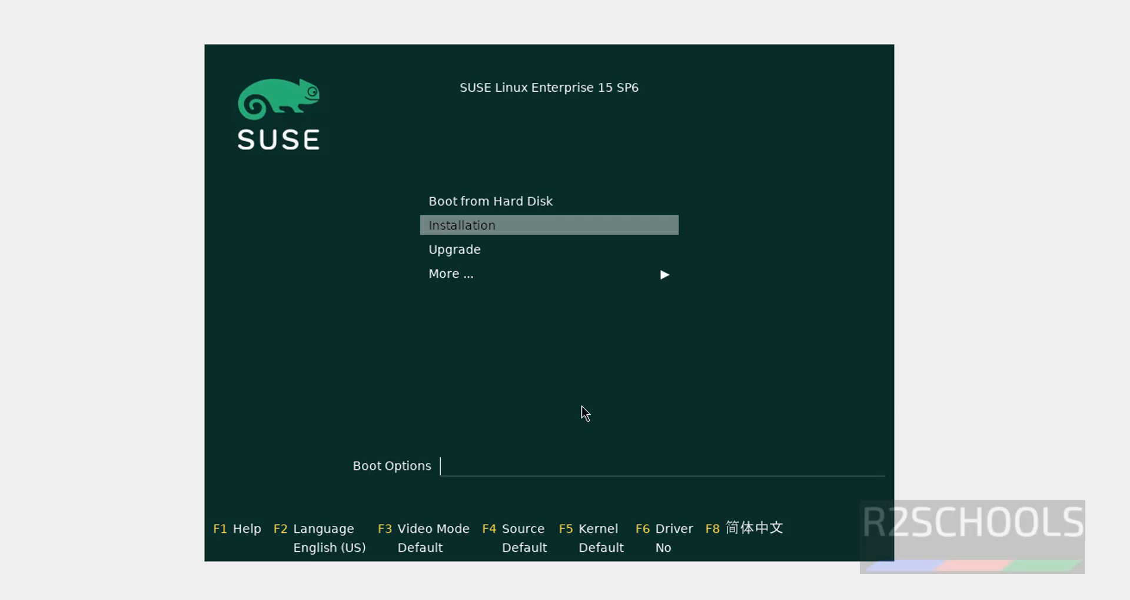
pyautogui.press('Return')
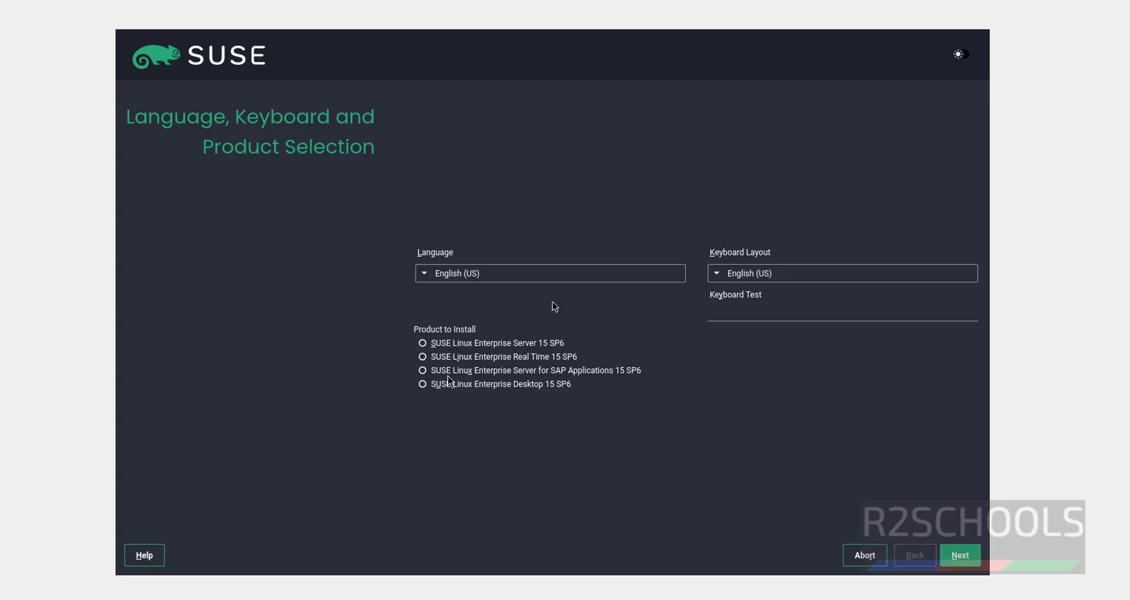
pyautogui.moveTo(474, 350)
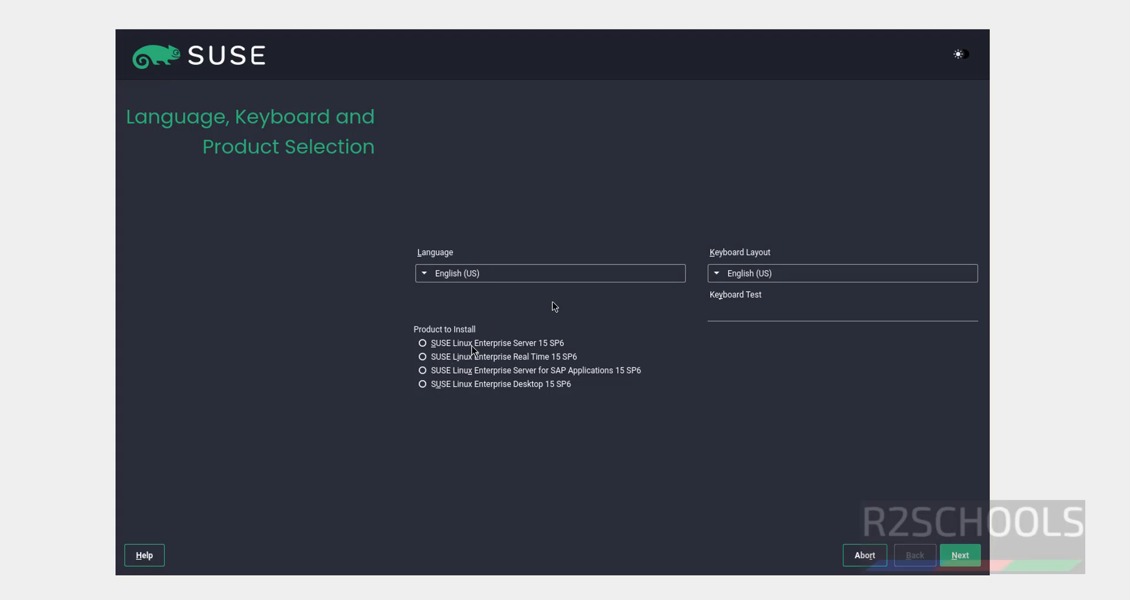
pyautogui.moveTo(569, 354)
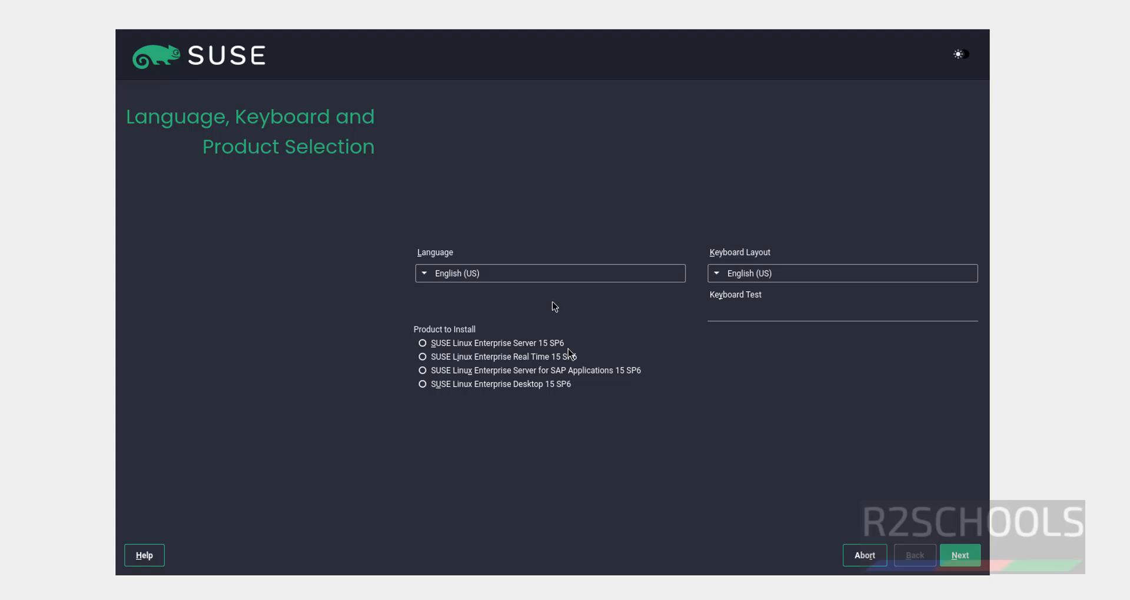
pyautogui.moveTo(536, 380)
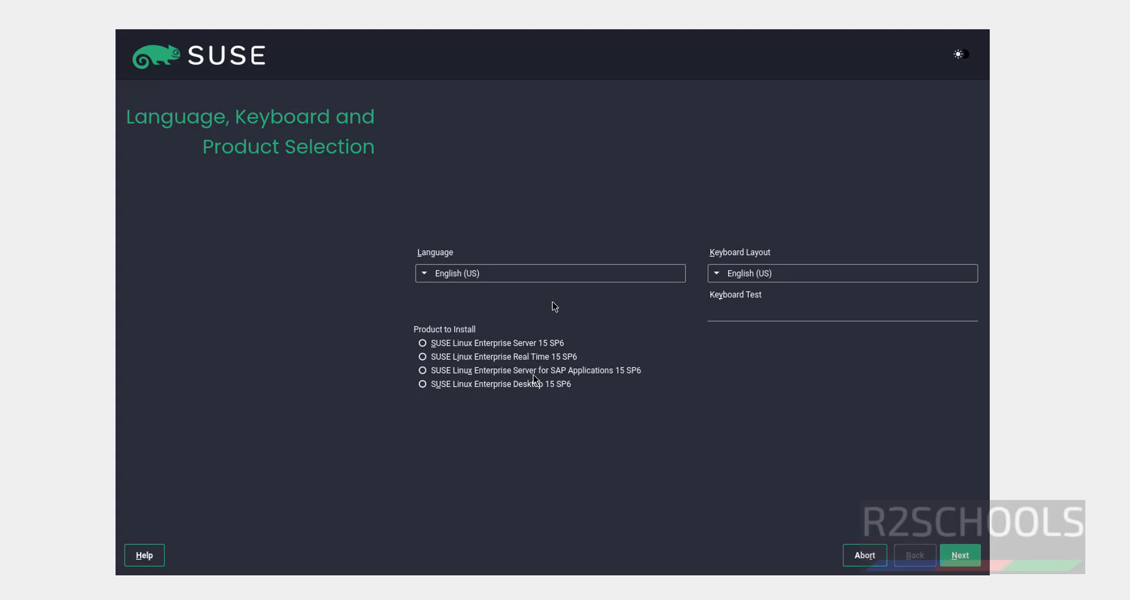
pyautogui.moveTo(588, 382)
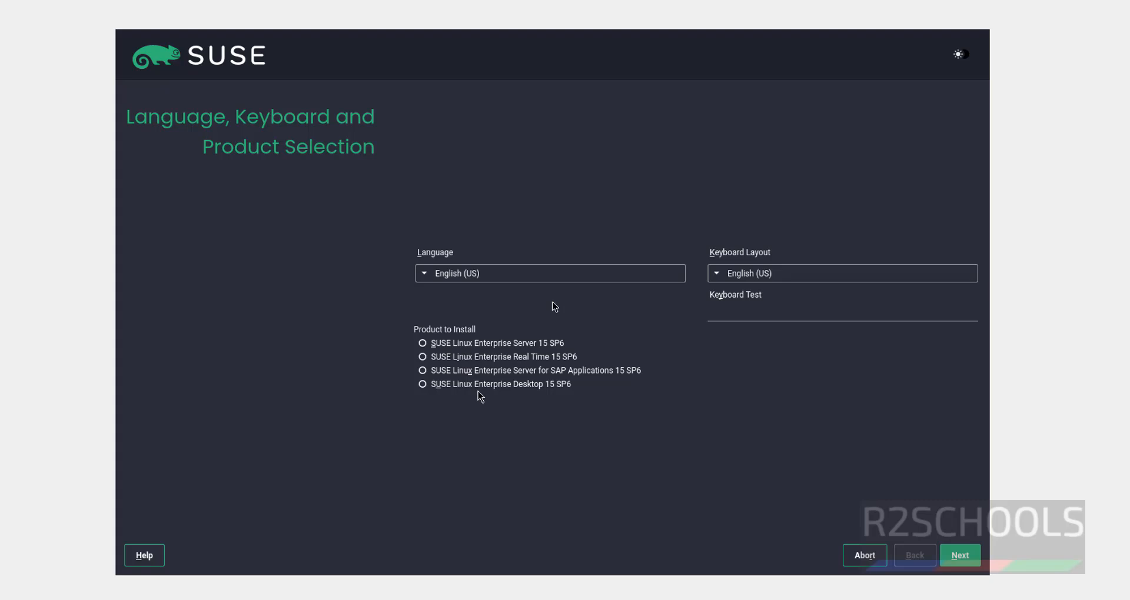
pyautogui.moveTo(455, 348)
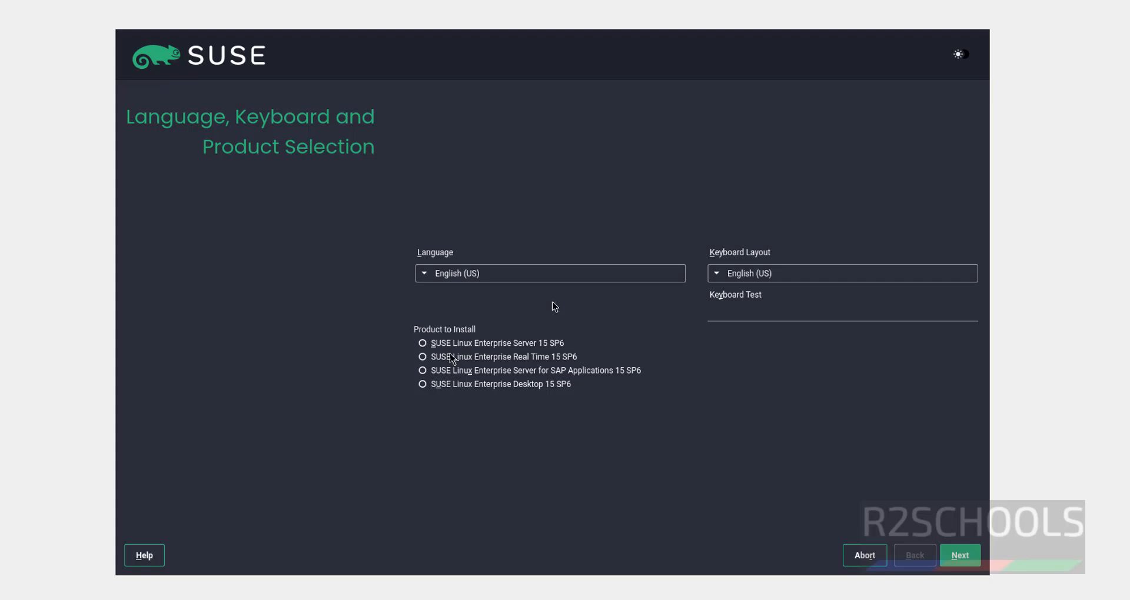
pyautogui.moveTo(448, 387)
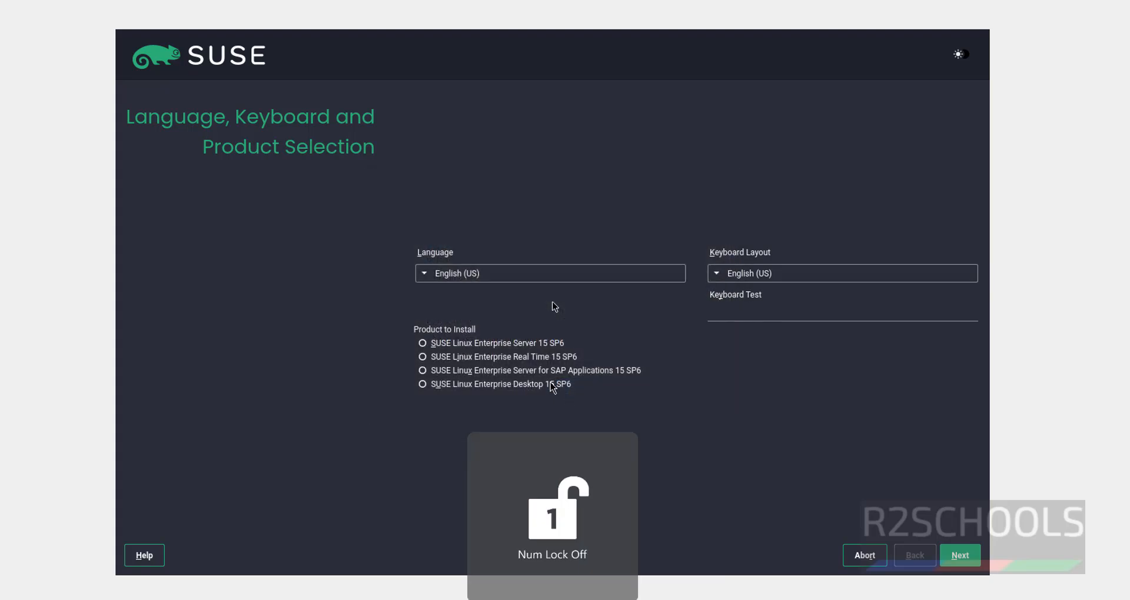
# Choose SUSE Linux Enterprise Desktop 15 SP6 as the product and continue to its license.
pyautogui.click(422, 383)
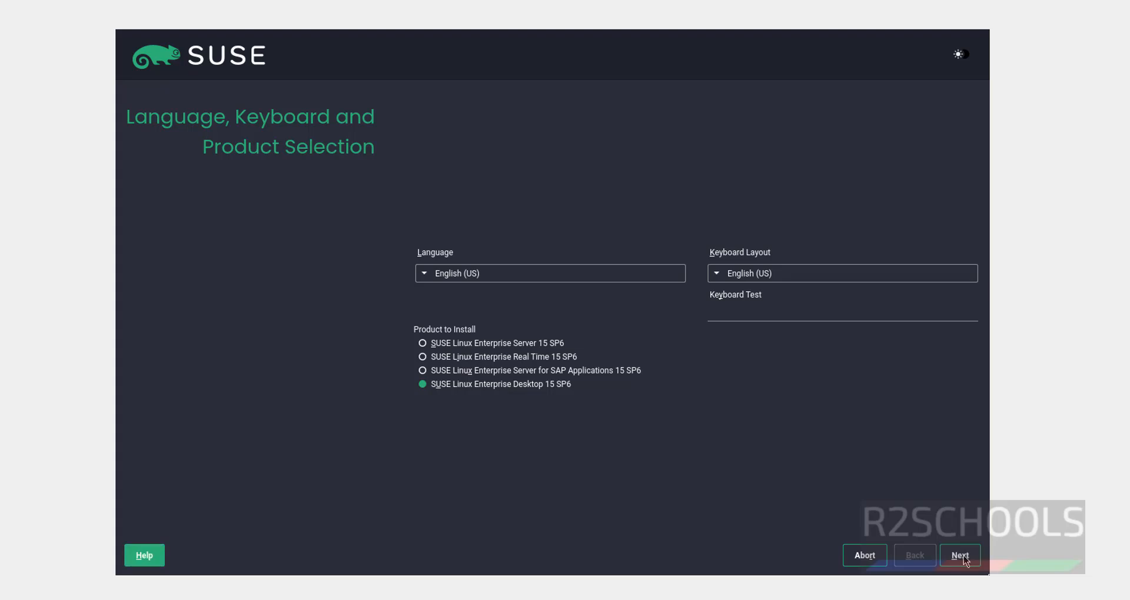
pyautogui.click(959, 554)
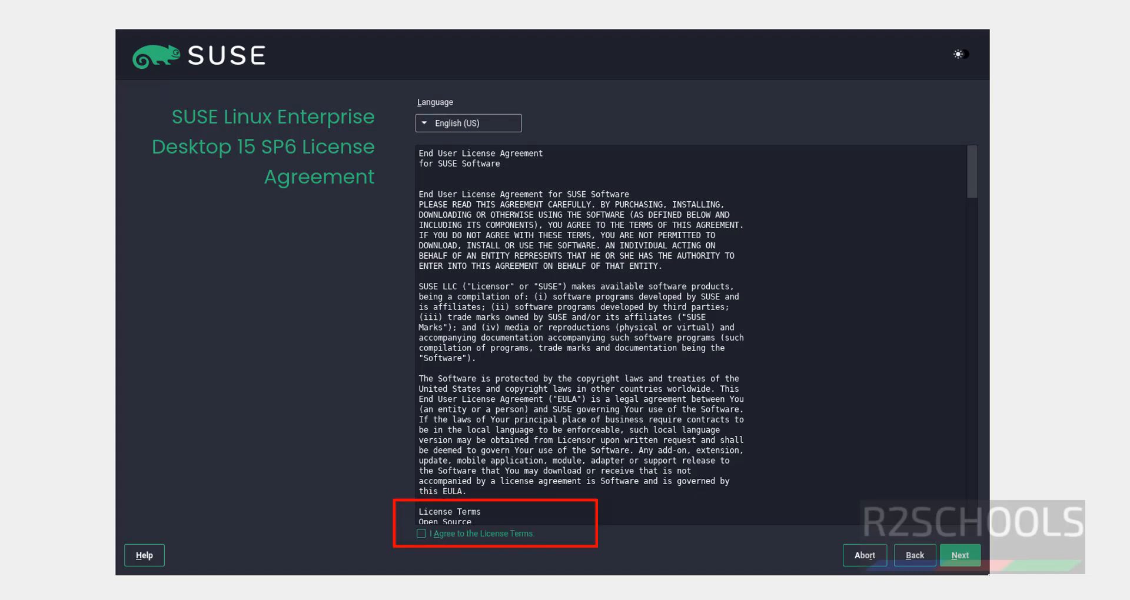
# Agree to the license terms, skip registration, and reach Extension and Module Selection.
pyautogui.click(422, 533)
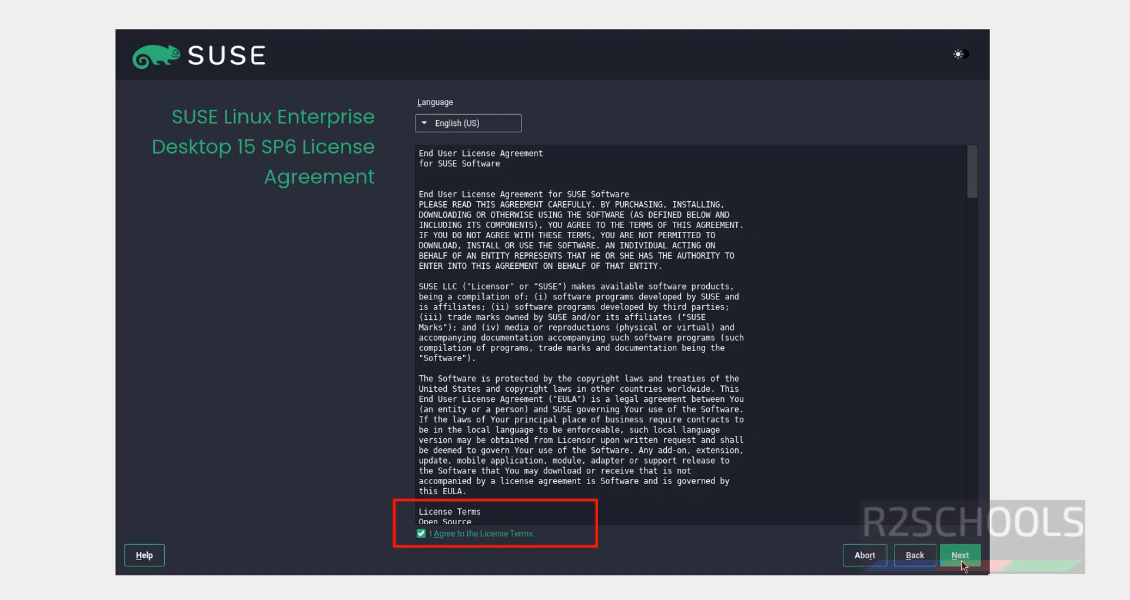
pyautogui.click(959, 554)
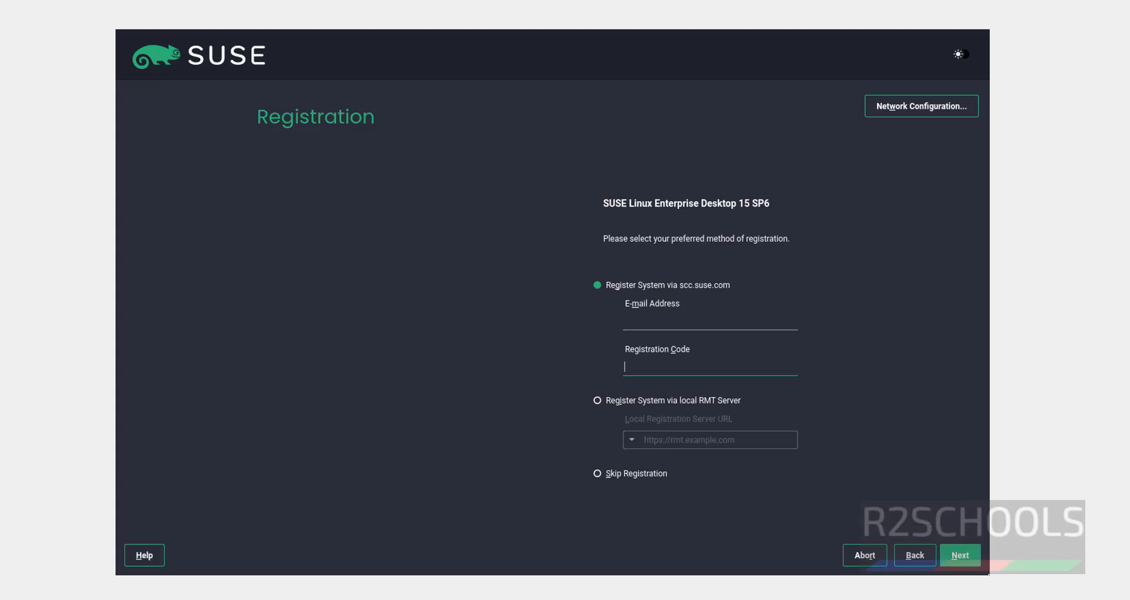
pyautogui.click(597, 473)
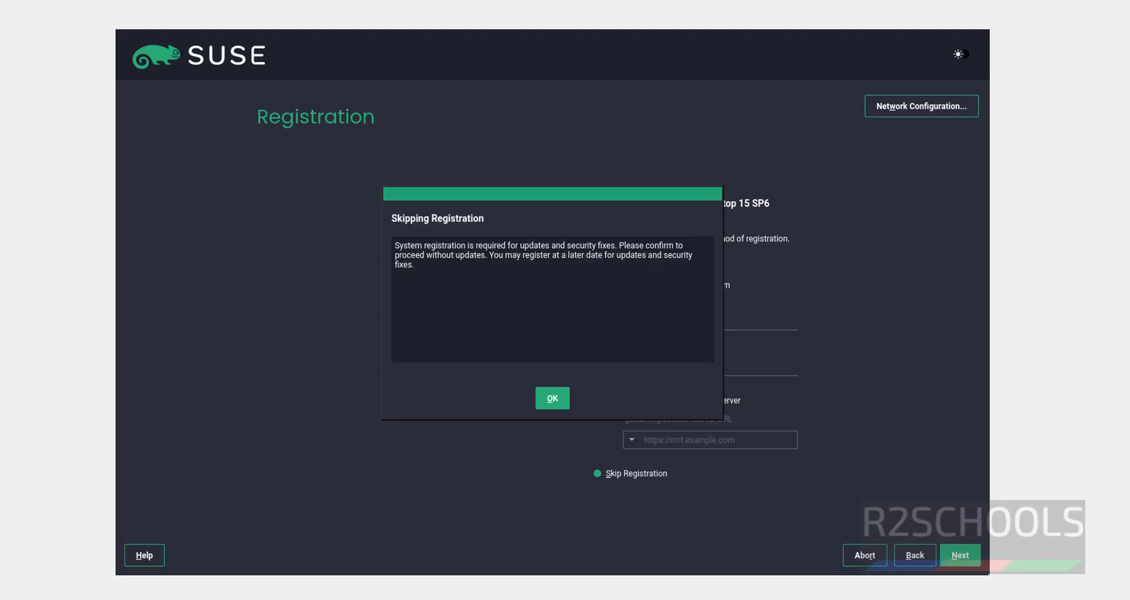
pyautogui.click(552, 398)
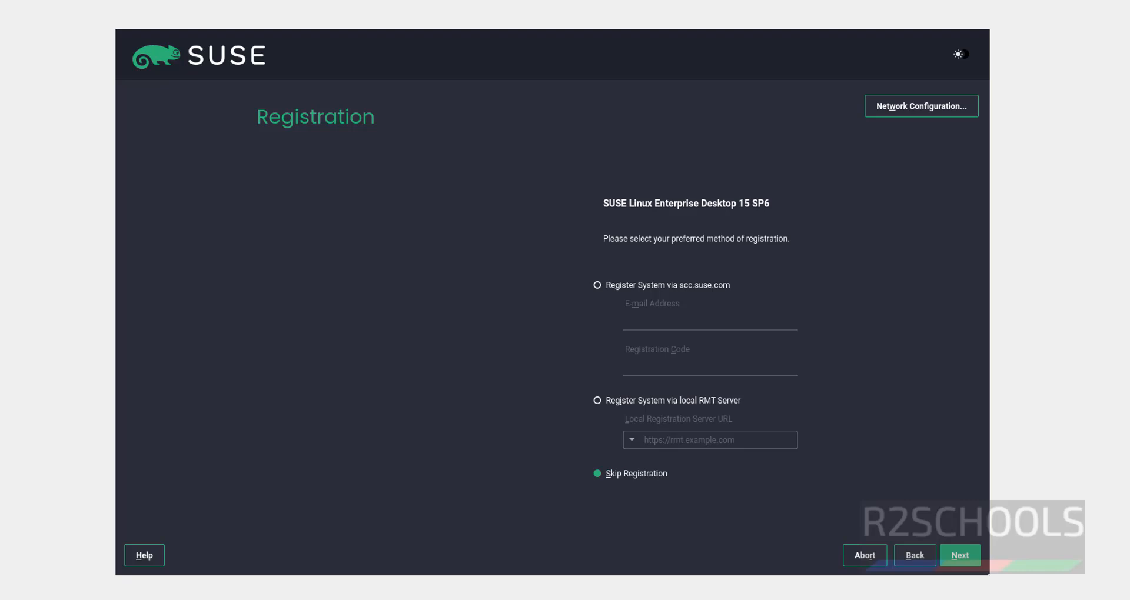
pyautogui.click(960, 554)
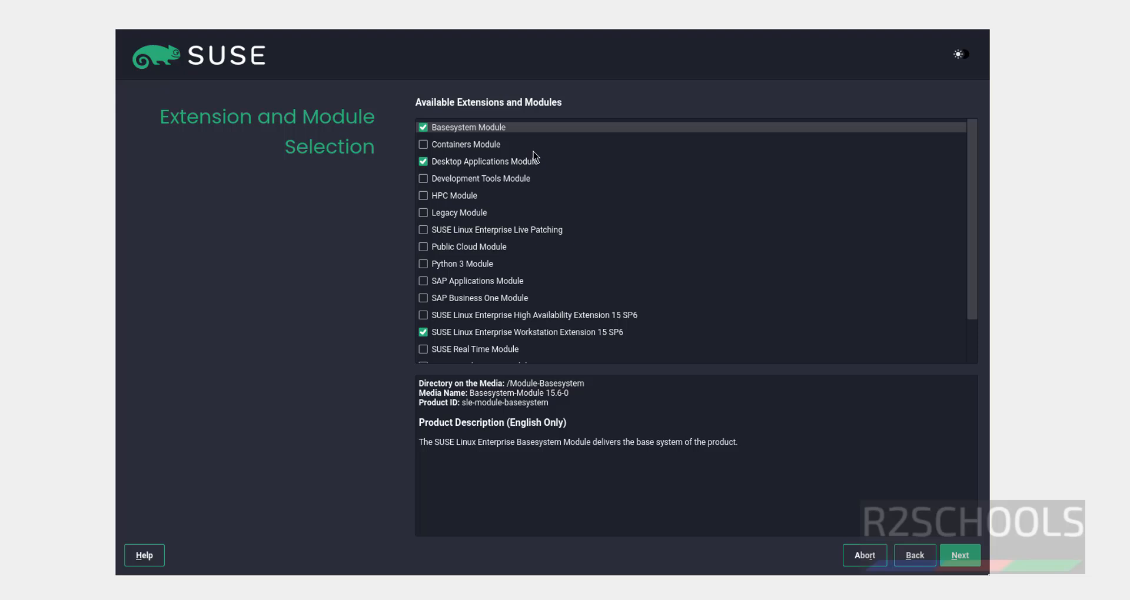
pyautogui.moveTo(506, 301)
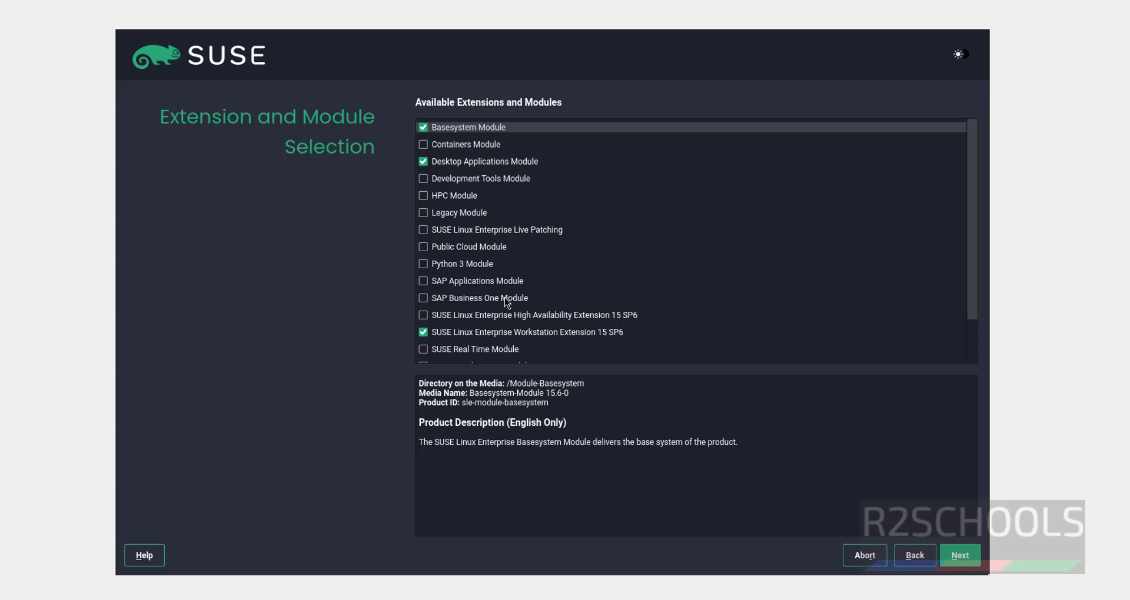
pyautogui.moveTo(431, 186)
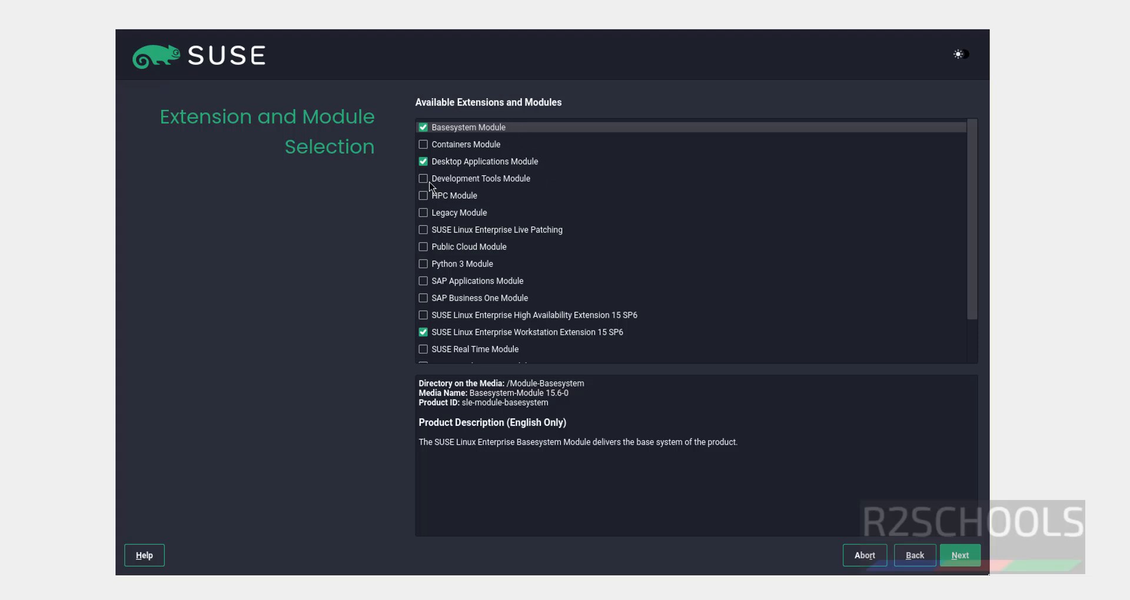
pyautogui.moveTo(589, 316)
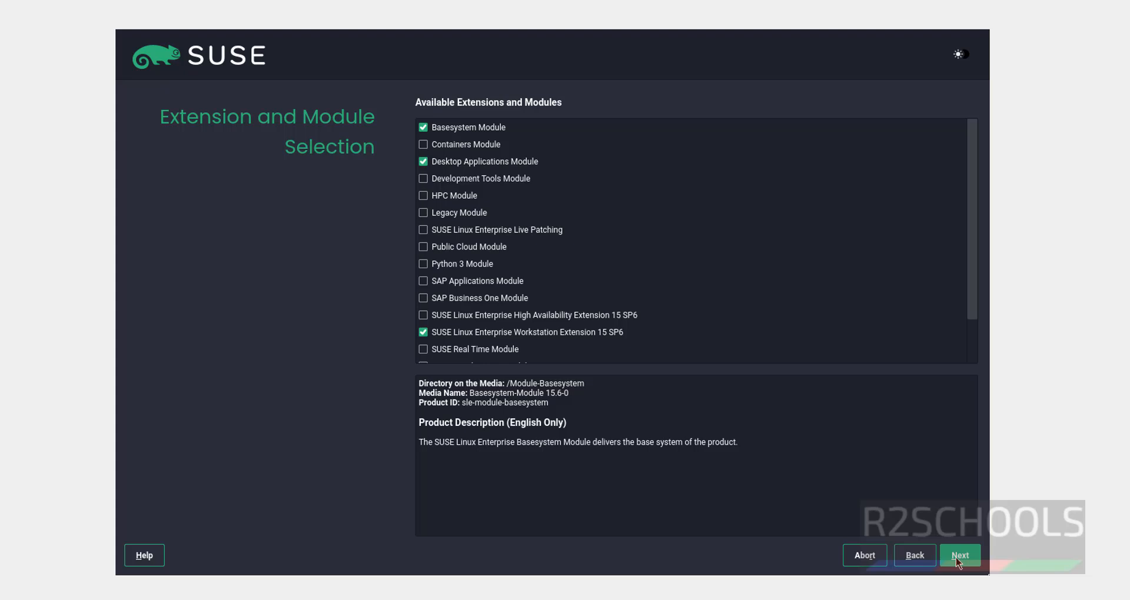
# Keep Basesystem, Desktop Applications and Workstation modules and pass the add-on product list.
pyautogui.click(960, 554)
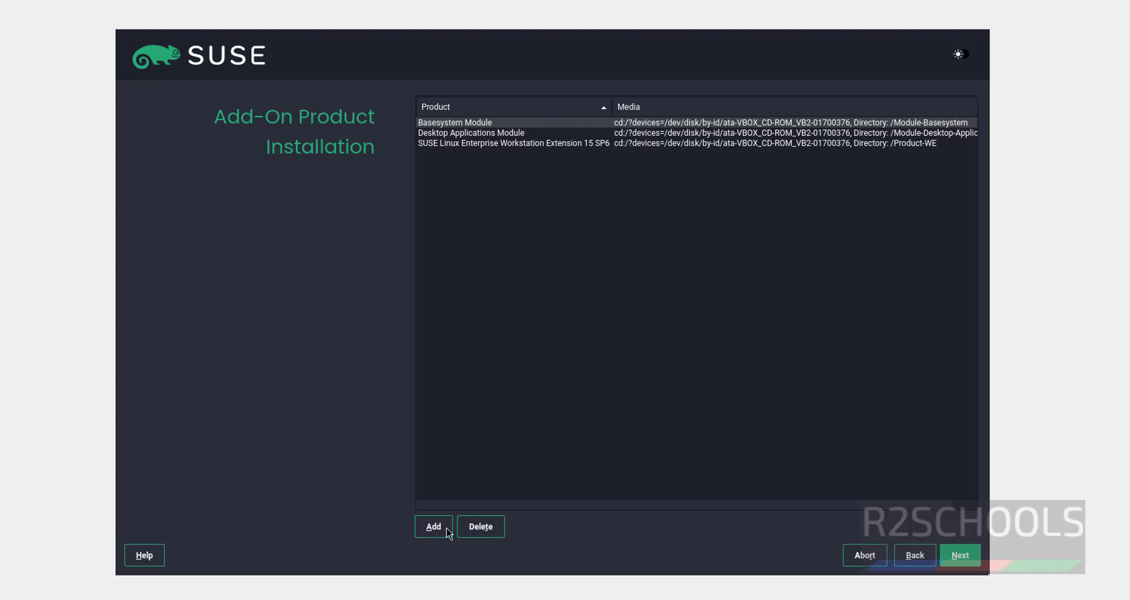
pyautogui.moveTo(474, 533)
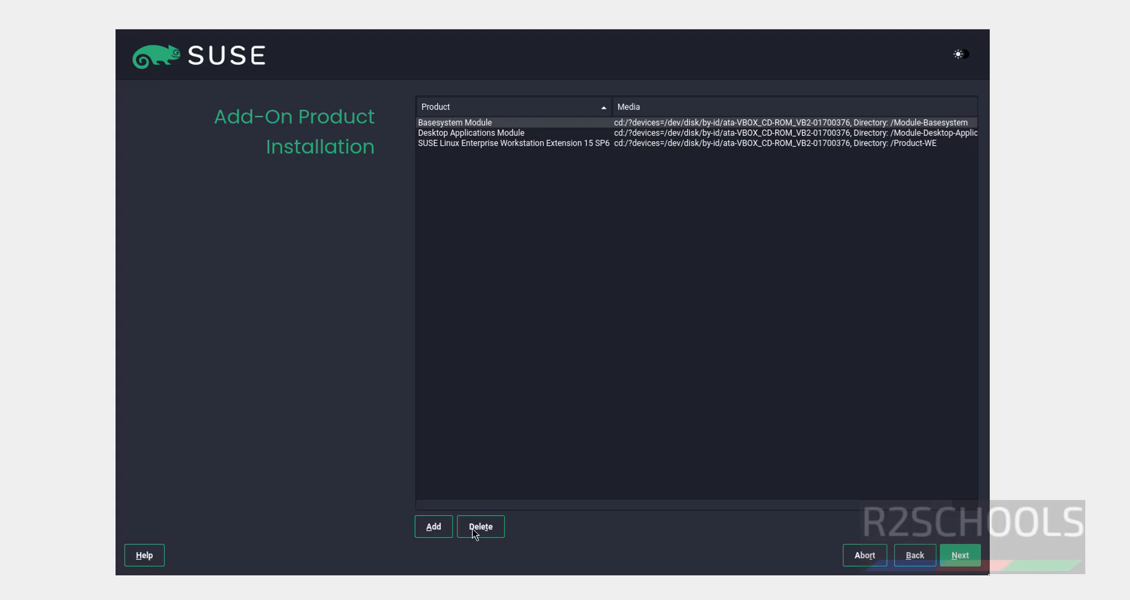
pyautogui.moveTo(785, 404)
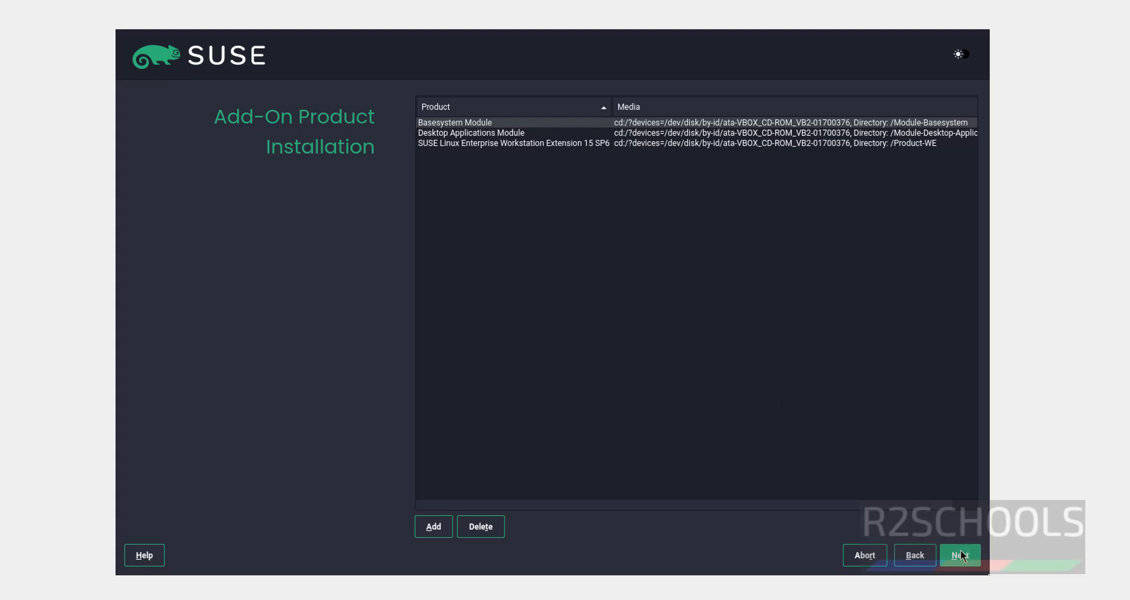
pyautogui.click(959, 554)
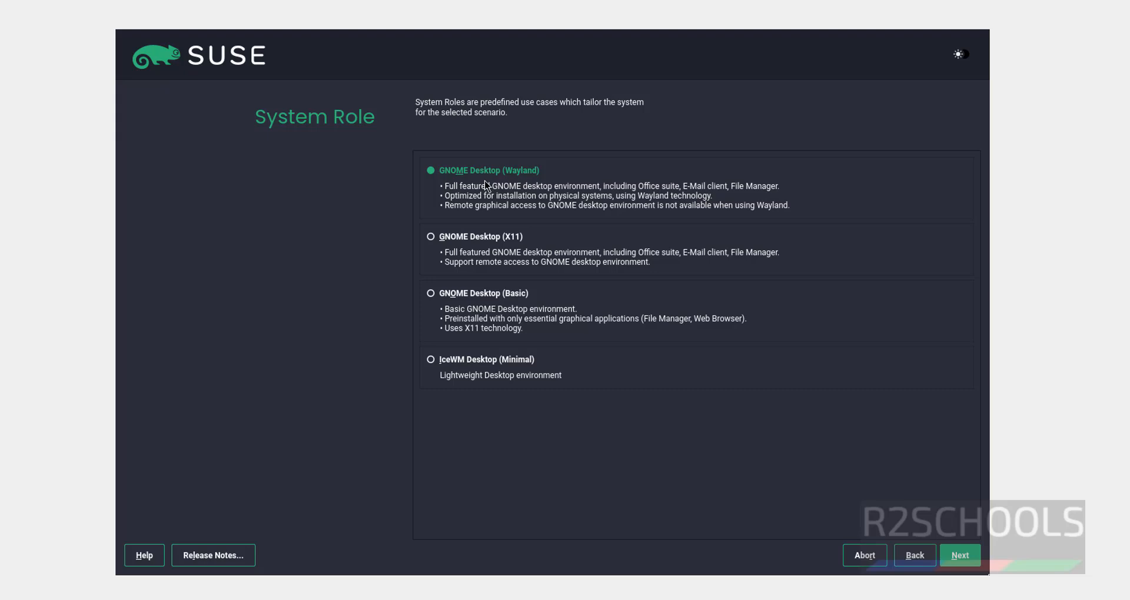
pyautogui.moveTo(513, 245)
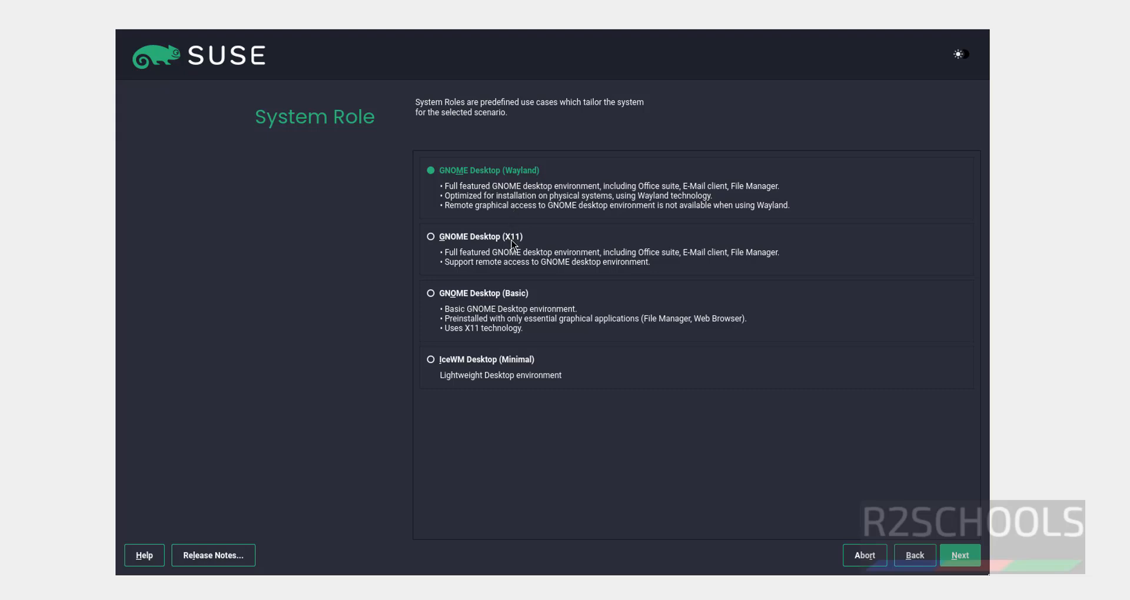
pyautogui.moveTo(512, 363)
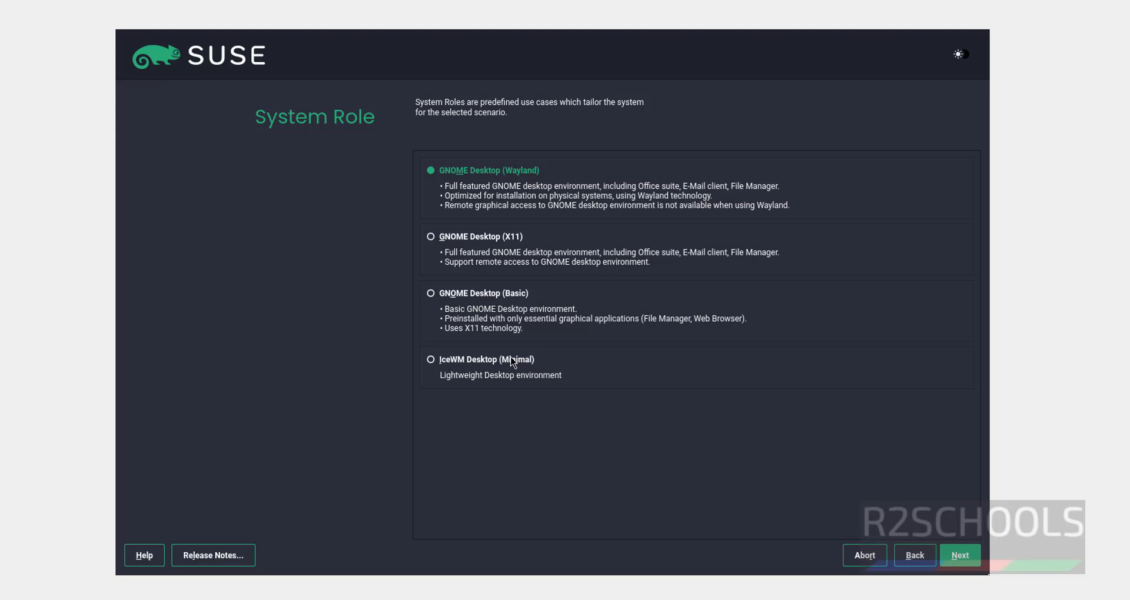
pyautogui.moveTo(686, 258)
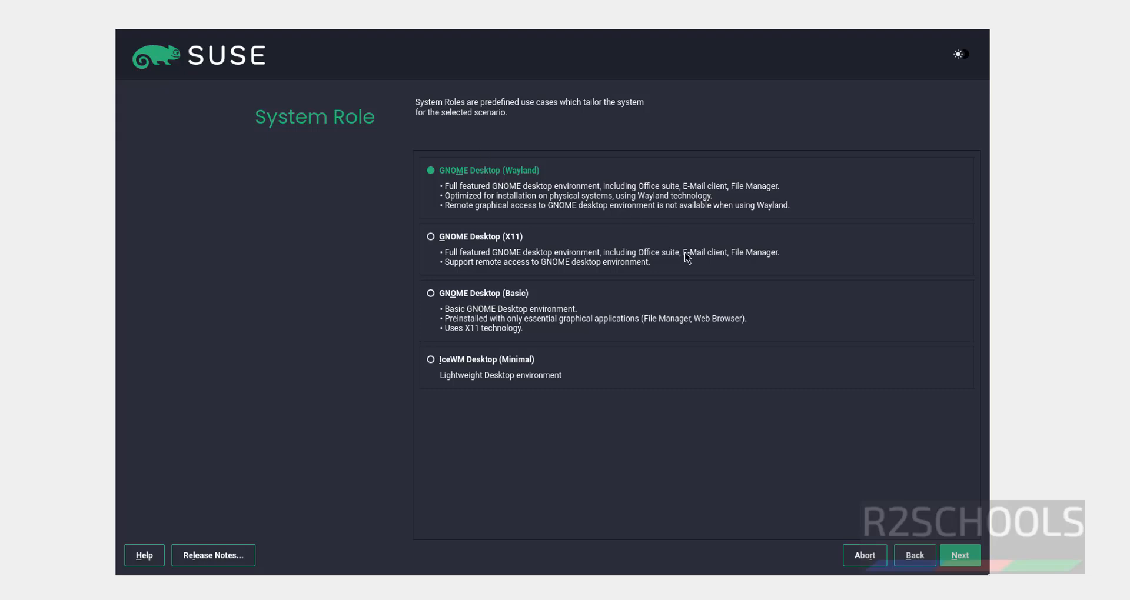
pyautogui.moveTo(761, 359)
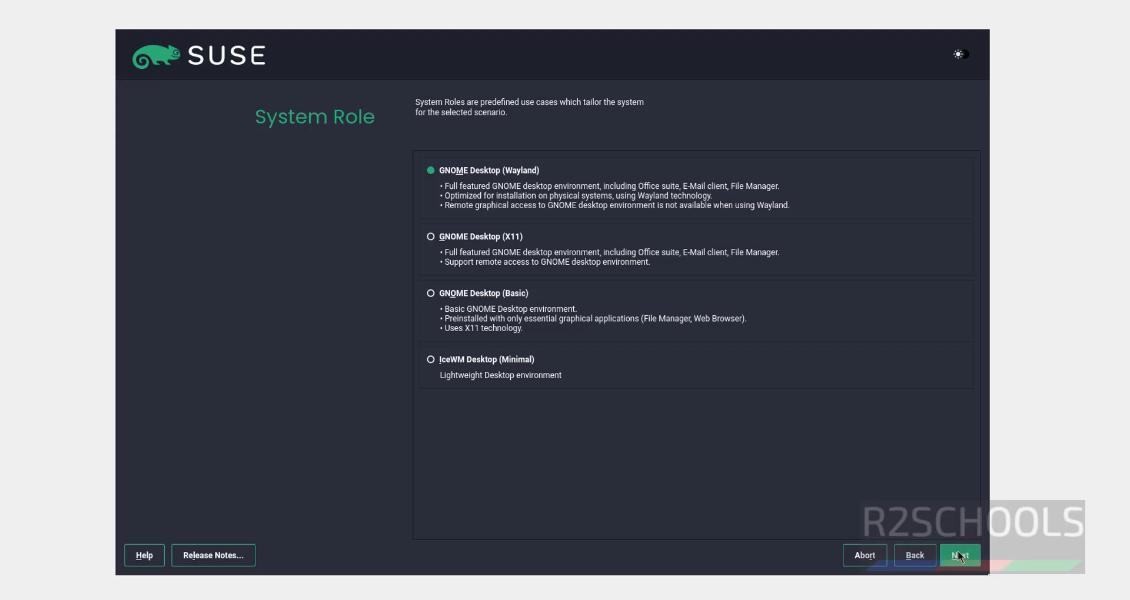
# Keep the GNOME Desktop (Wayland) role and accept the suggested partitioning.
pyautogui.click(959, 554)
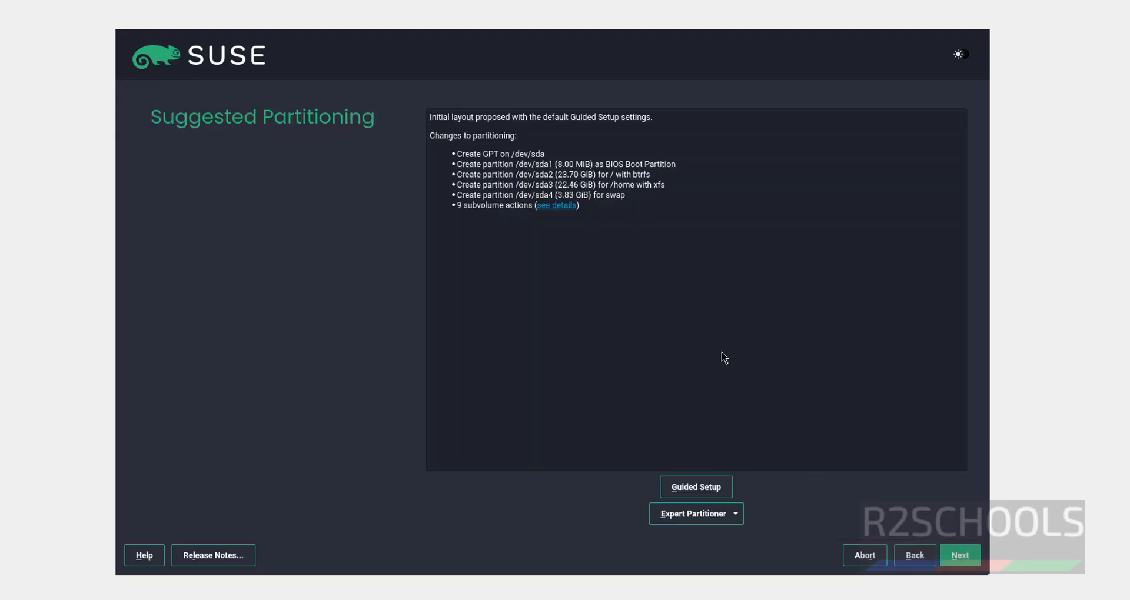
pyautogui.moveTo(863, 495)
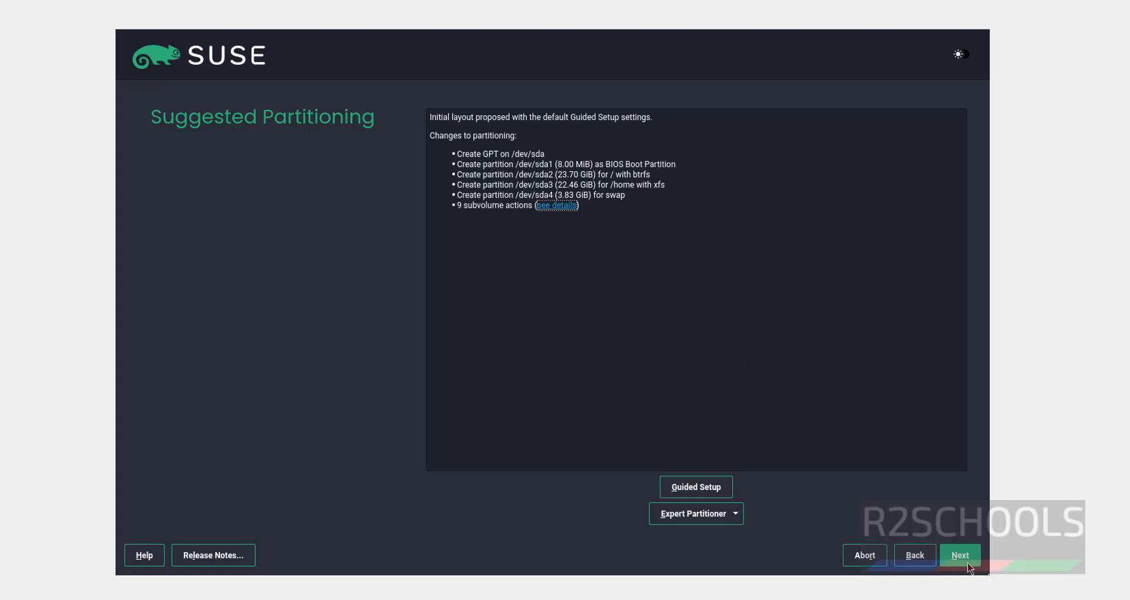
pyautogui.click(960, 554)
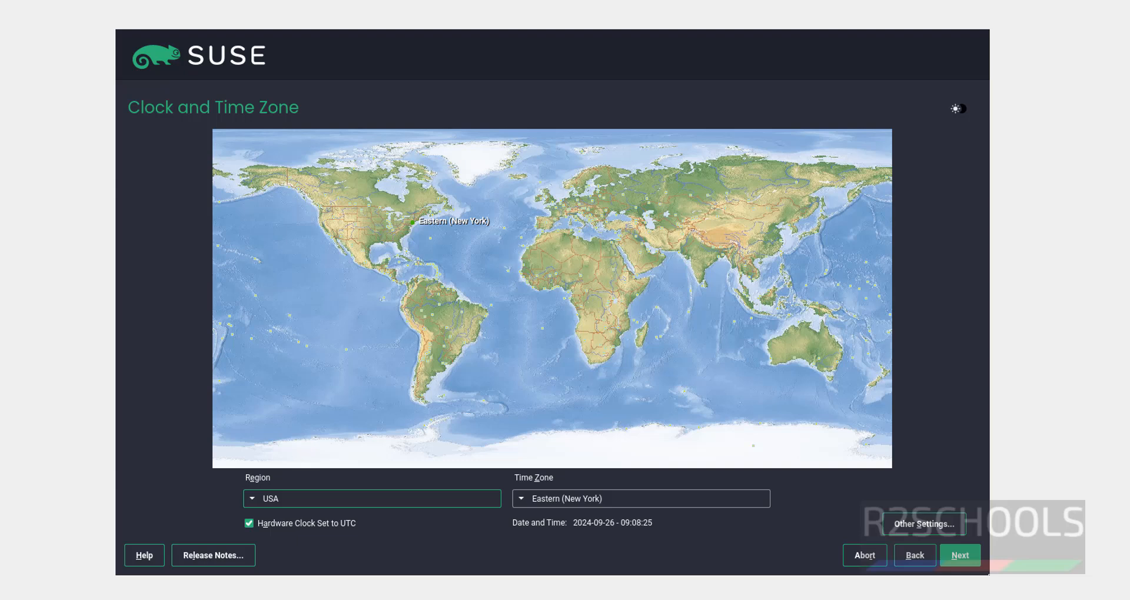
pyautogui.moveTo(345, 508)
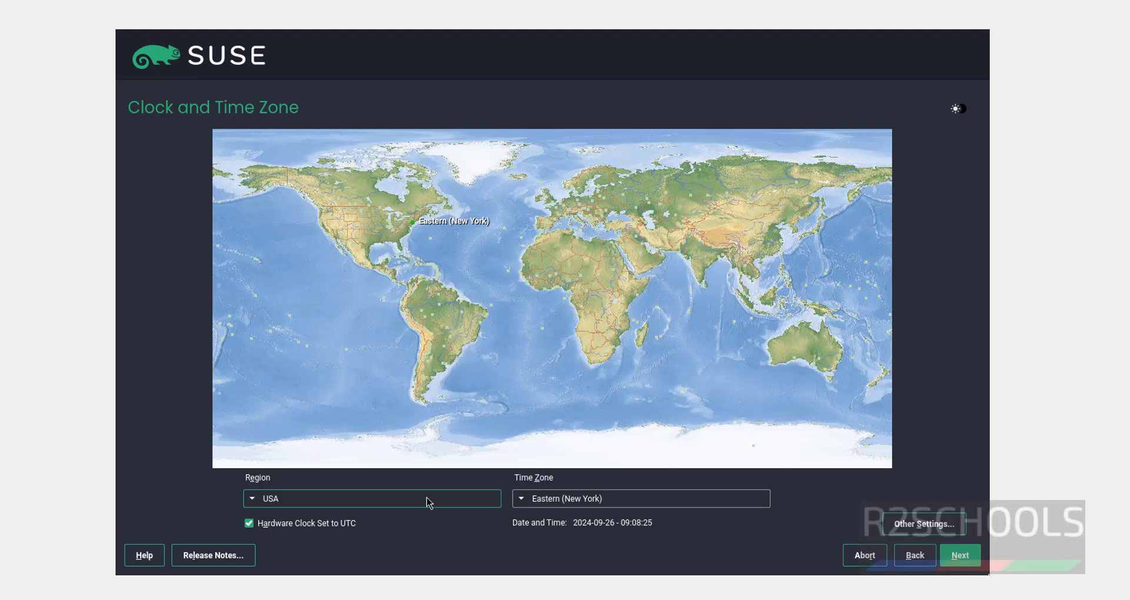
pyautogui.moveTo(576, 489)
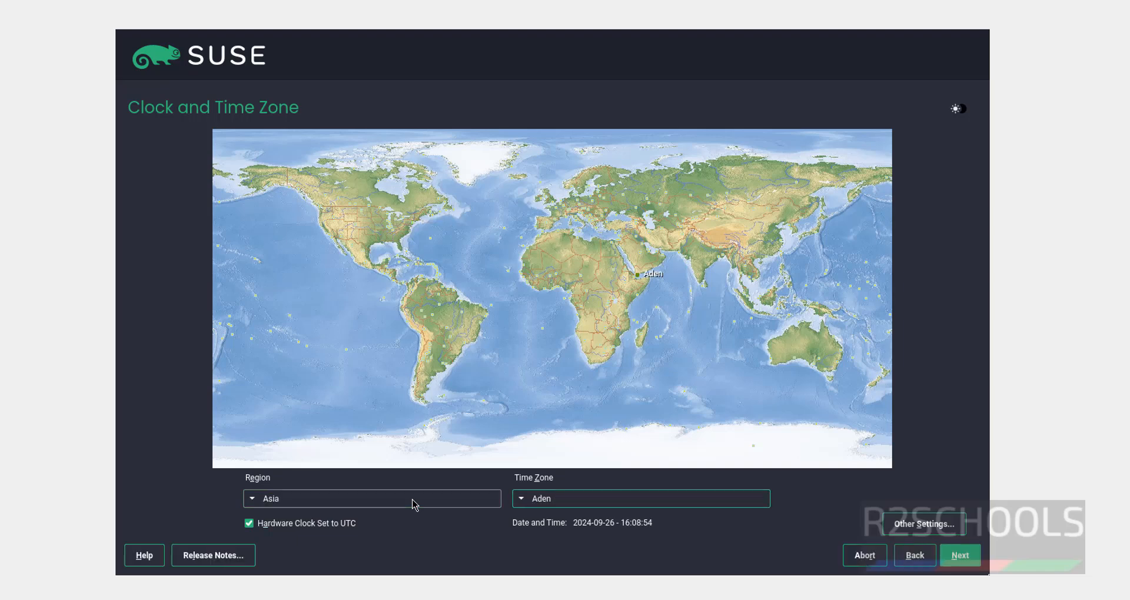
# Set the clock time zone to Asia, Kolkata and continue to Local User.
pyautogui.click(612, 295)
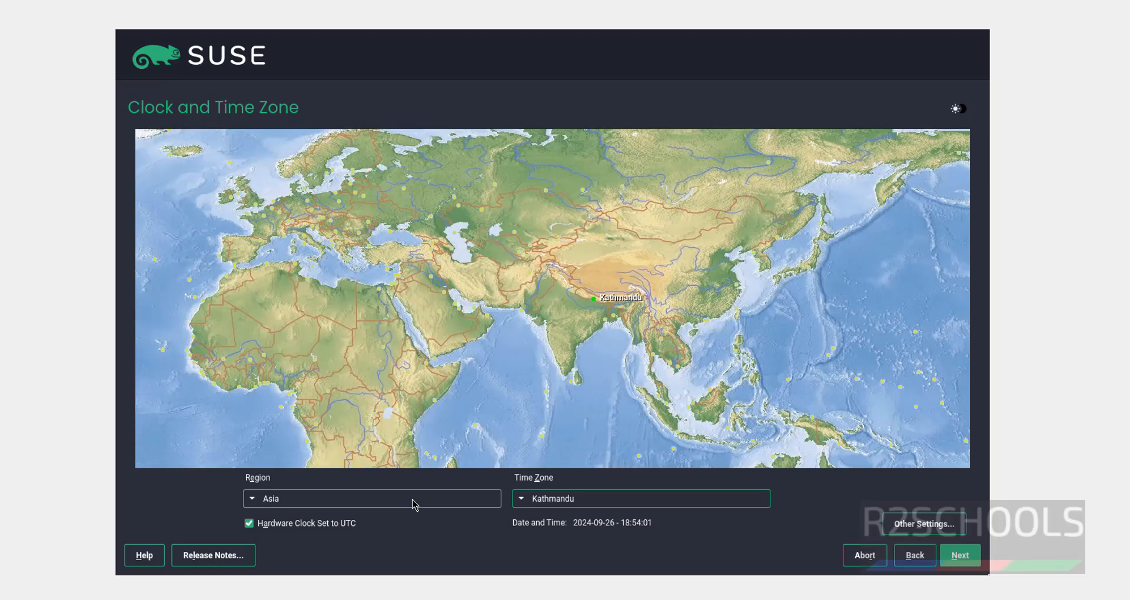
pyautogui.click(641, 499)
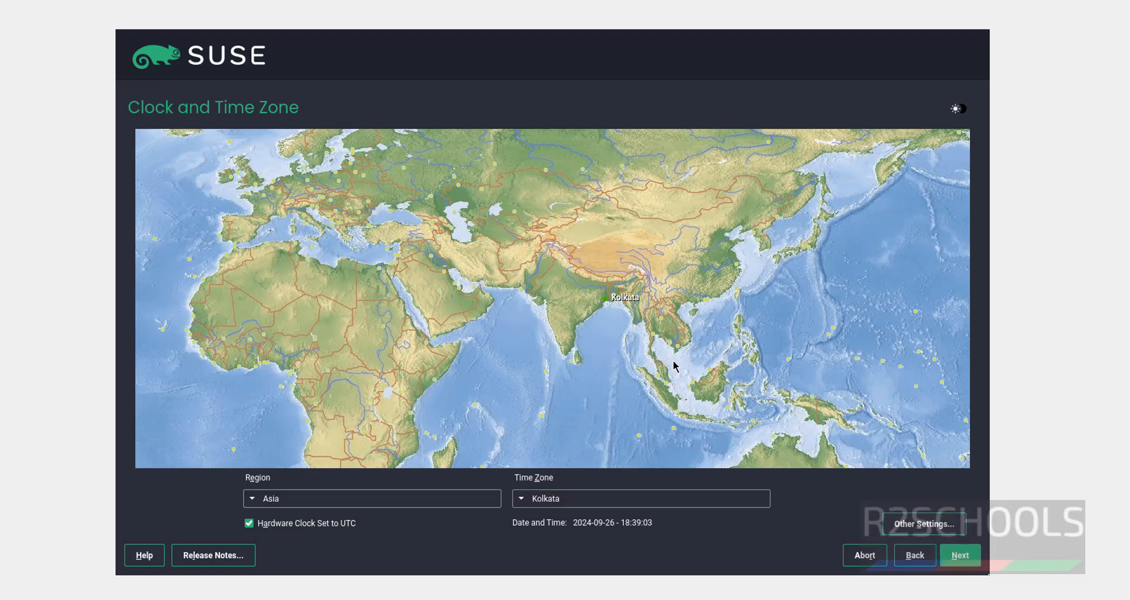
pyautogui.click(959, 555)
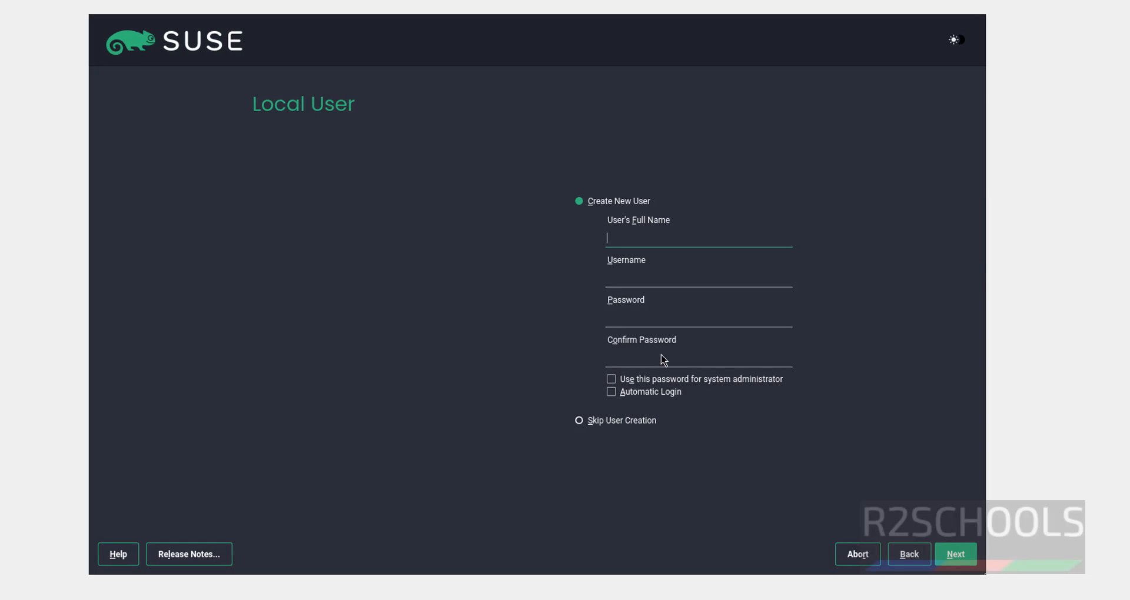
# Create local user r2schools, reuse its password for the administrator, accepting the too-simple warning.
pyautogui.write('r2schools')
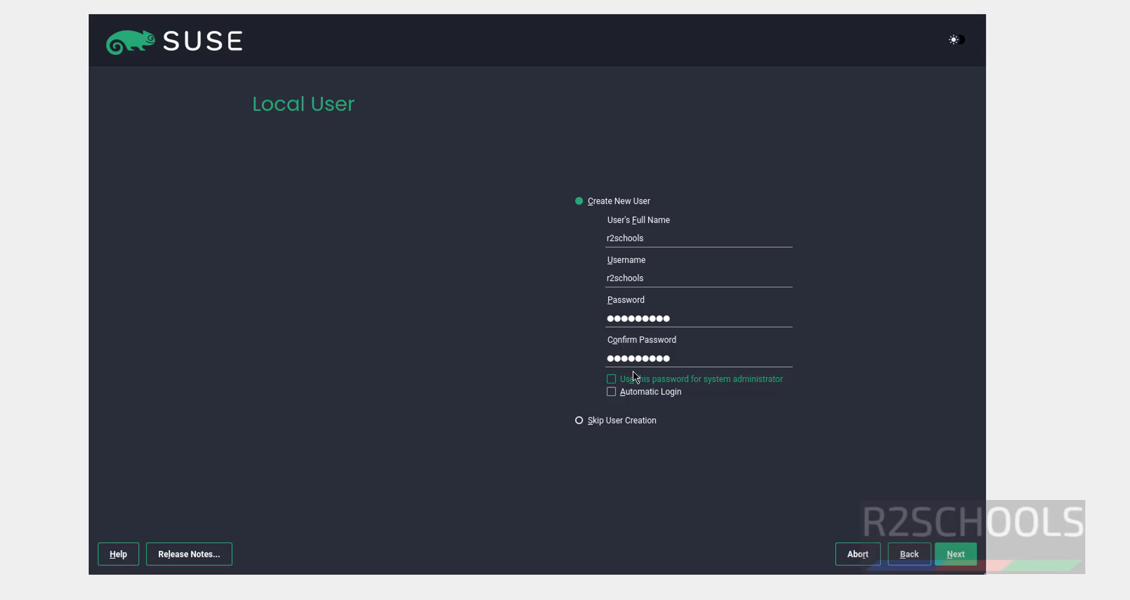
pyautogui.moveTo(723, 389)
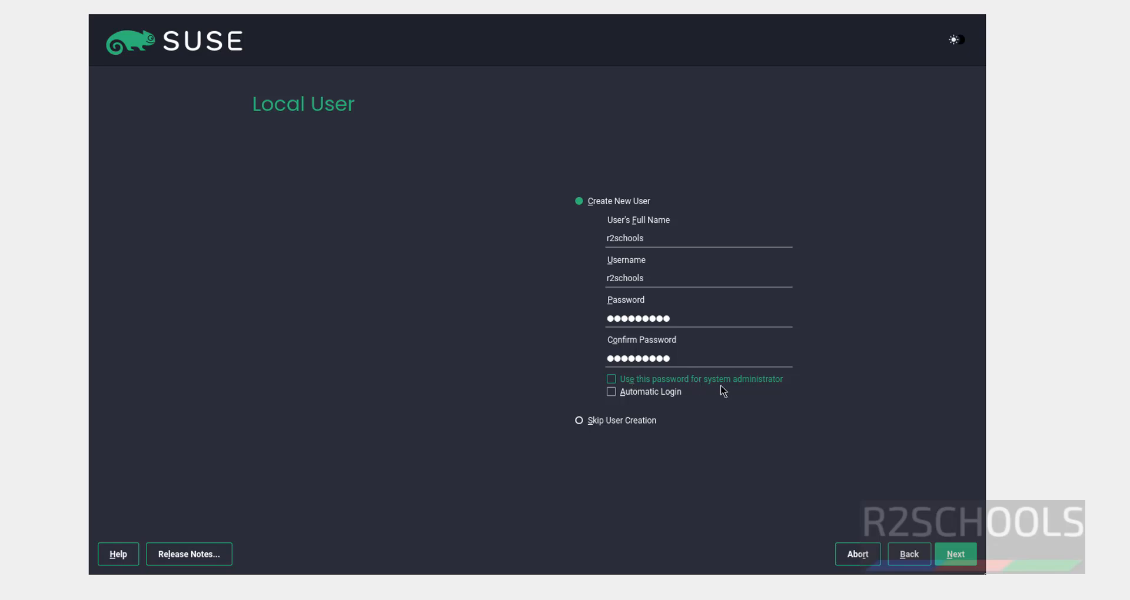
pyautogui.moveTo(792, 391)
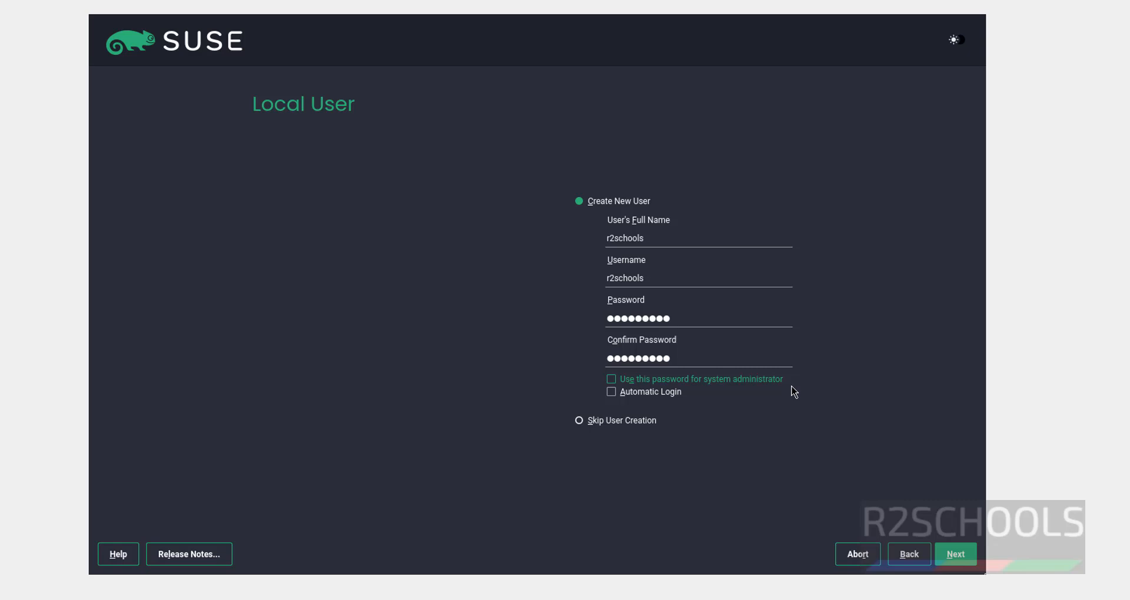
pyautogui.moveTo(714, 365)
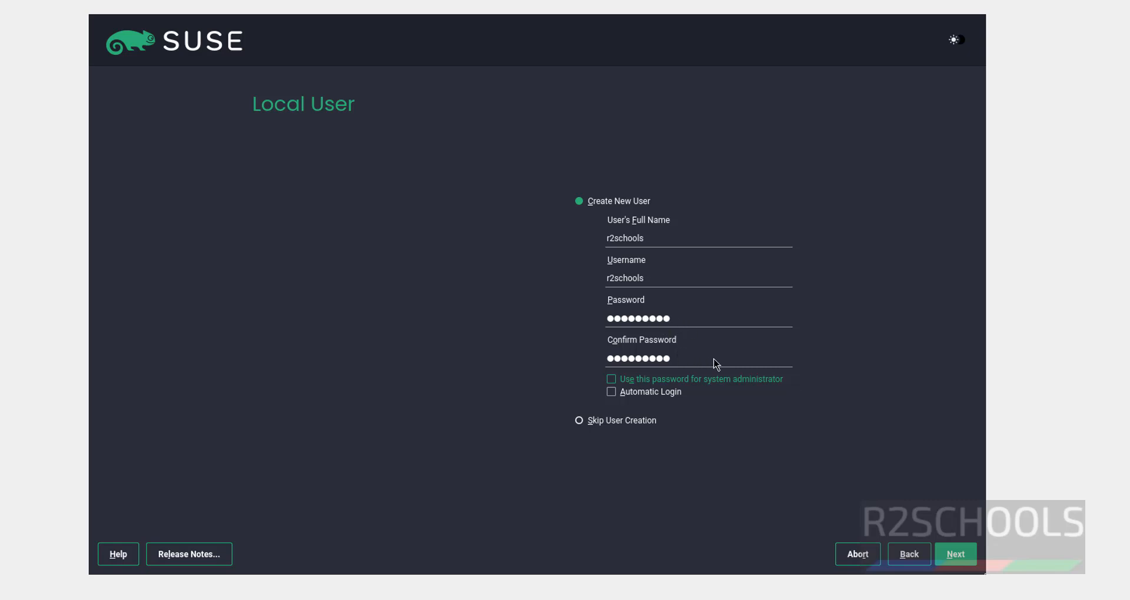
pyautogui.click(611, 379)
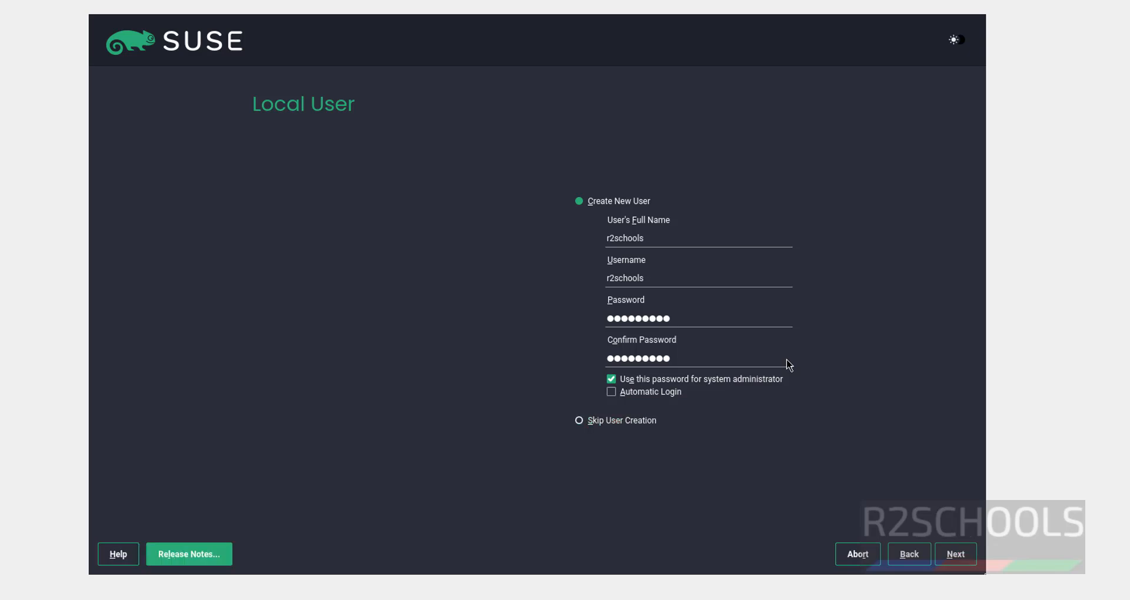
pyautogui.click(954, 554)
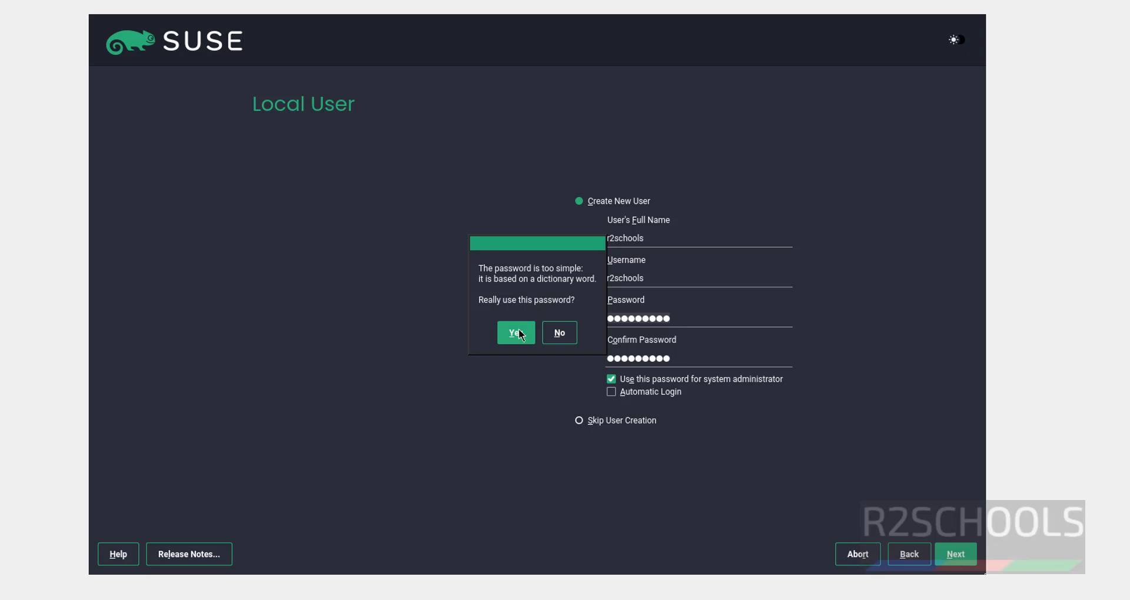
pyautogui.click(515, 333)
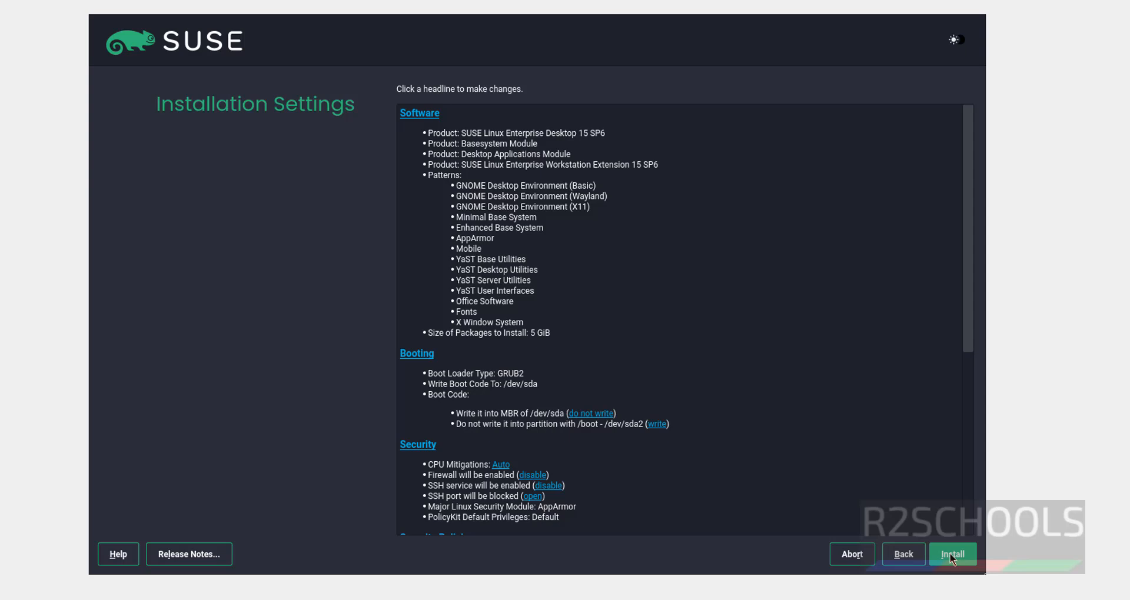
pyautogui.moveTo(864, 420)
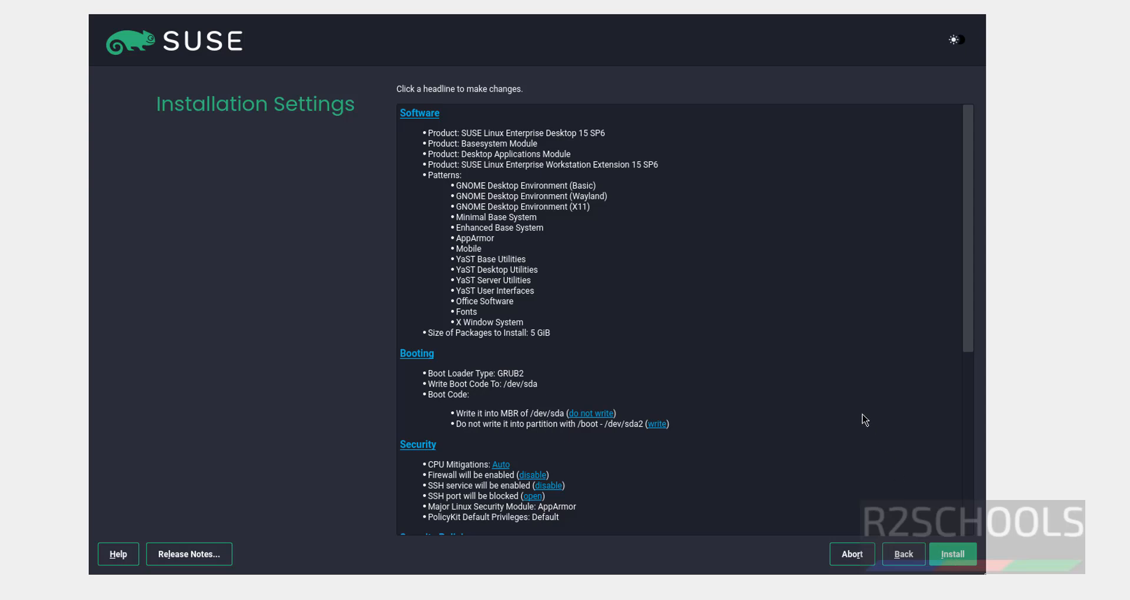
# Review the Installation Settings and confirm installation, allowing the disk changes.
pyautogui.scroll(-3)
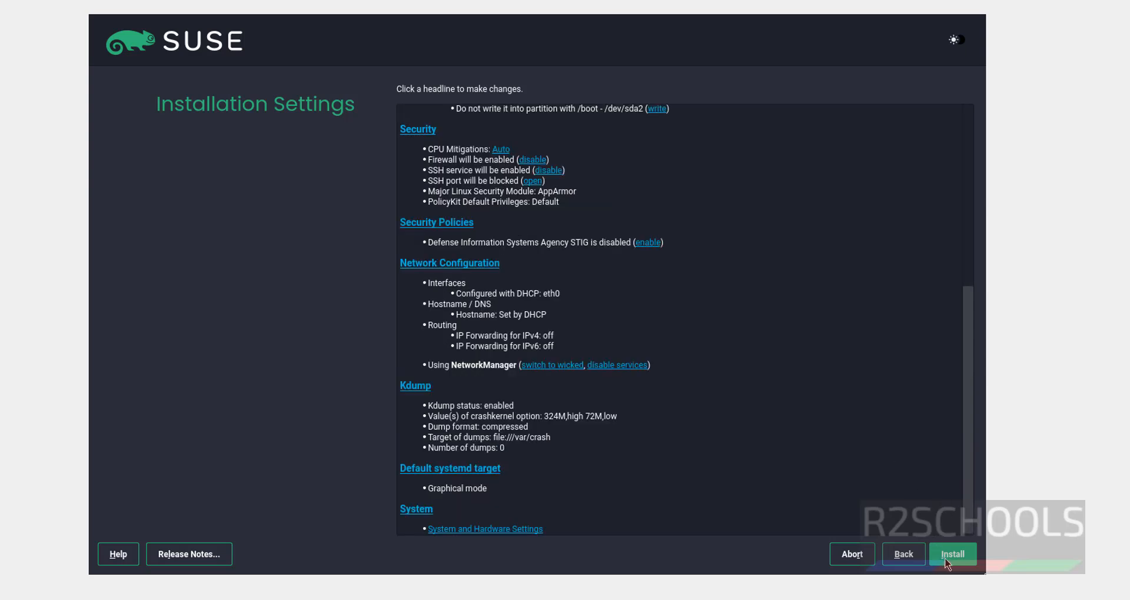
pyautogui.click(951, 554)
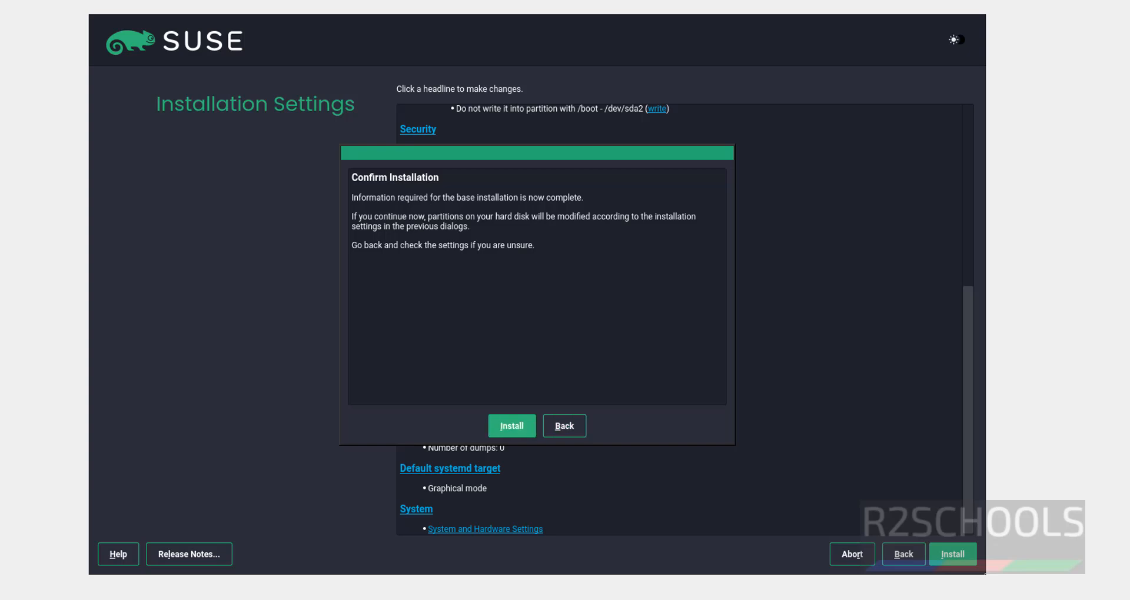
pyautogui.click(511, 425)
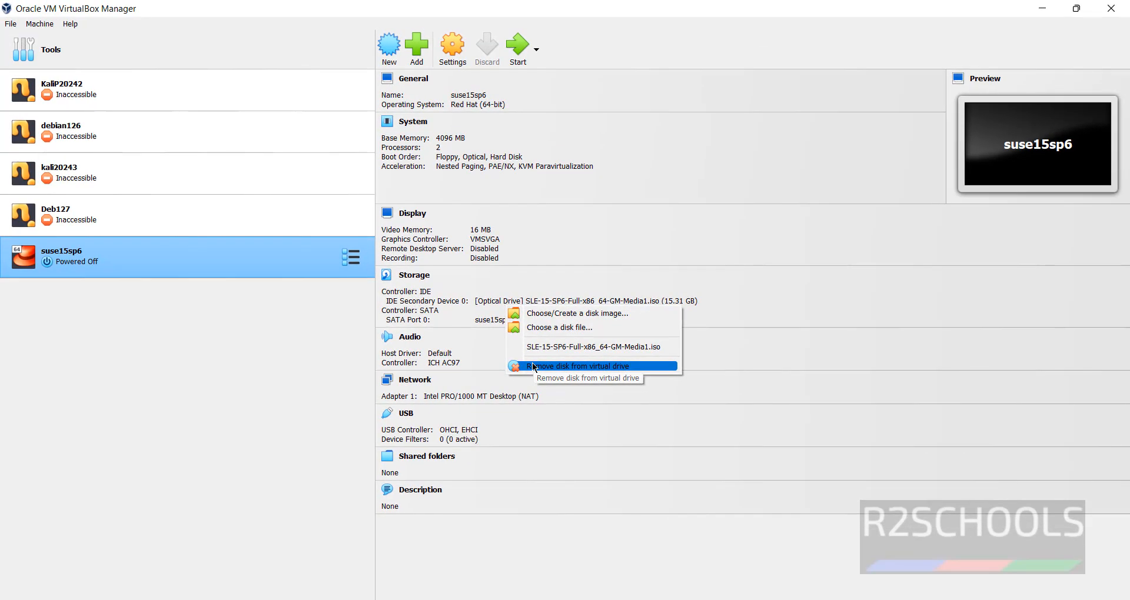
# Eject the SLE-15-SP6 installation ISO from the suse15sp6 machine's optical drive.
pyautogui.click(517, 43)
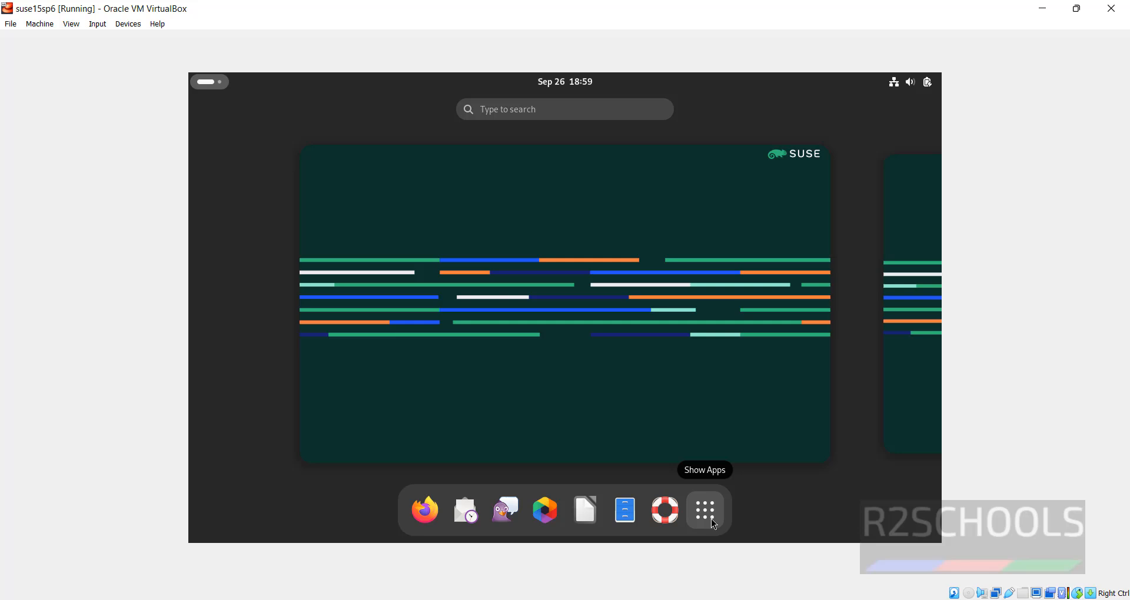
# Launch Terminal from Show Apps and reach the Unnamed profile's preferences.
pyautogui.click(703, 509)
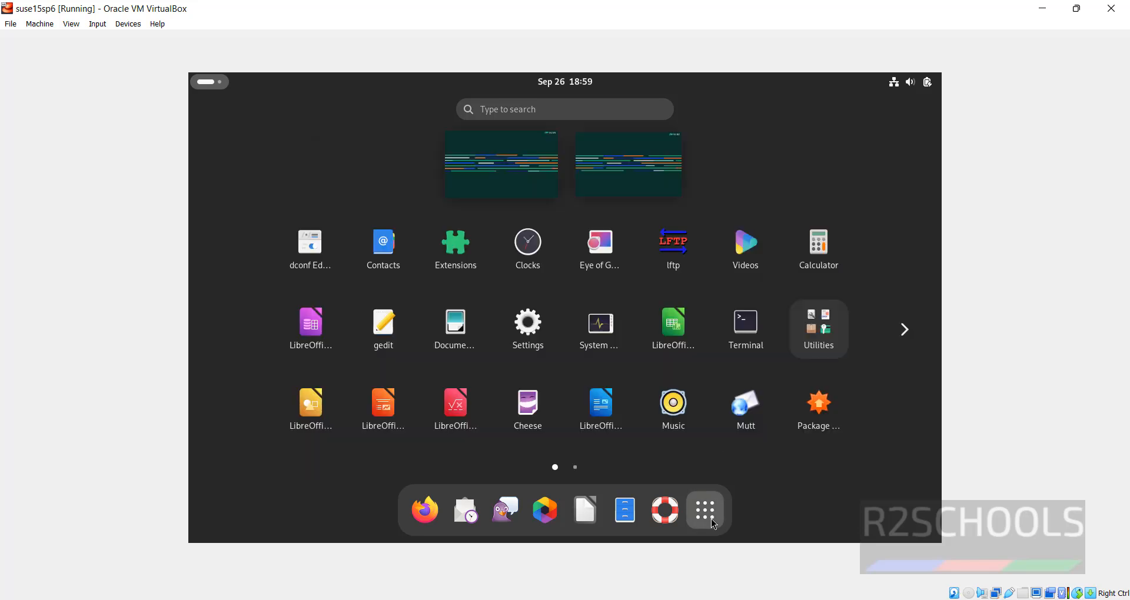
pyautogui.click(745, 324)
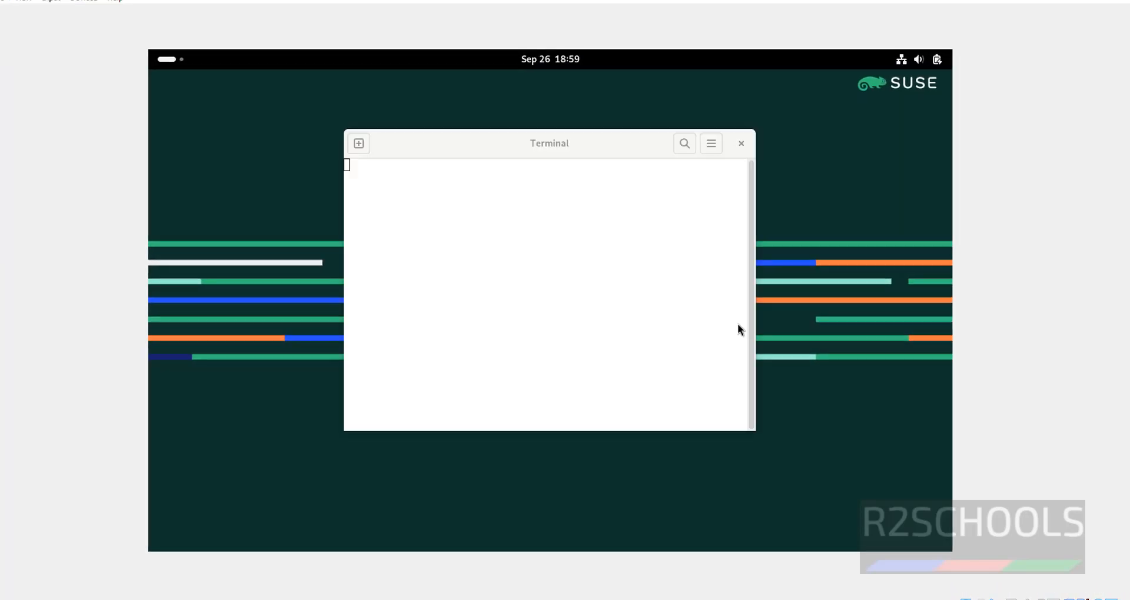
pyautogui.click(709, 143)
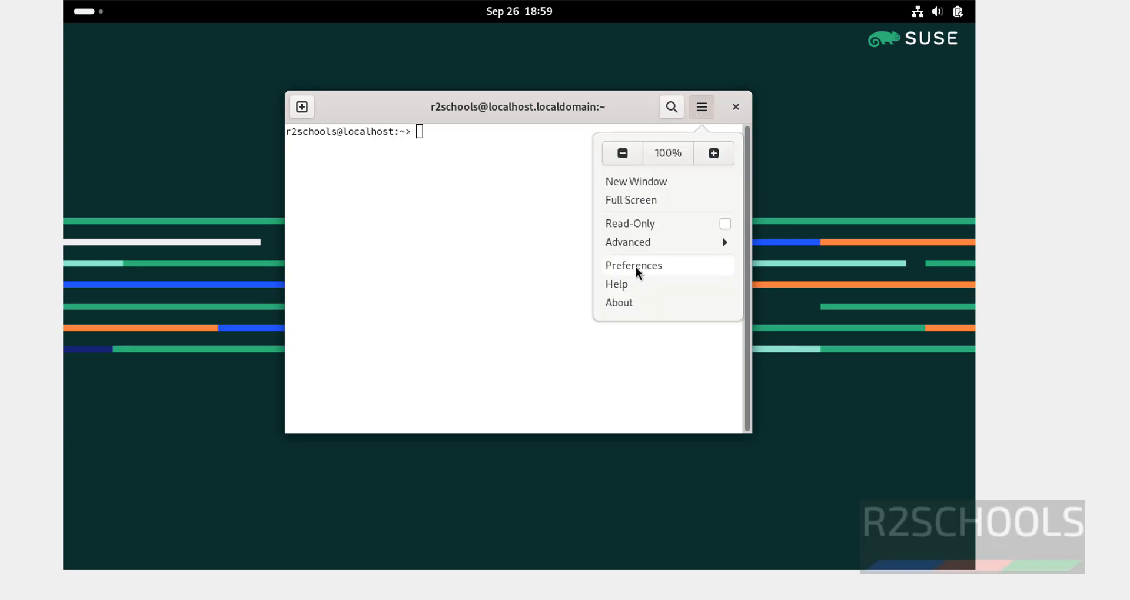
pyautogui.click(633, 265)
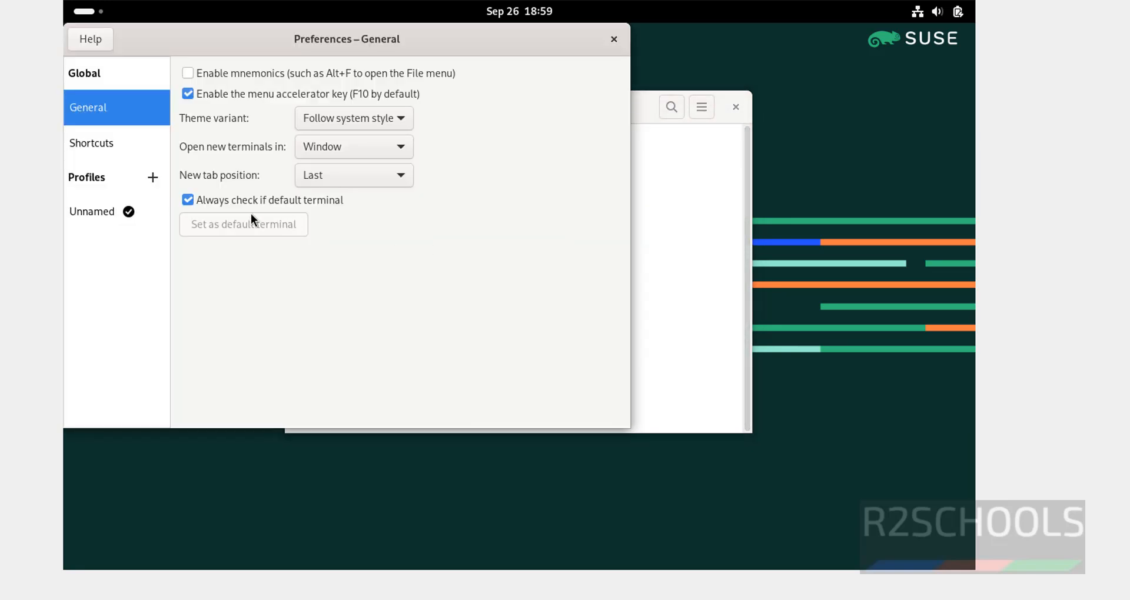
pyautogui.click(92, 211)
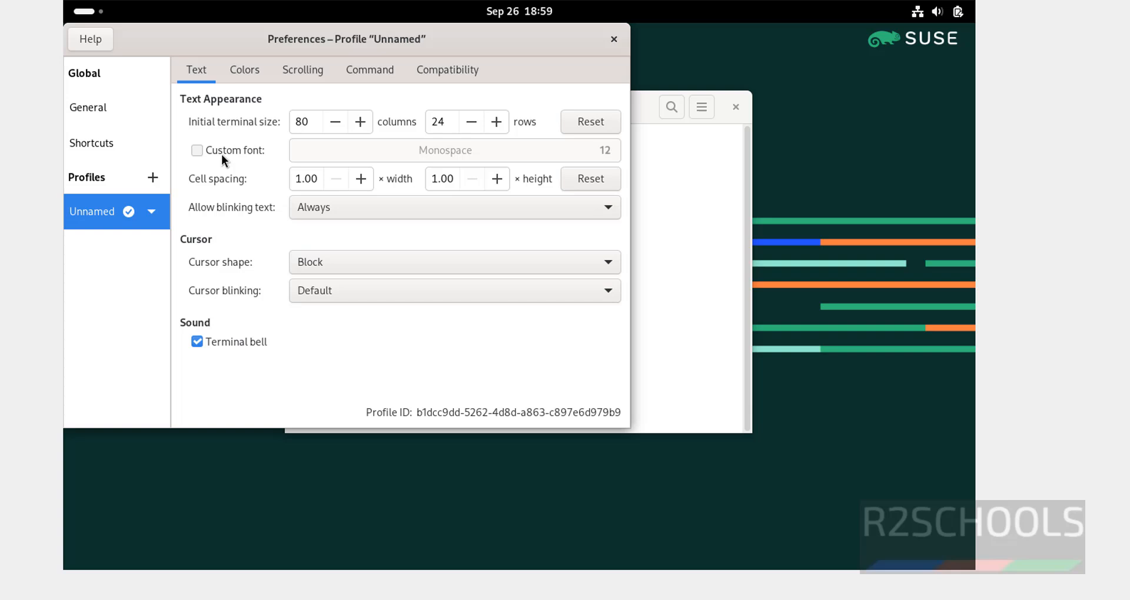
# Give the profile a custom Monospace font at size 14 and close Preferences.
pyautogui.click(196, 149)
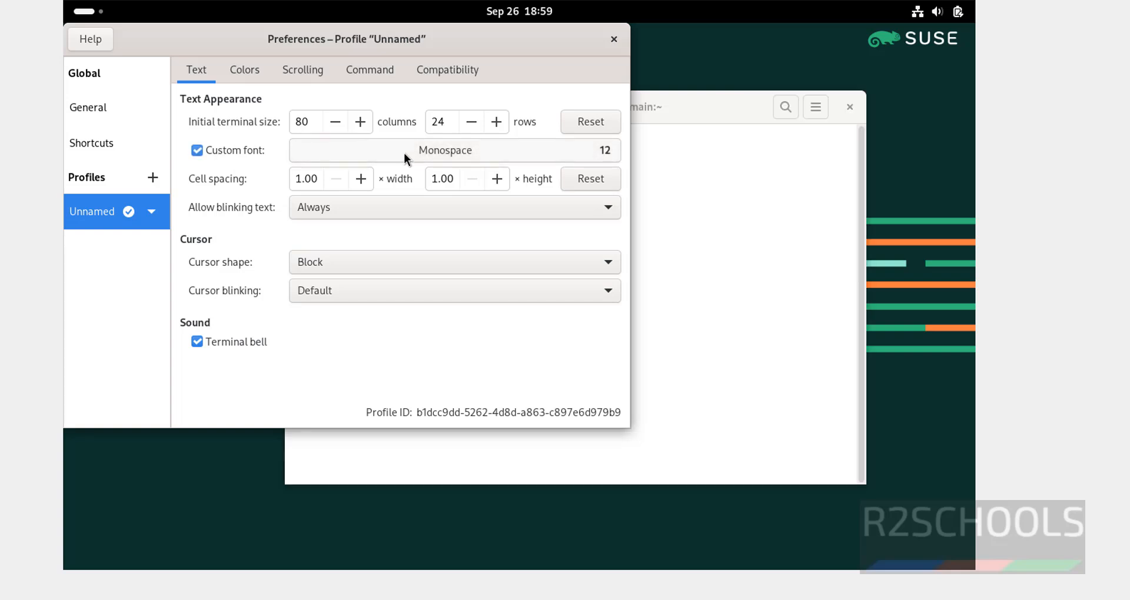
pyautogui.click(445, 150)
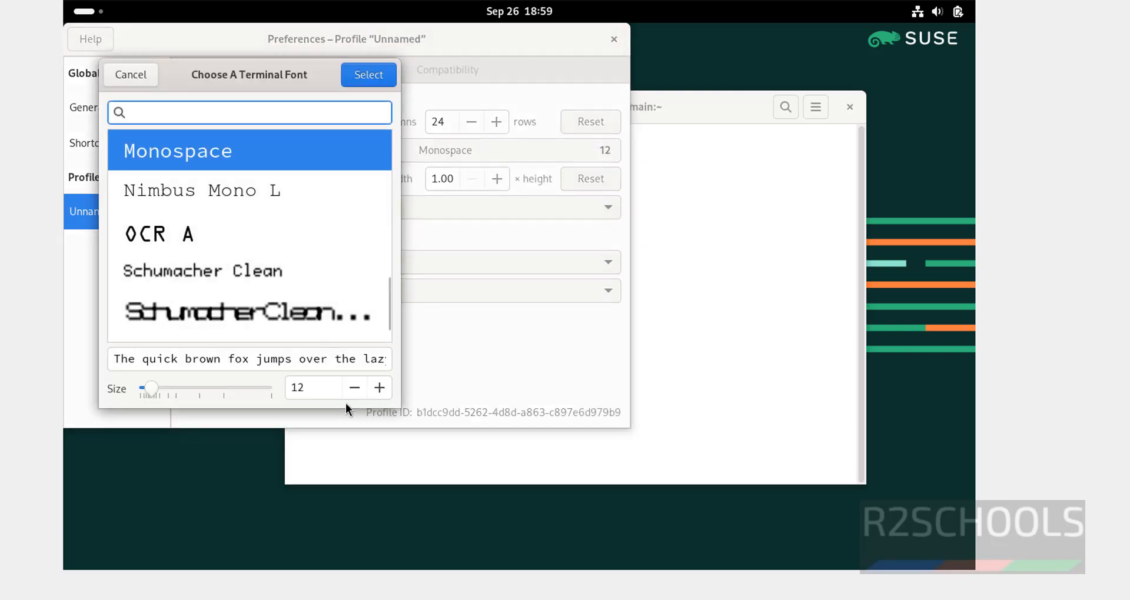
pyautogui.click(378, 387)
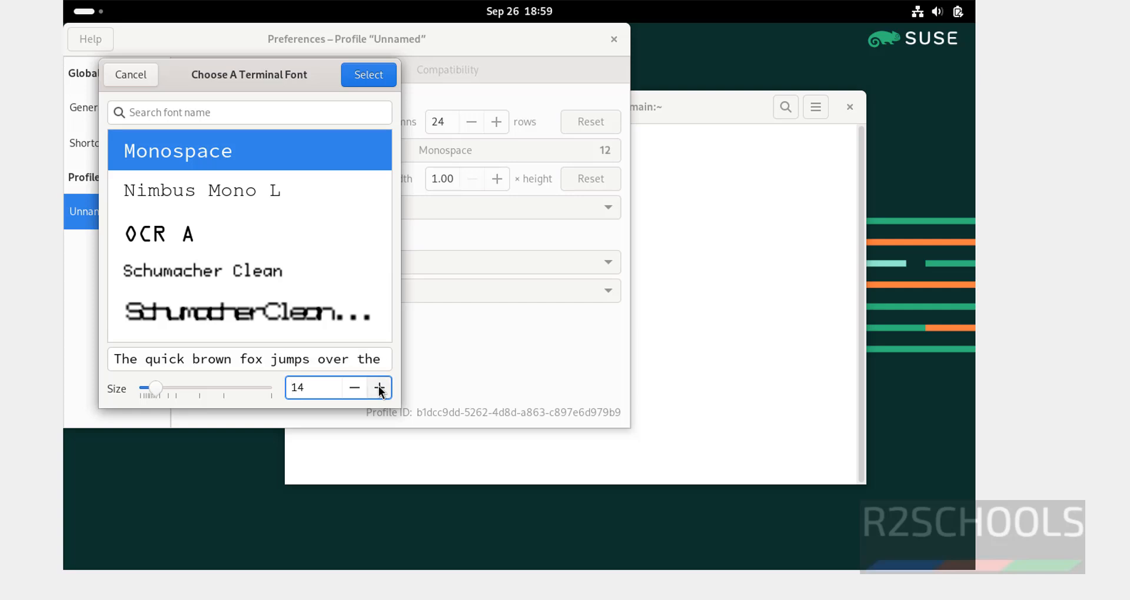
pyautogui.click(369, 74)
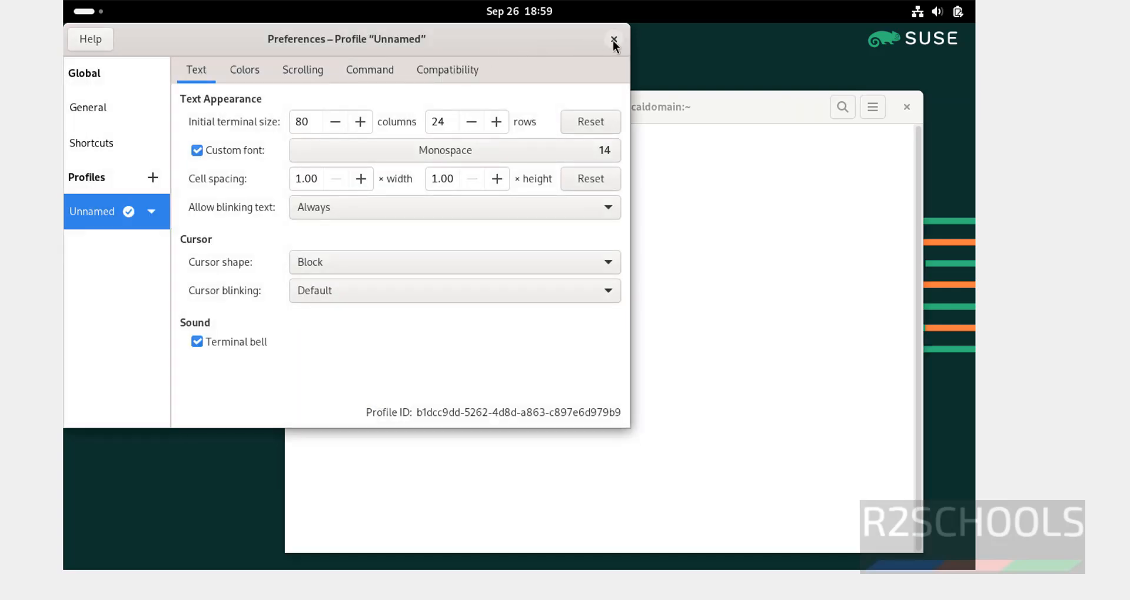
pyautogui.click(613, 39)
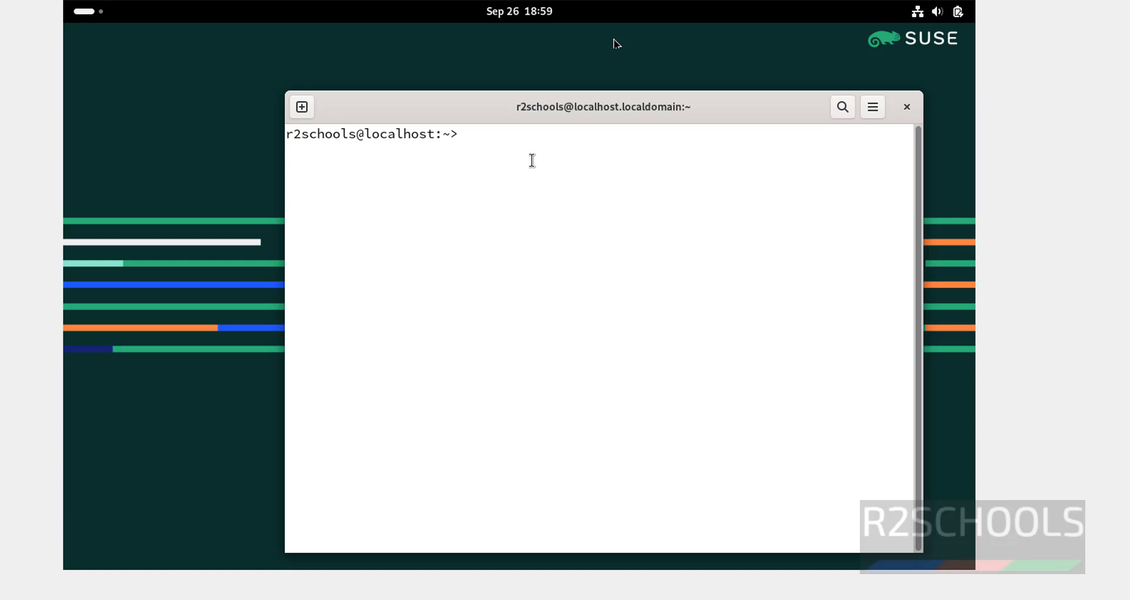
# Run 'more /etc/os-release', then 'sudo zypper update' with the root password.
pyautogui.write('more')
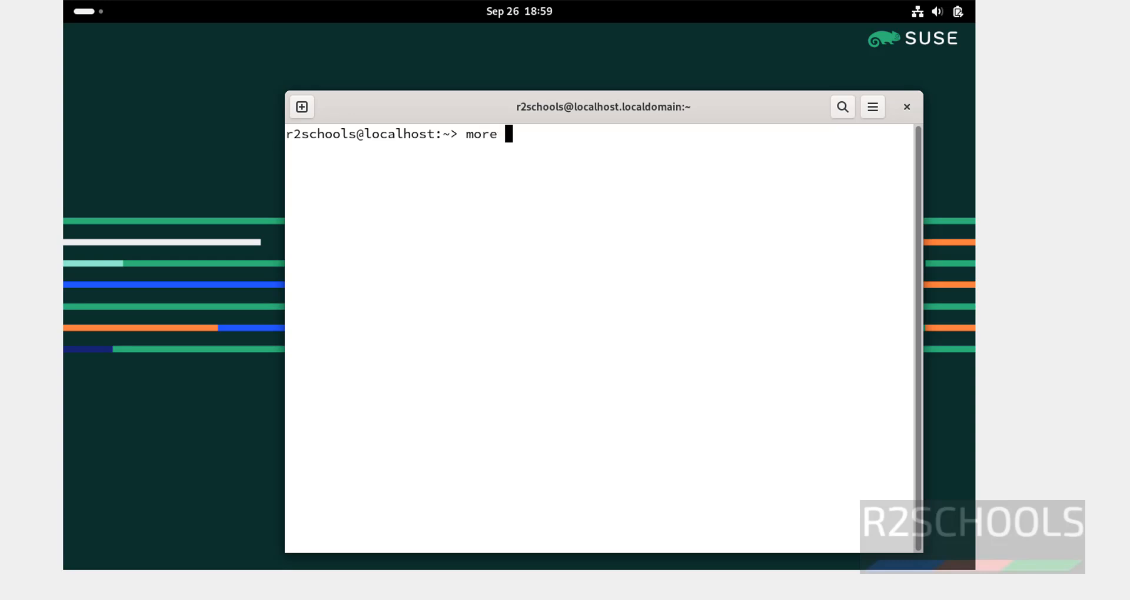
pyautogui.write('/etc/os-release')
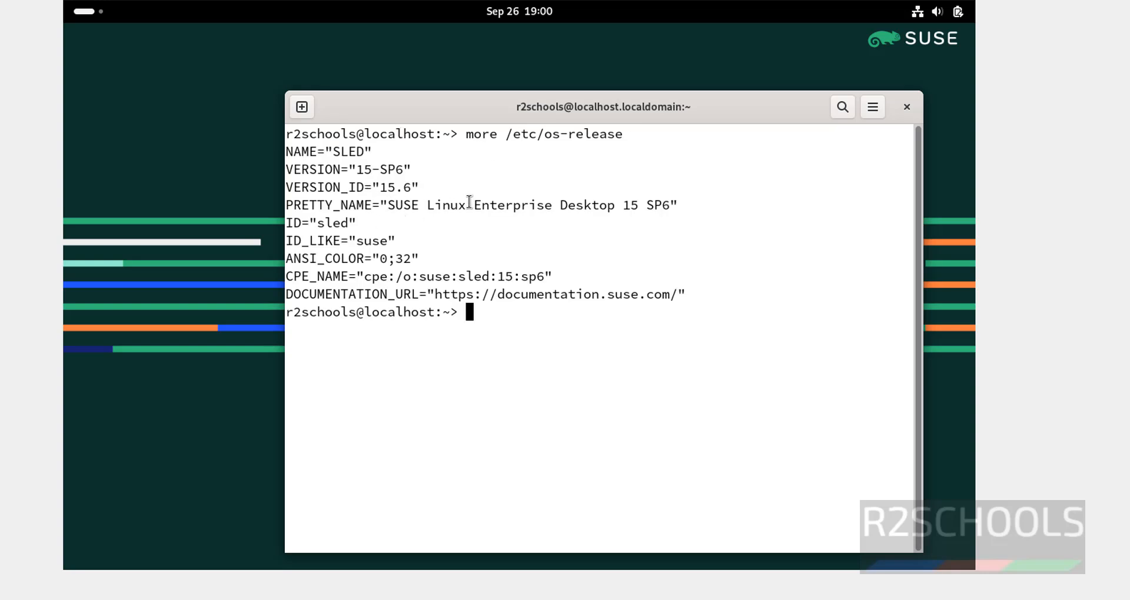
pyautogui.moveTo(471, 323)
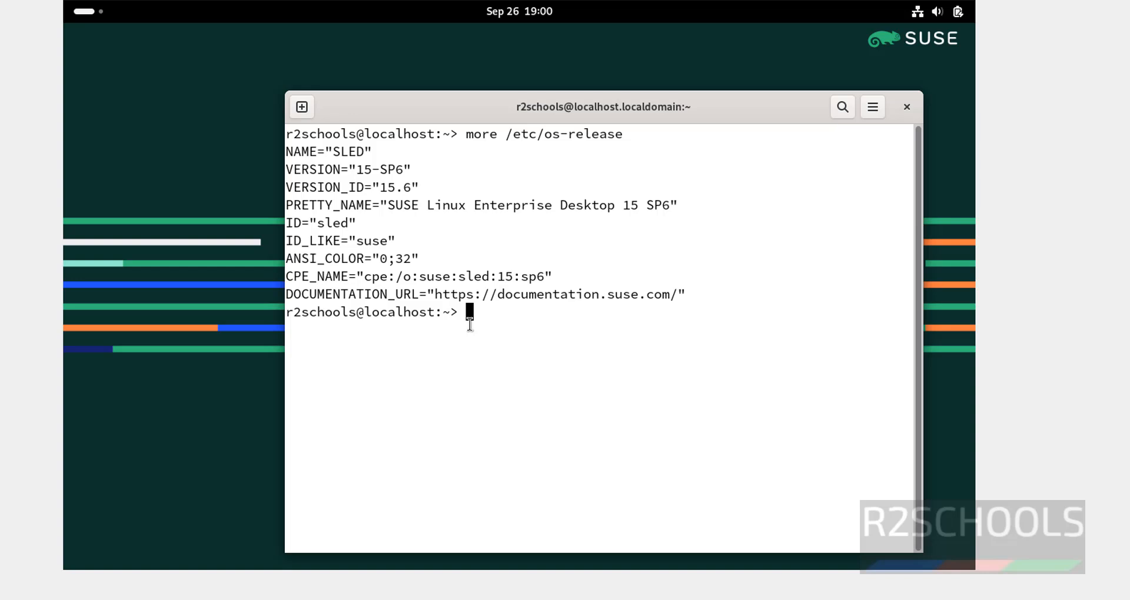
pyautogui.write('sudo')
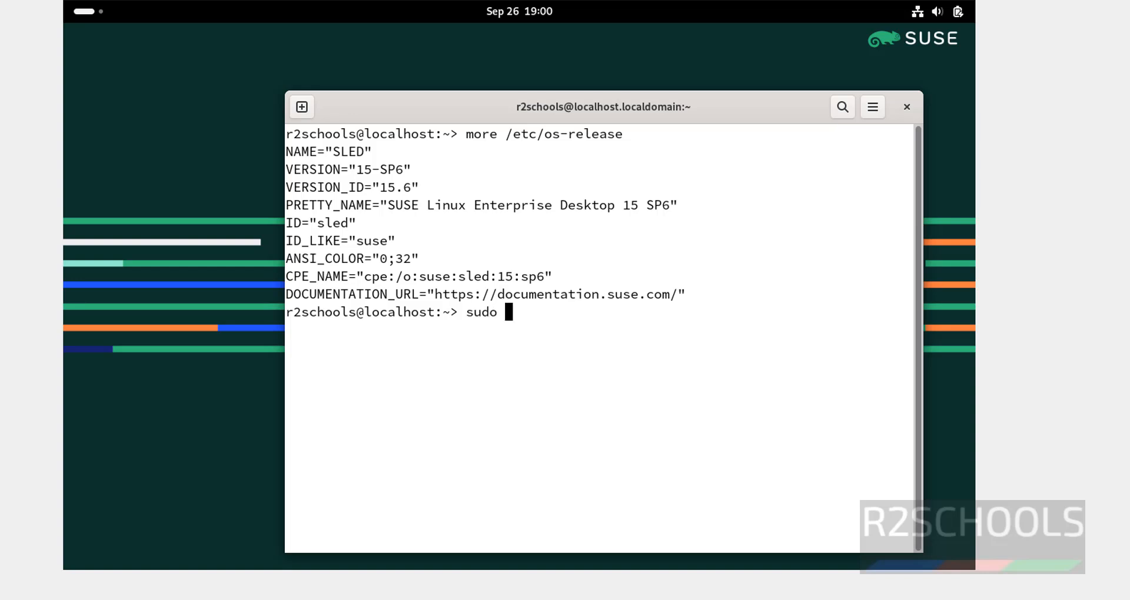
pyautogui.write('zypper update')
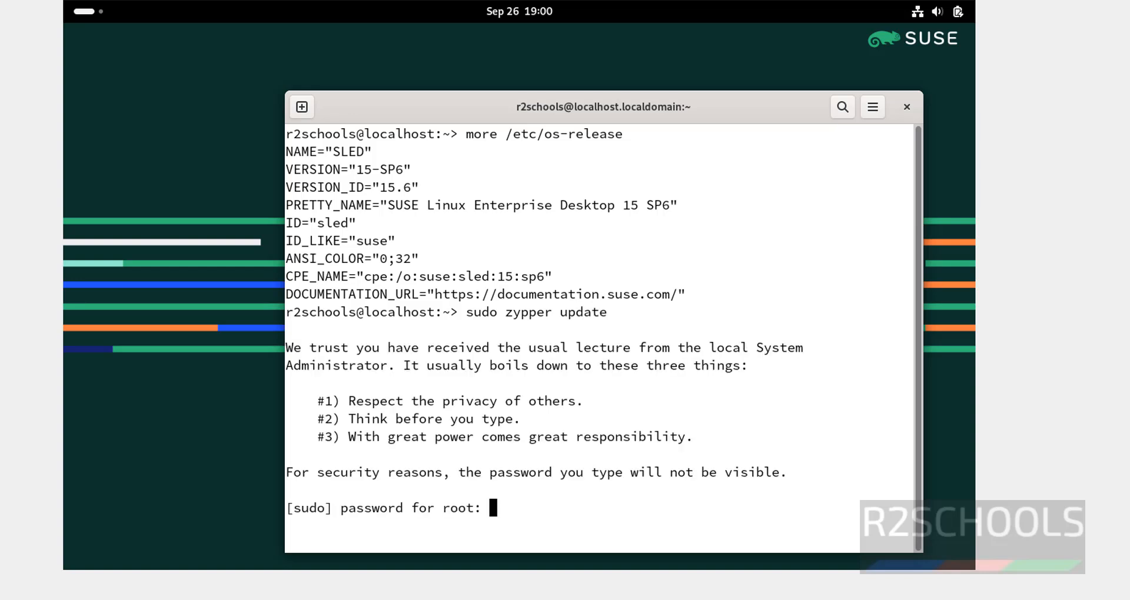
pyautogui.press('Return')
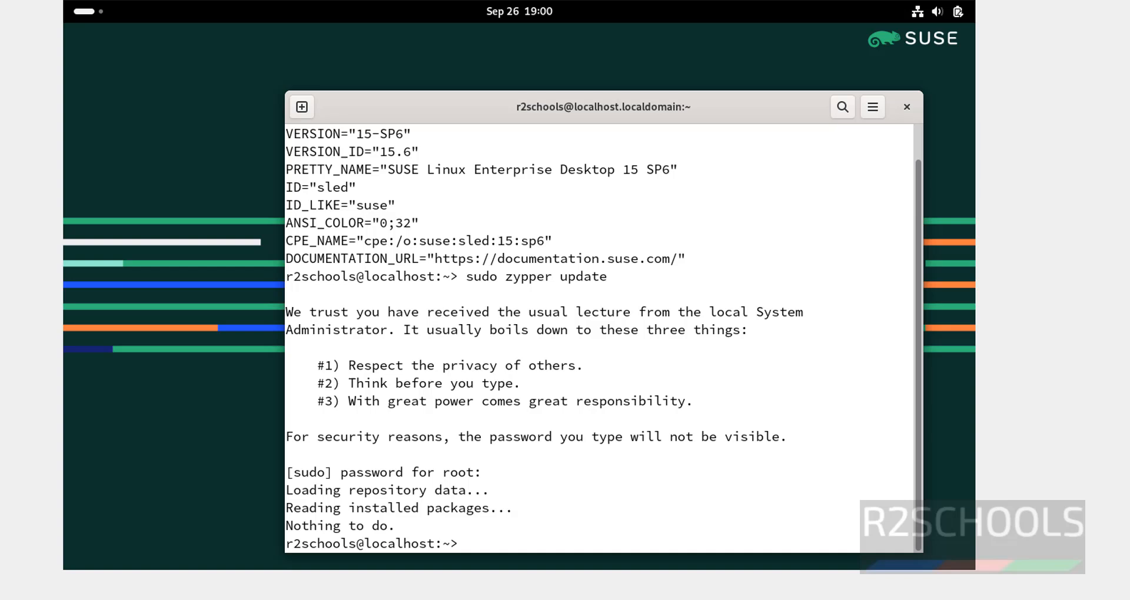
pyautogui.moveTo(444, 461)
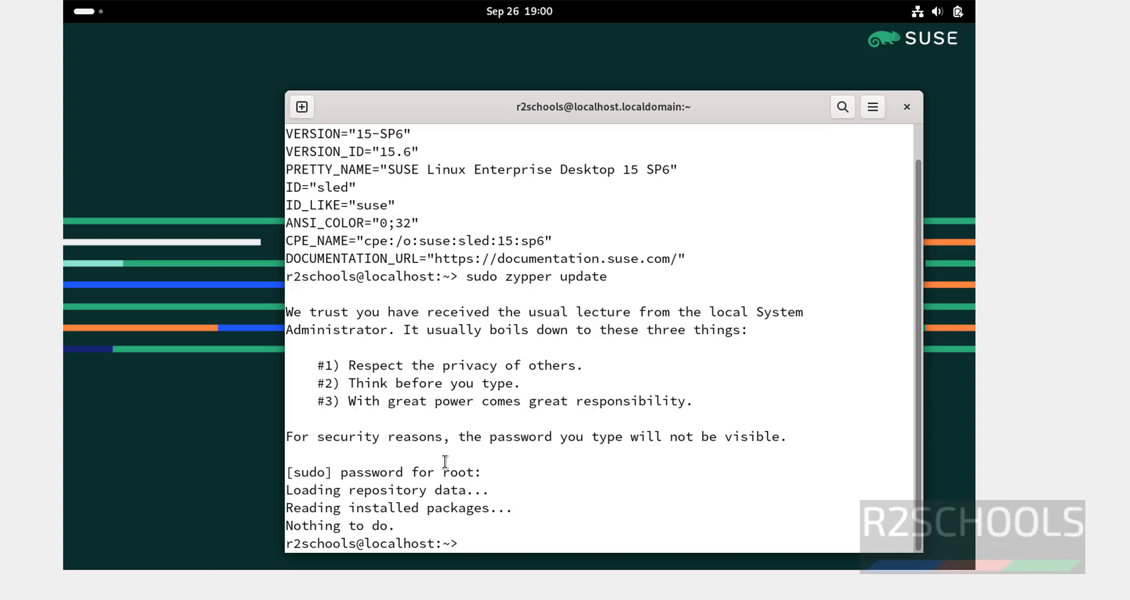